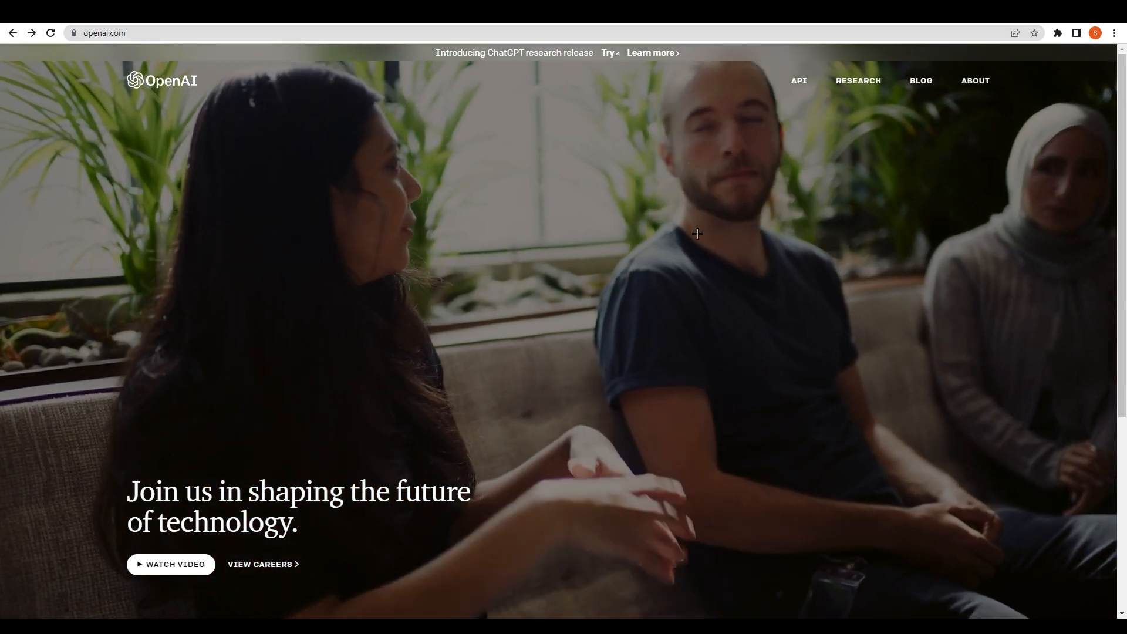
# - Open 'ChatGPT: Optimizing Language Models for Dialogue' from the Featured links in the openai.com footer
pyautogui.scroll(-3)
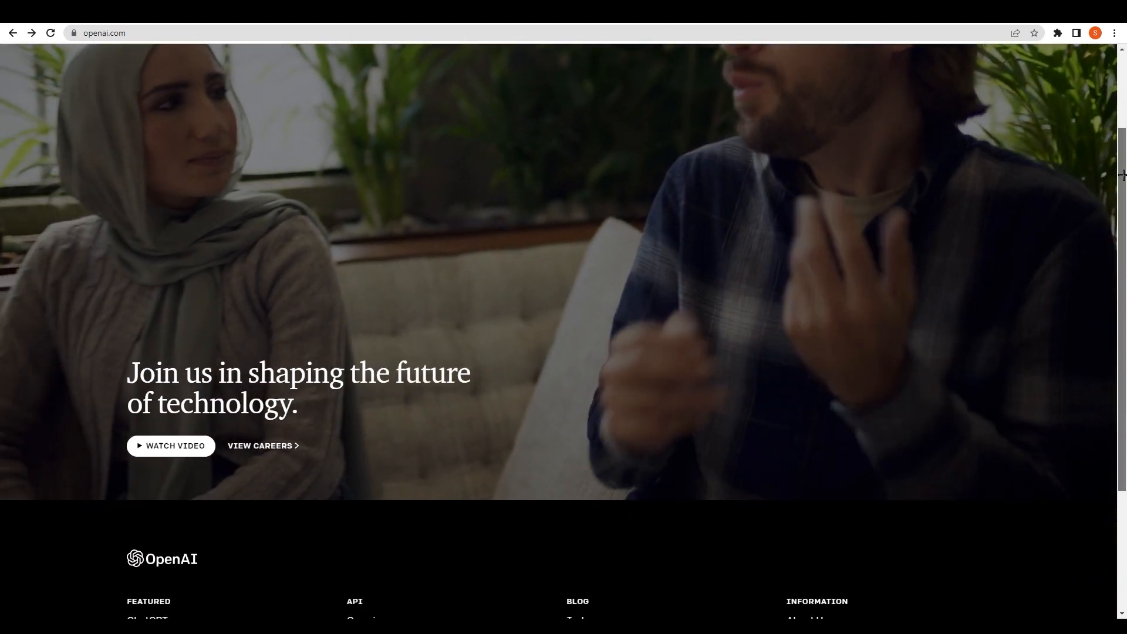
pyautogui.scroll(-3)
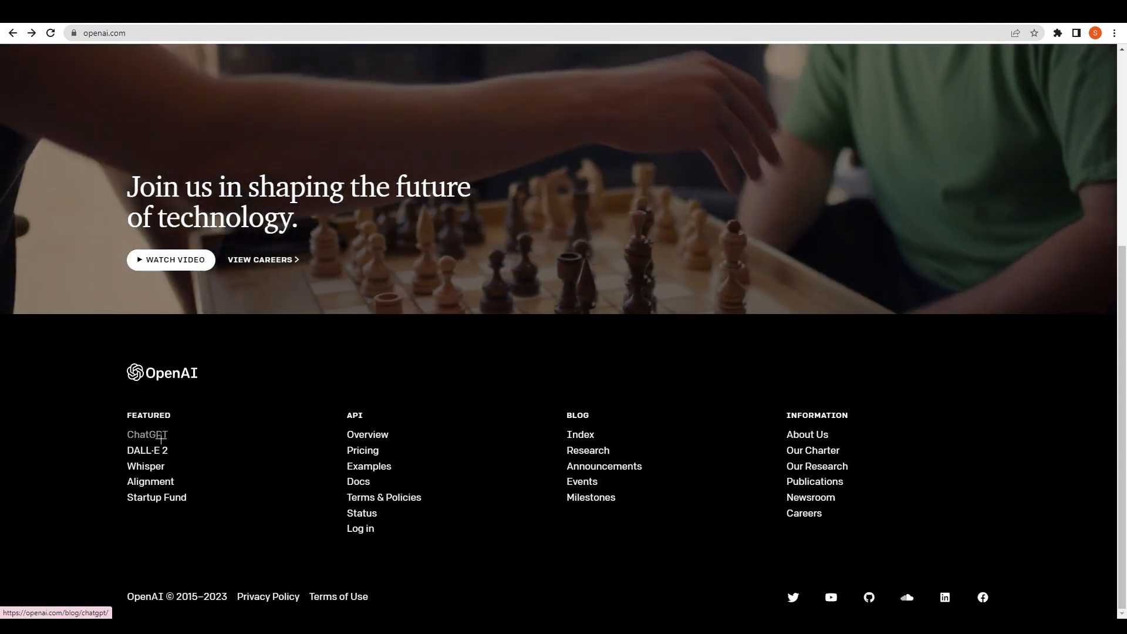
pyautogui.click(147, 434)
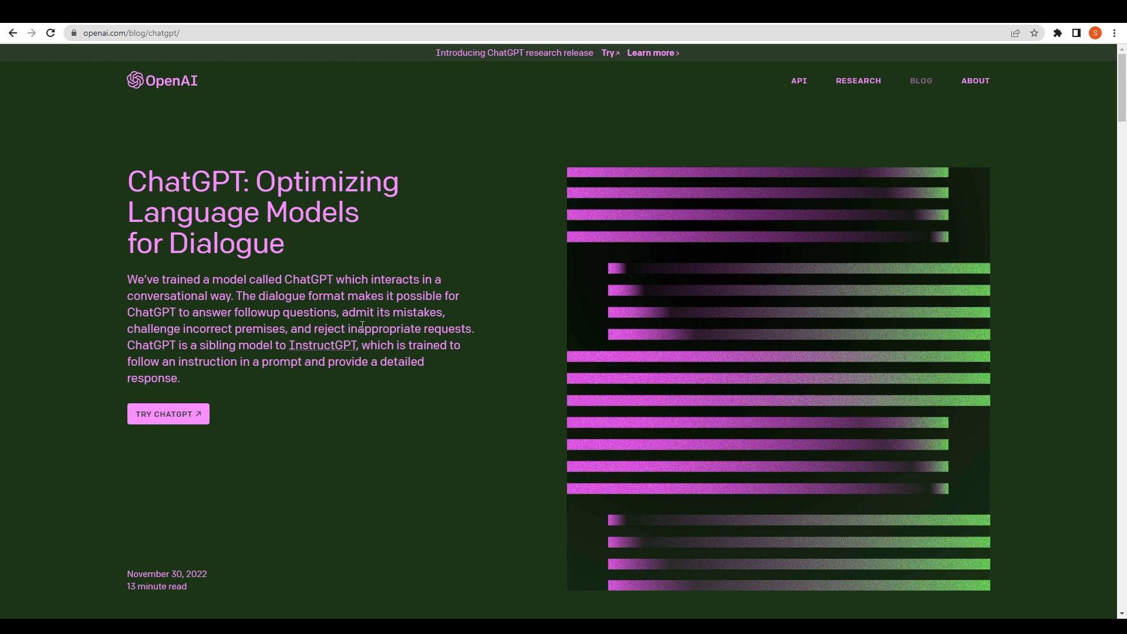
pyautogui.moveTo(231, 334)
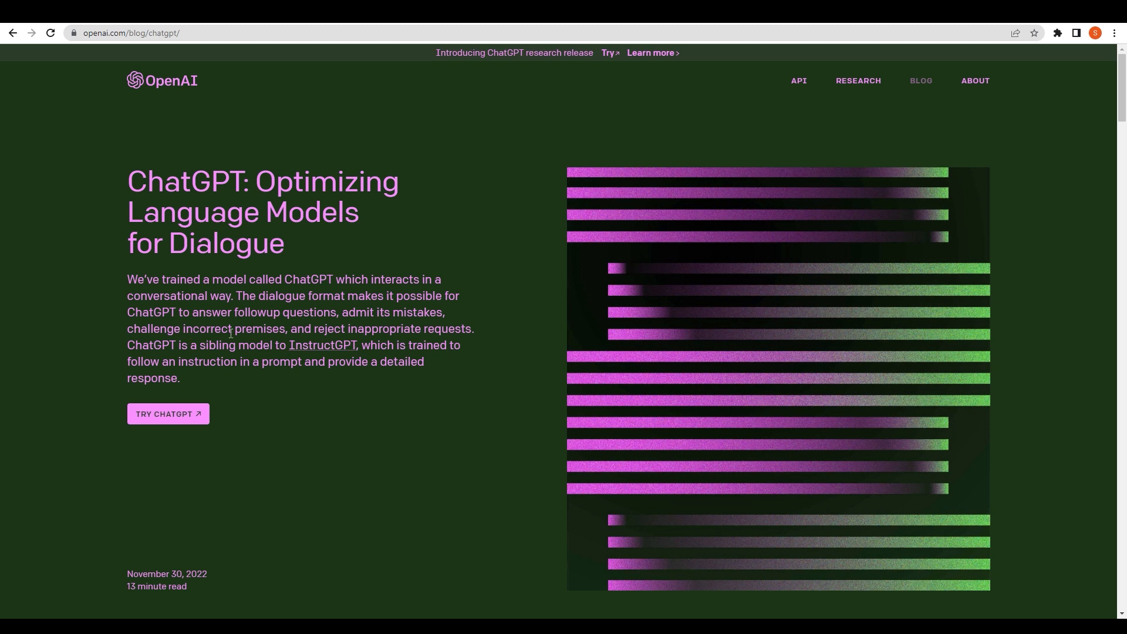
pyautogui.moveTo(178, 353)
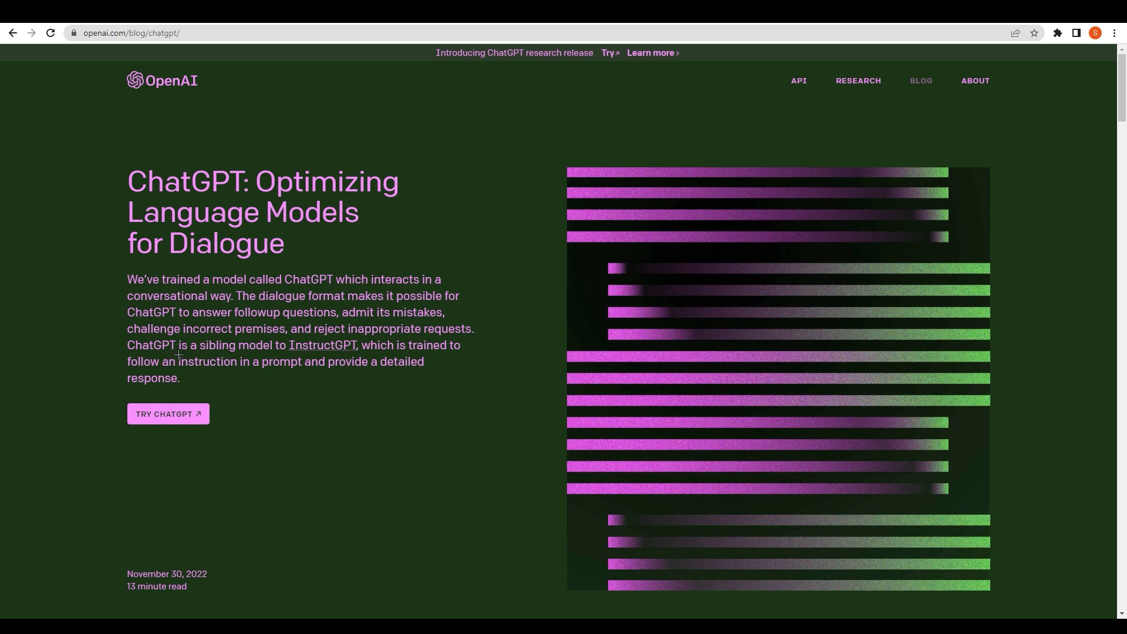
pyautogui.moveTo(393, 372)
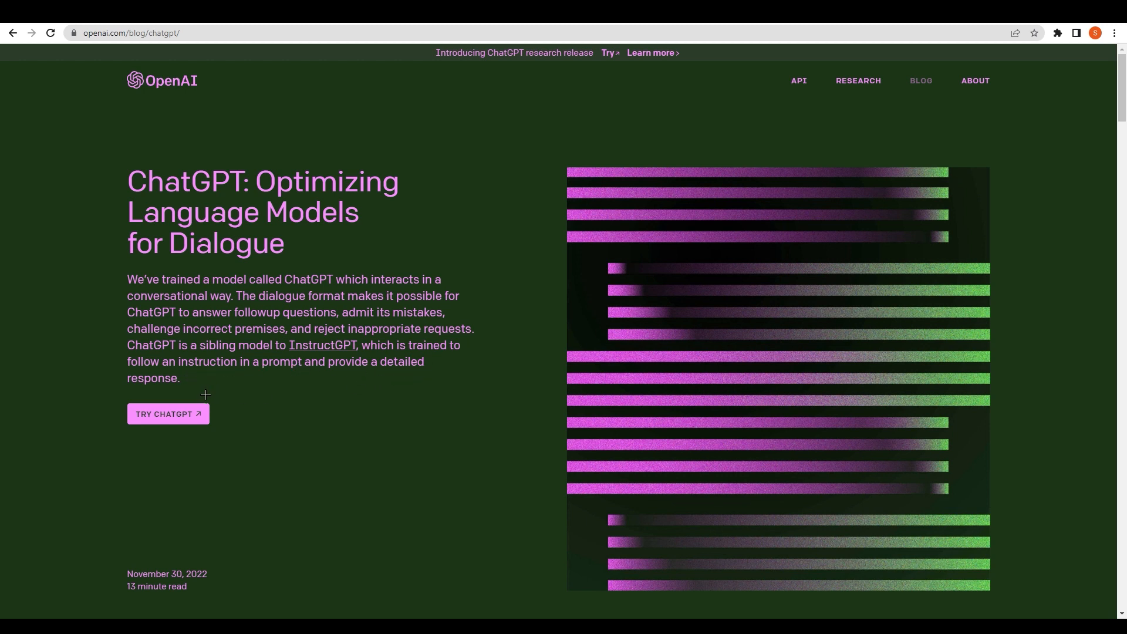
# - Scroll down through the ChatGPT announcement post's introduction
pyautogui.scroll(-3)
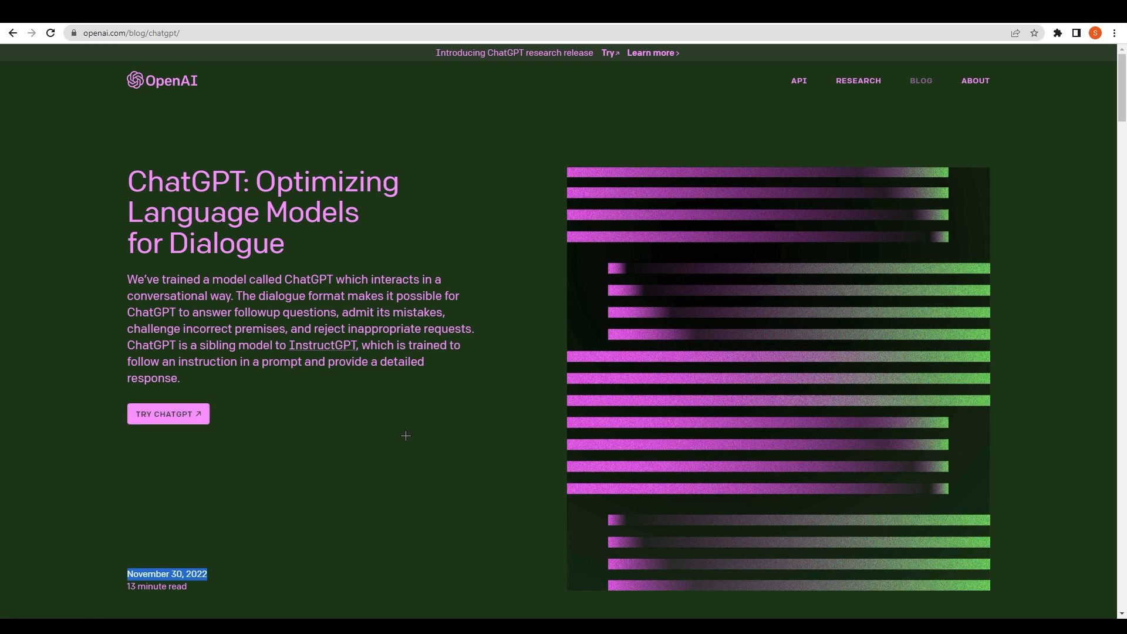
pyautogui.moveTo(403, 435)
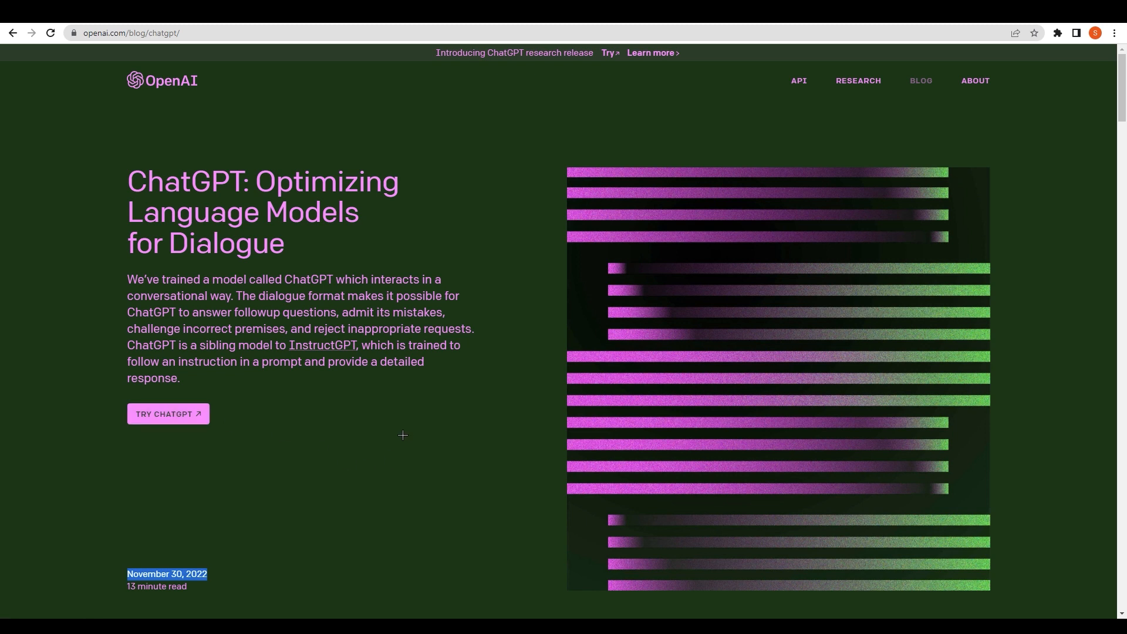
pyautogui.moveTo(217, 440)
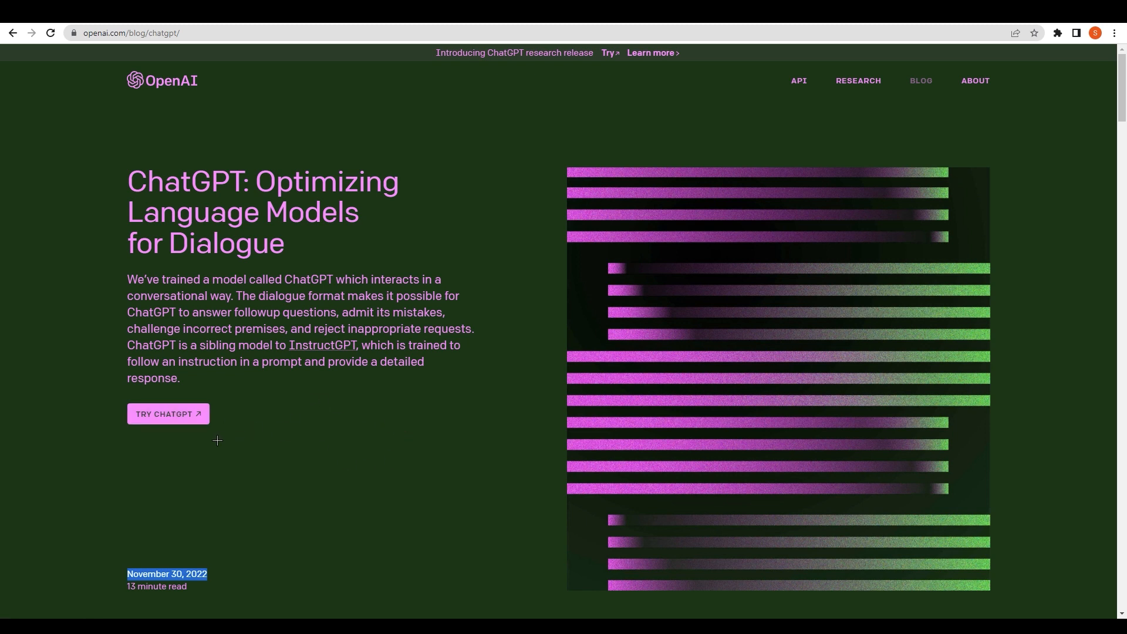
pyautogui.moveTo(175, 433)
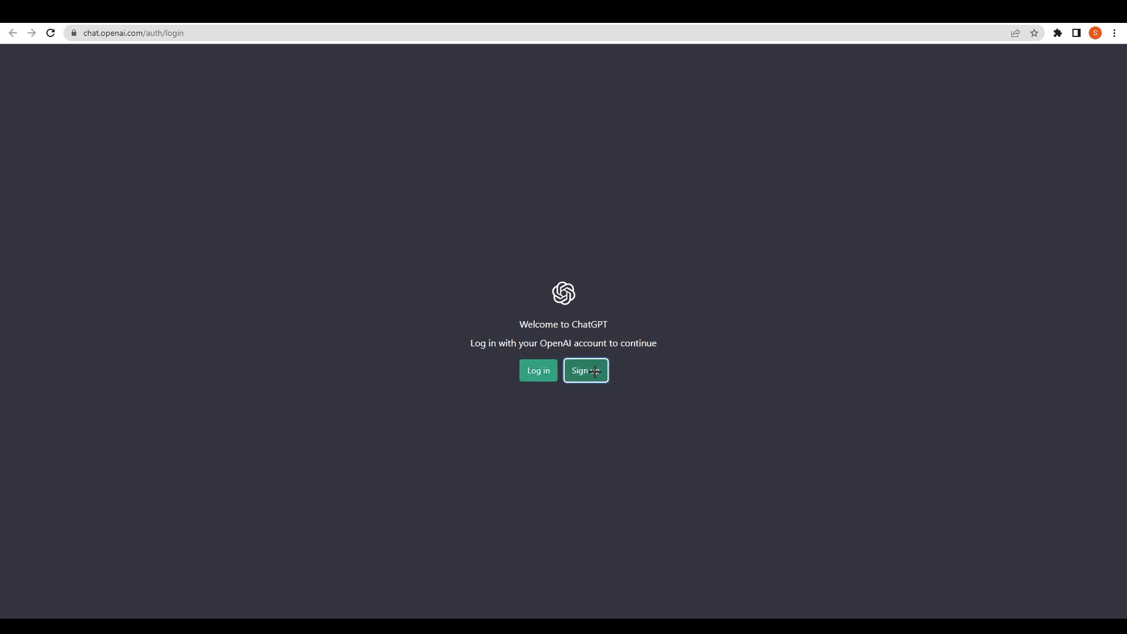
# - Sign up for ChatGPT with Continue with Google, choosing the account and confirming the name
pyautogui.click(585, 370)
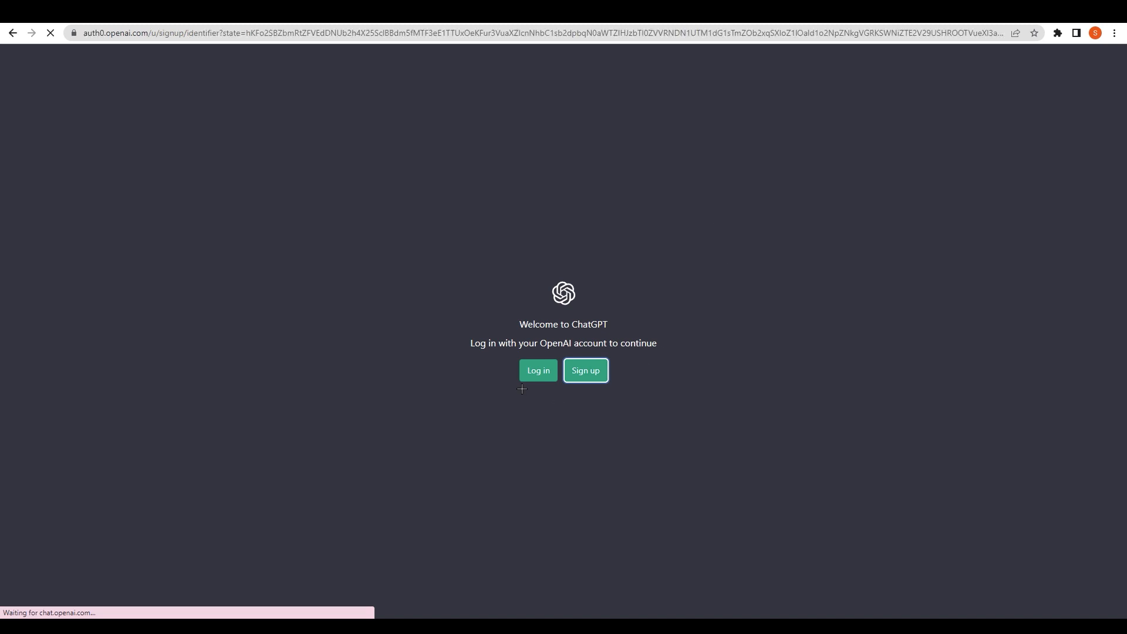
pyautogui.click(585, 370)
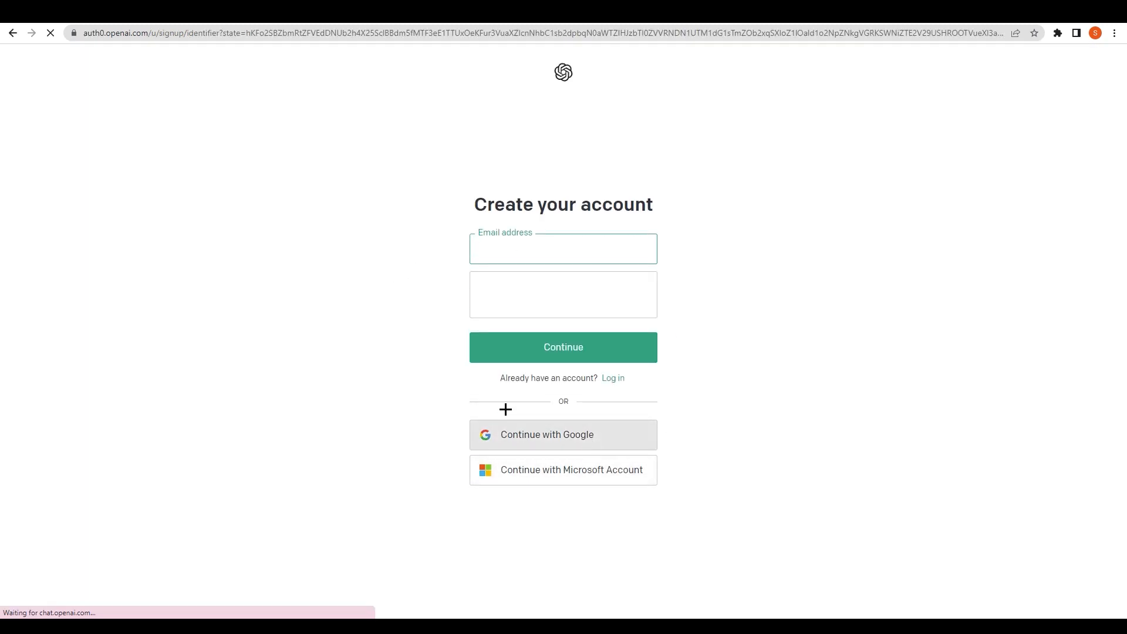
pyautogui.click(563, 347)
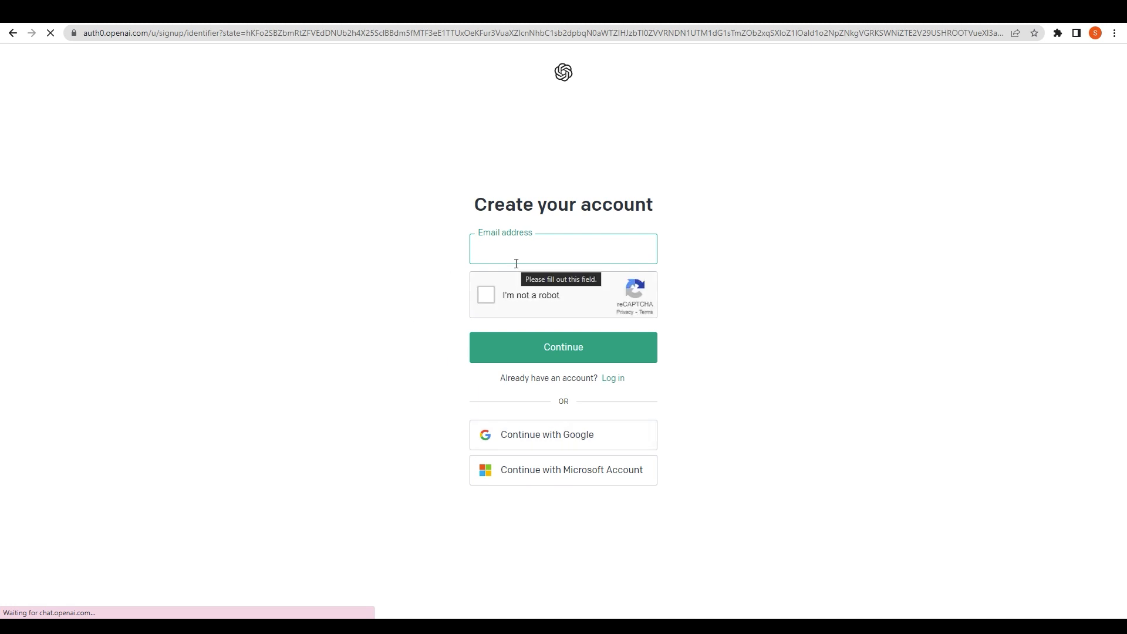
pyautogui.click(563, 249)
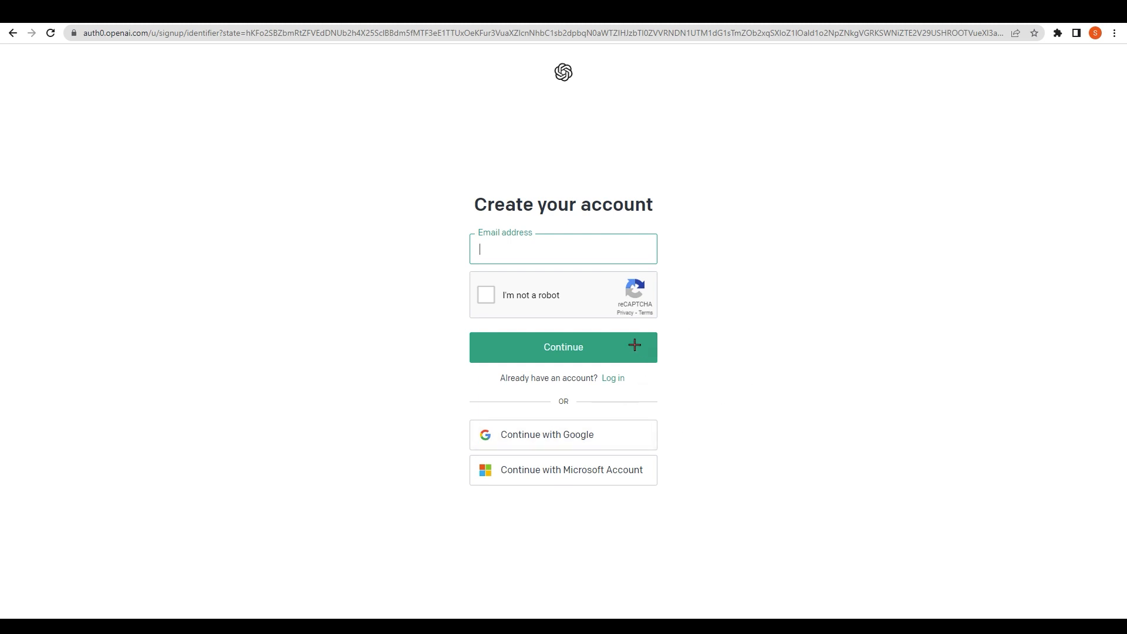
pyautogui.click(562, 434)
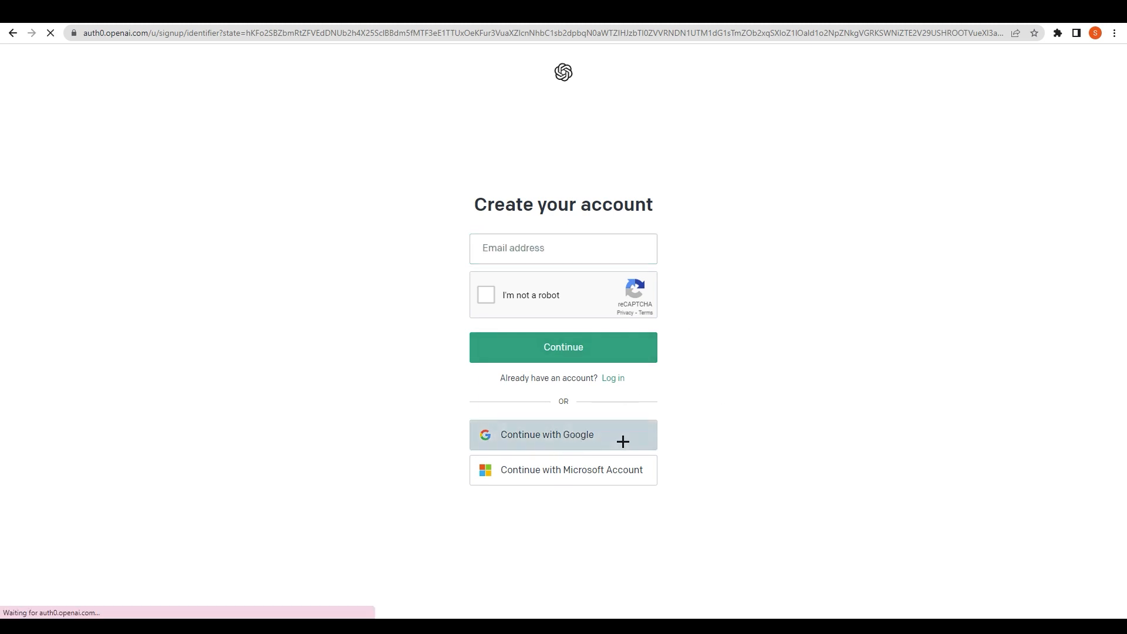
pyautogui.click(563, 434)
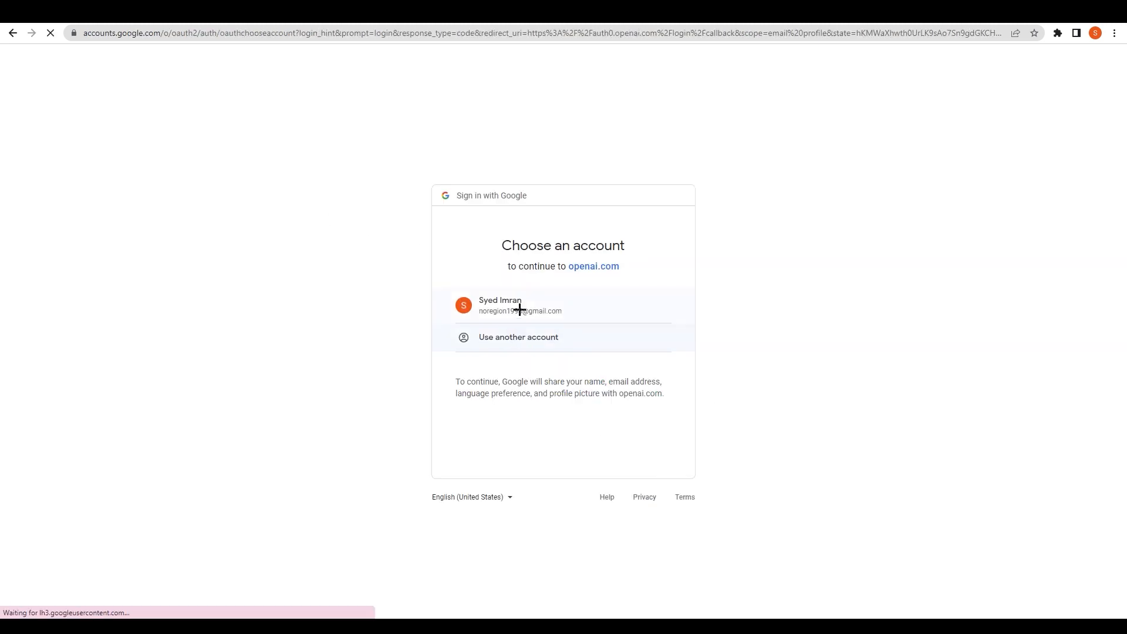
pyautogui.click(519, 305)
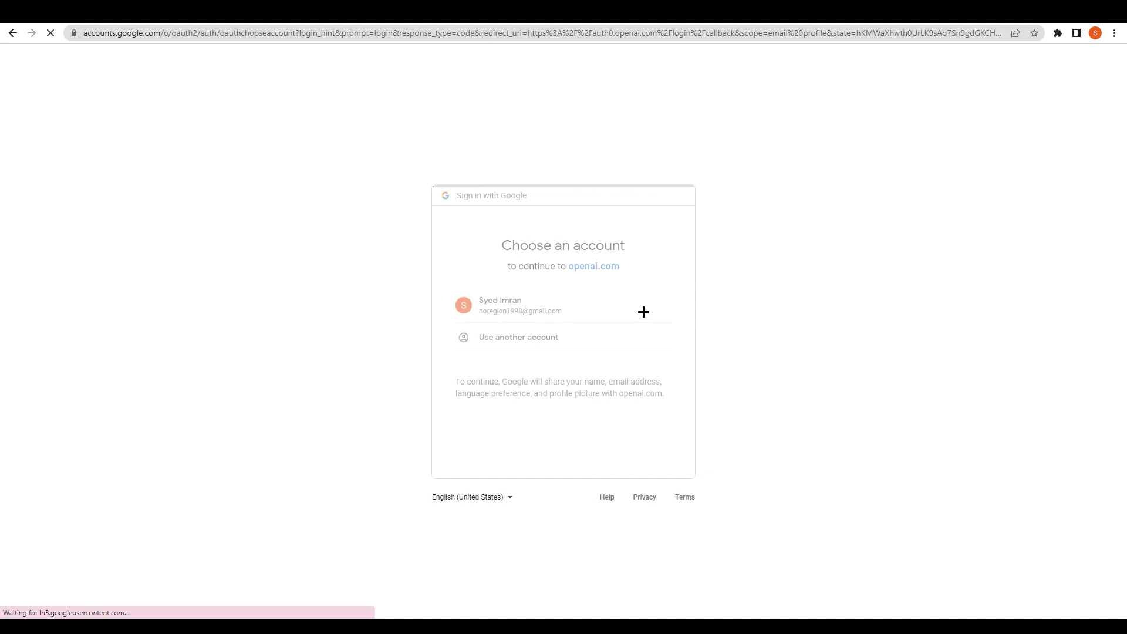
pyautogui.click(519, 305)
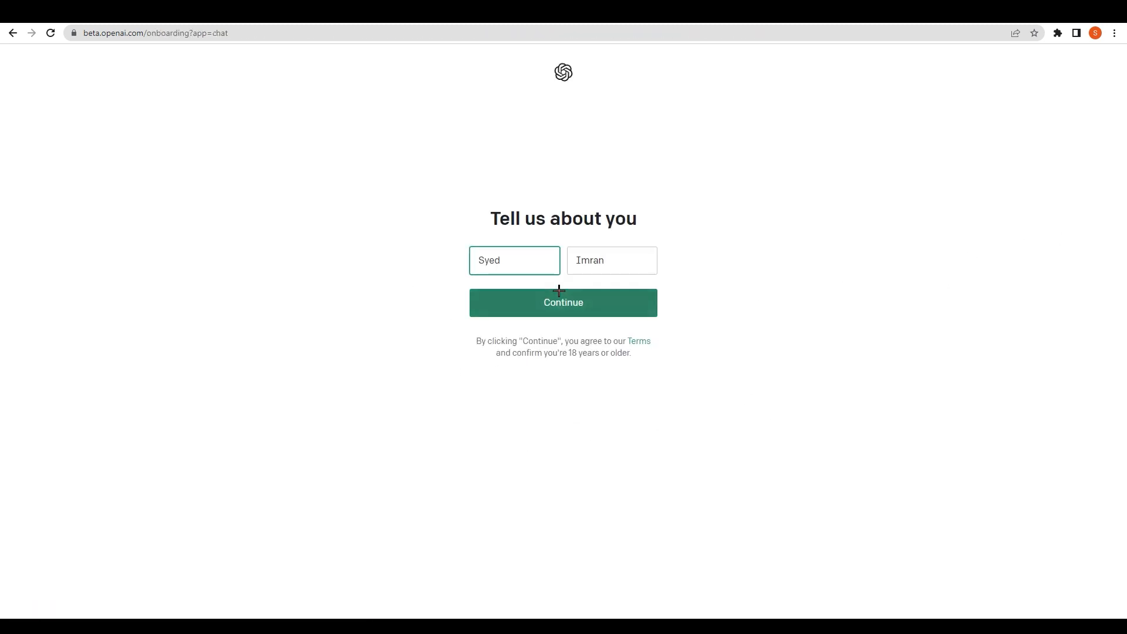
pyautogui.click(563, 302)
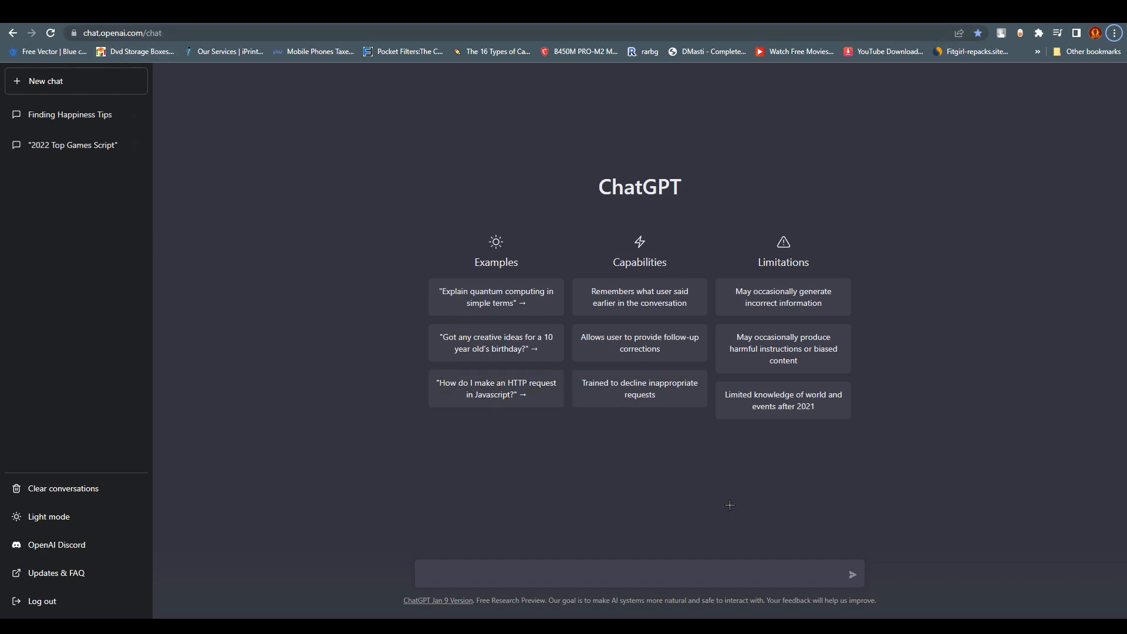
pyautogui.moveTo(494, 486)
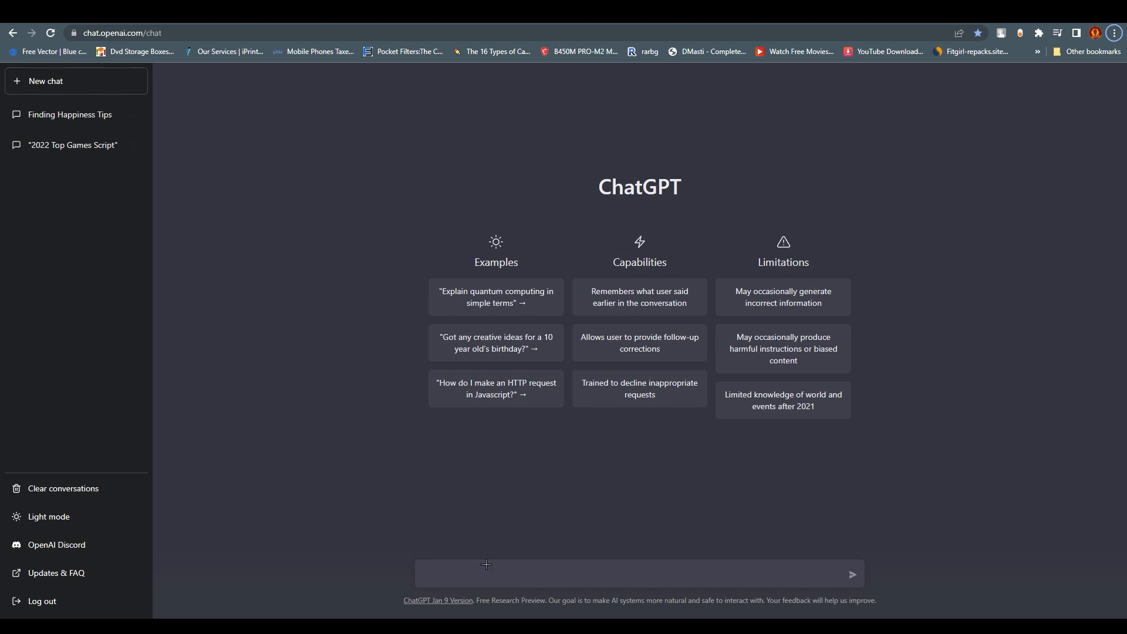
pyautogui.moveTo(518, 569)
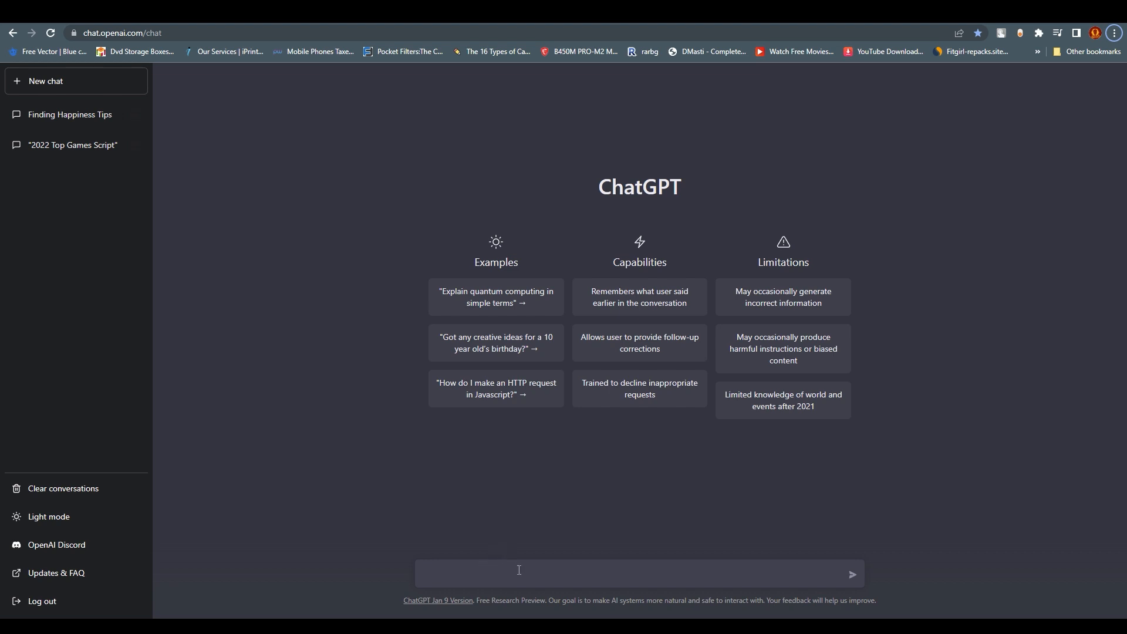
pyautogui.moveTo(530, 539)
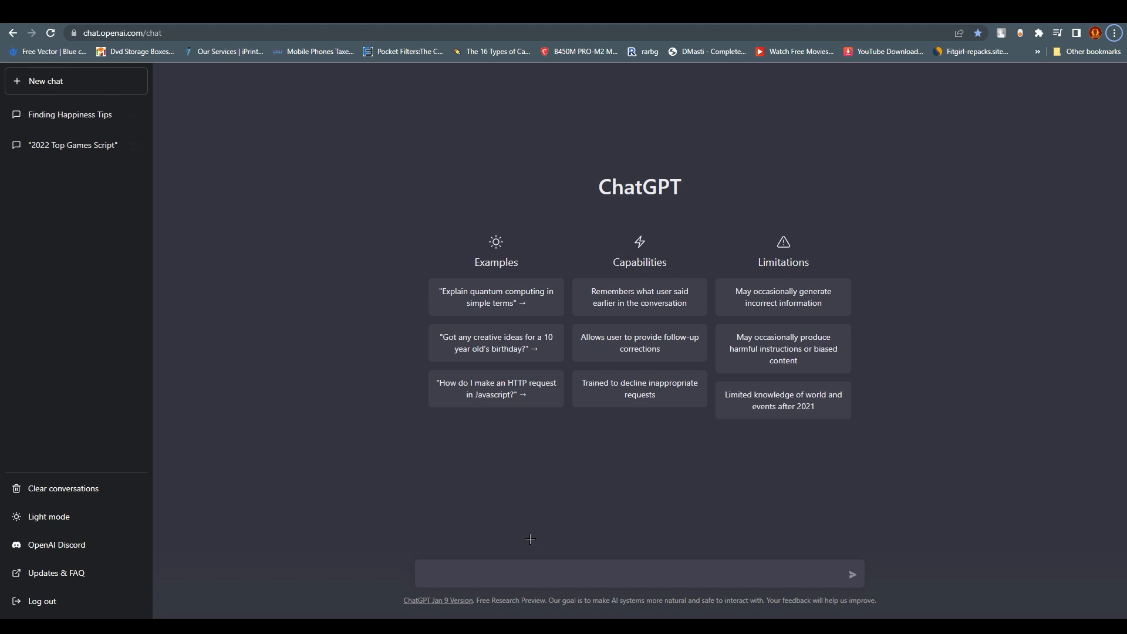
pyautogui.moveTo(450, 505)
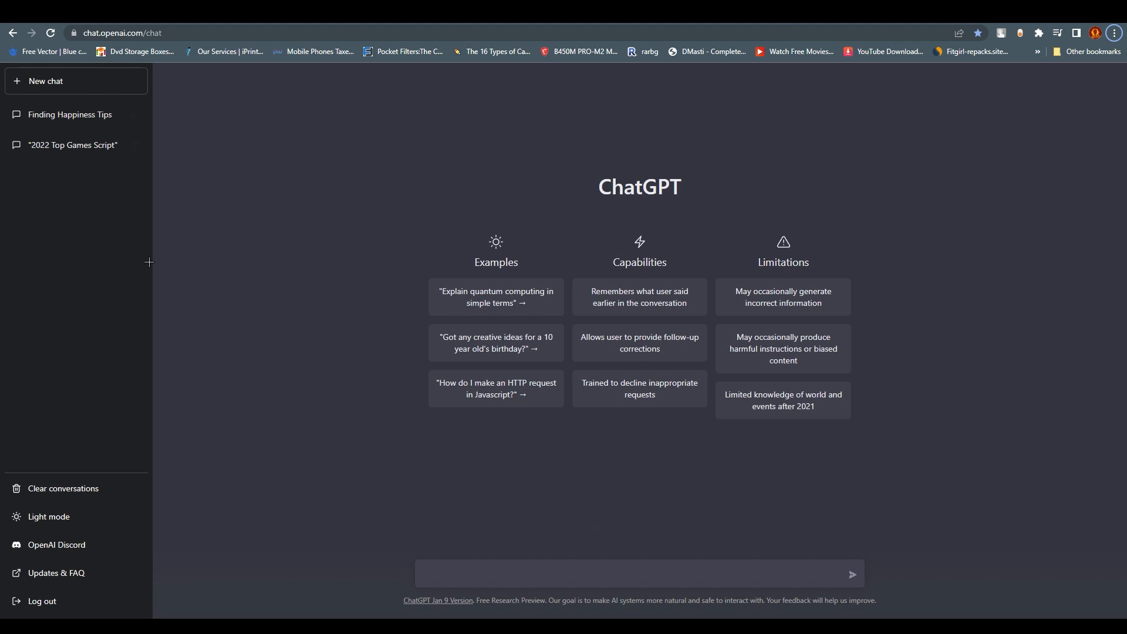
pyautogui.moveTo(454, 280)
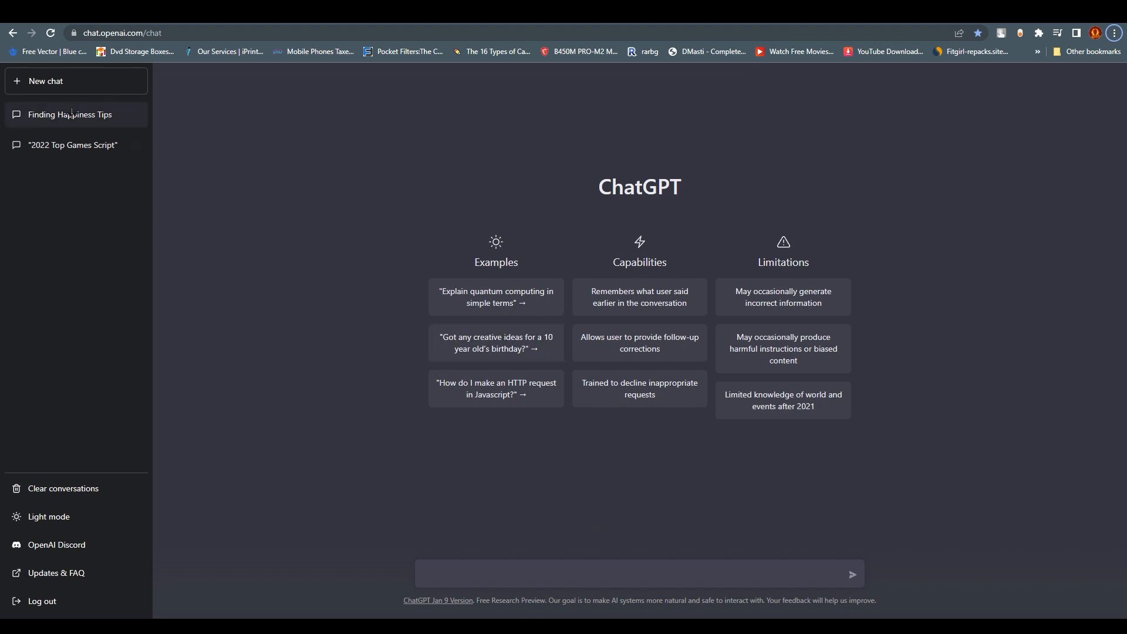
pyautogui.moveTo(26, 259)
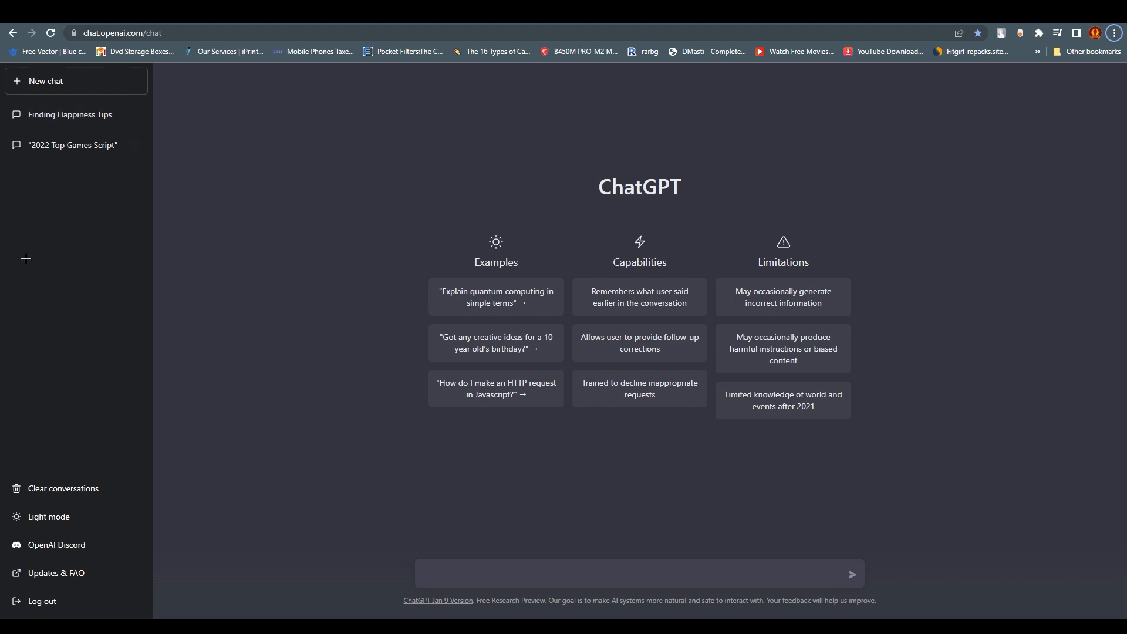
# - Open the Finding Happiness Tips chat and scroll through the 10-point script to its conclusion
pyautogui.click(69, 114)
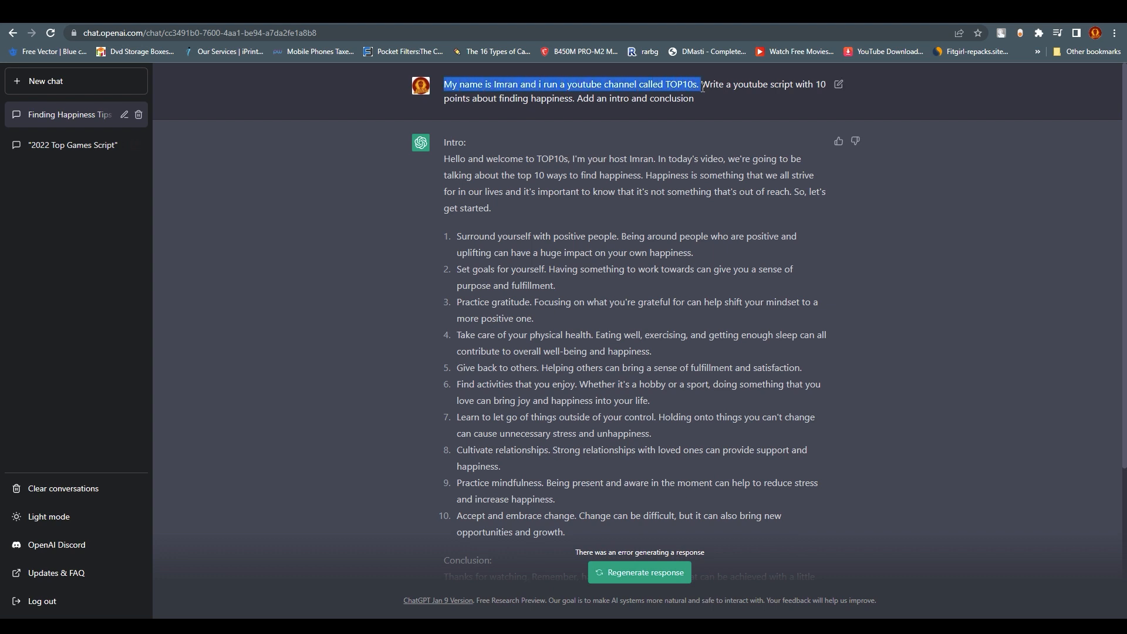
pyautogui.doubleClick(681, 84)
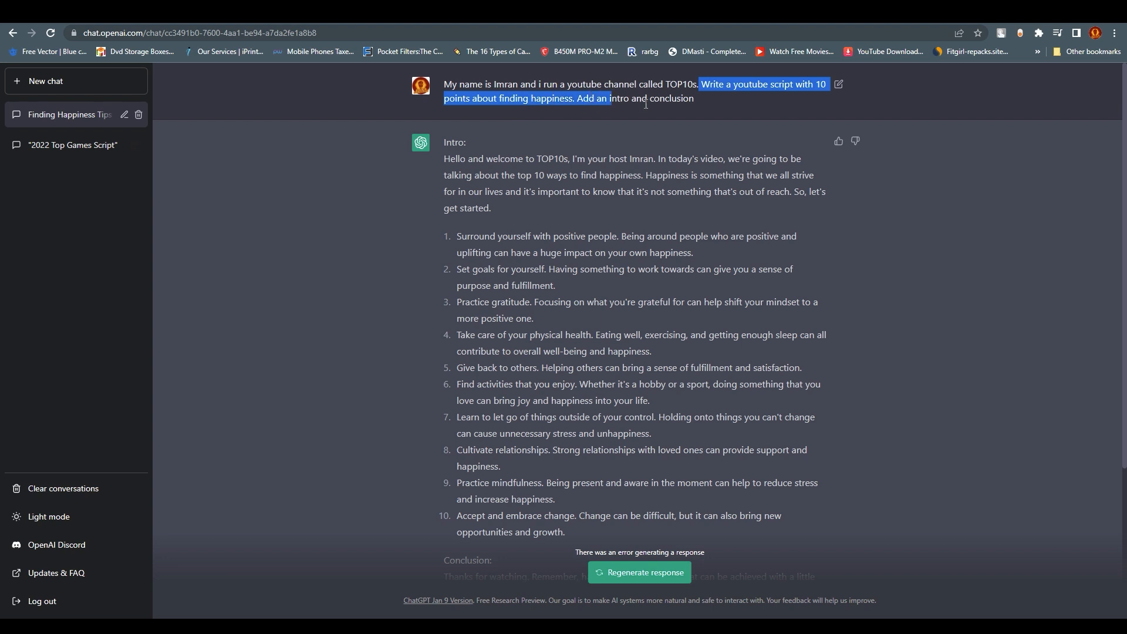
pyautogui.scroll(-3)
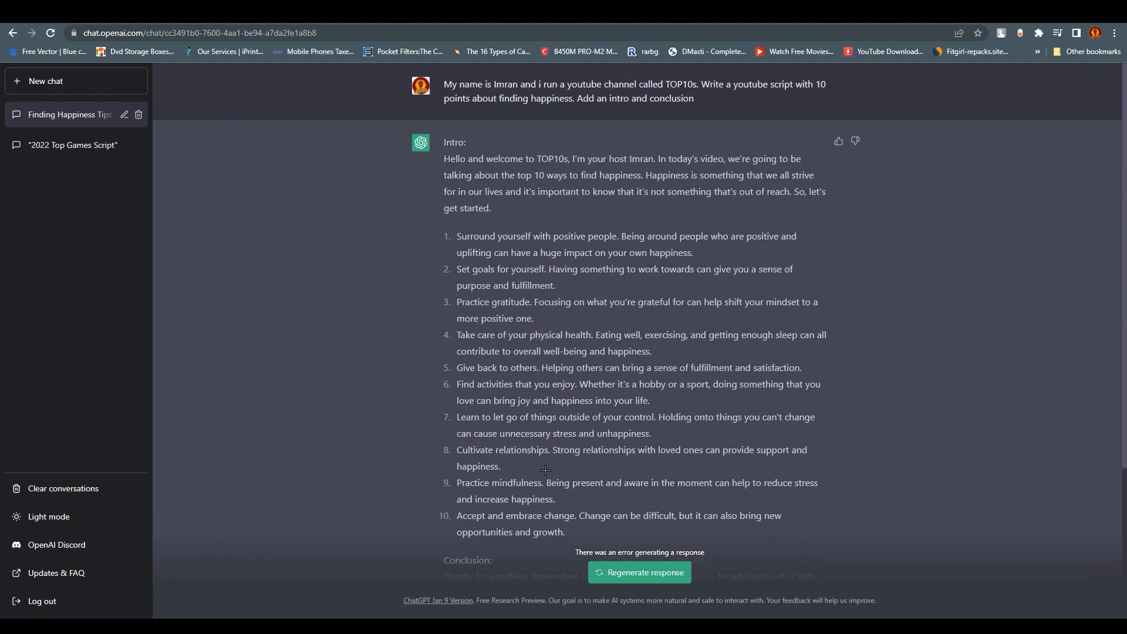
pyautogui.scroll(-3)
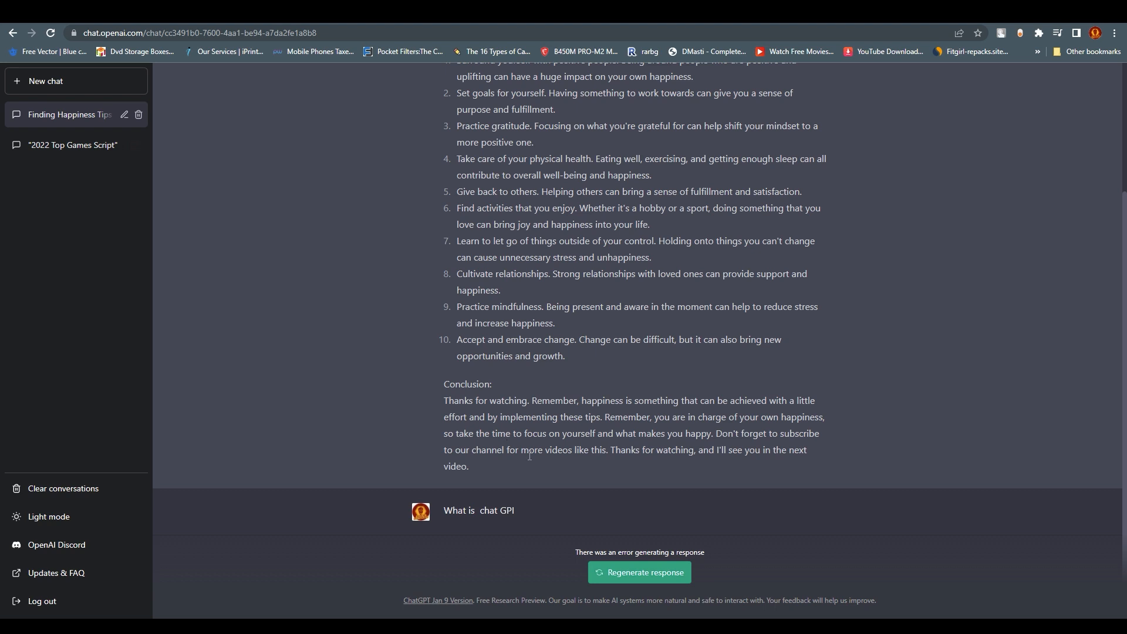
# - Regenerate the last ChatGPT response, then scroll back up and highlight the first happiness tip
pyautogui.click(638, 572)
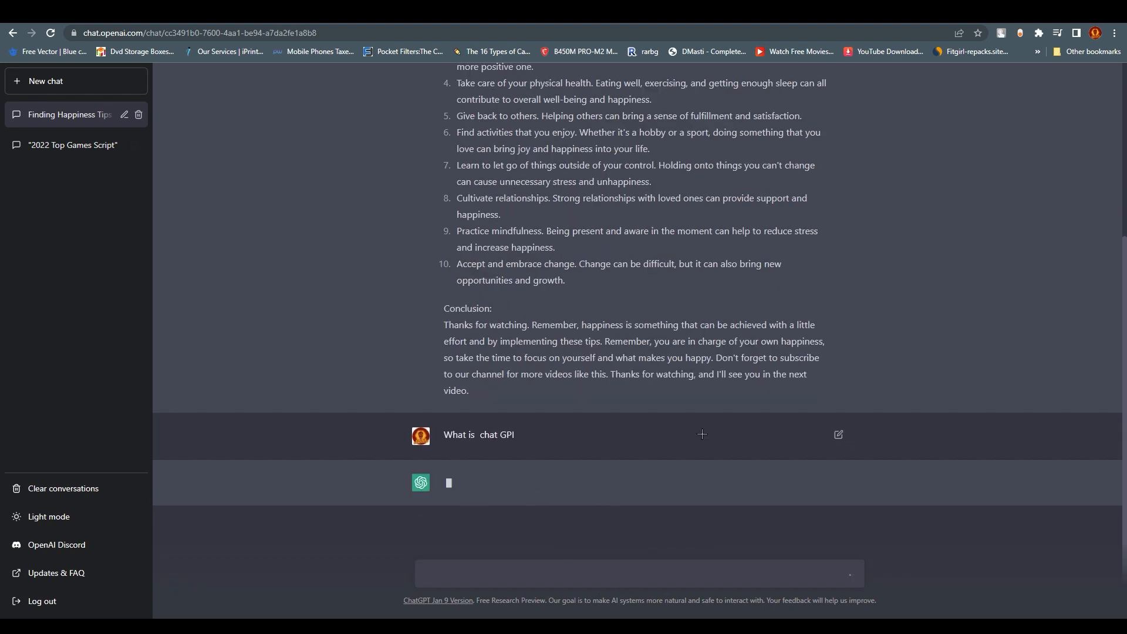
pyautogui.scroll(-3)
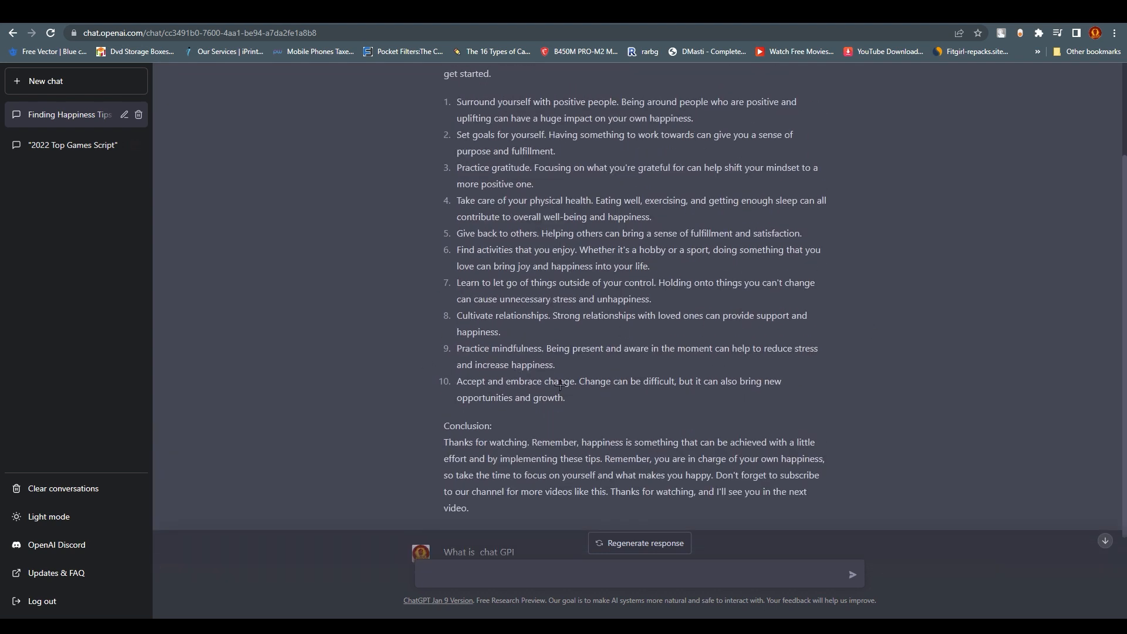
pyautogui.scroll(3)
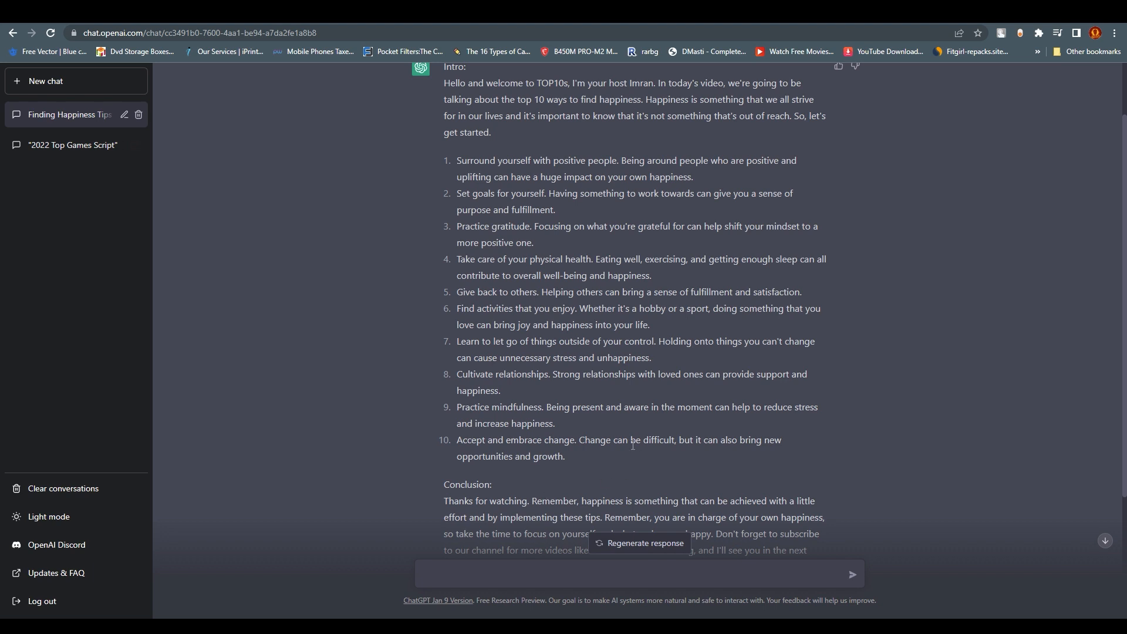
pyautogui.moveTo(457, 160); pyautogui.dragTo(691, 177)
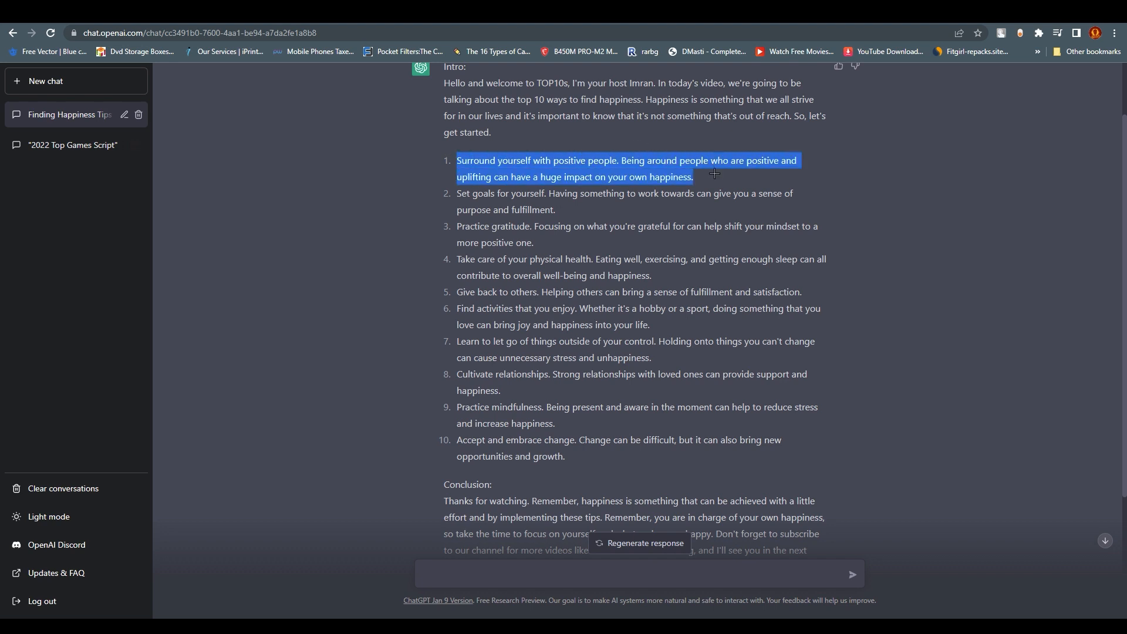
pyautogui.moveTo(497, 395)
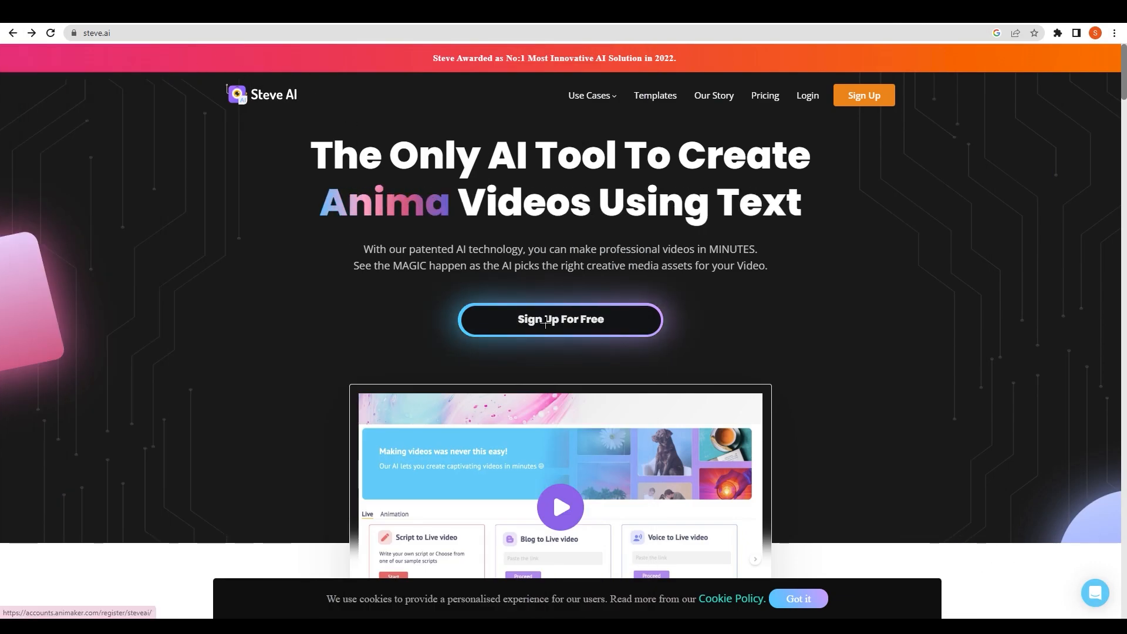
# - Sign up for a free Steve AI account with Google and block the notifications prompt
pyautogui.click(561, 319)
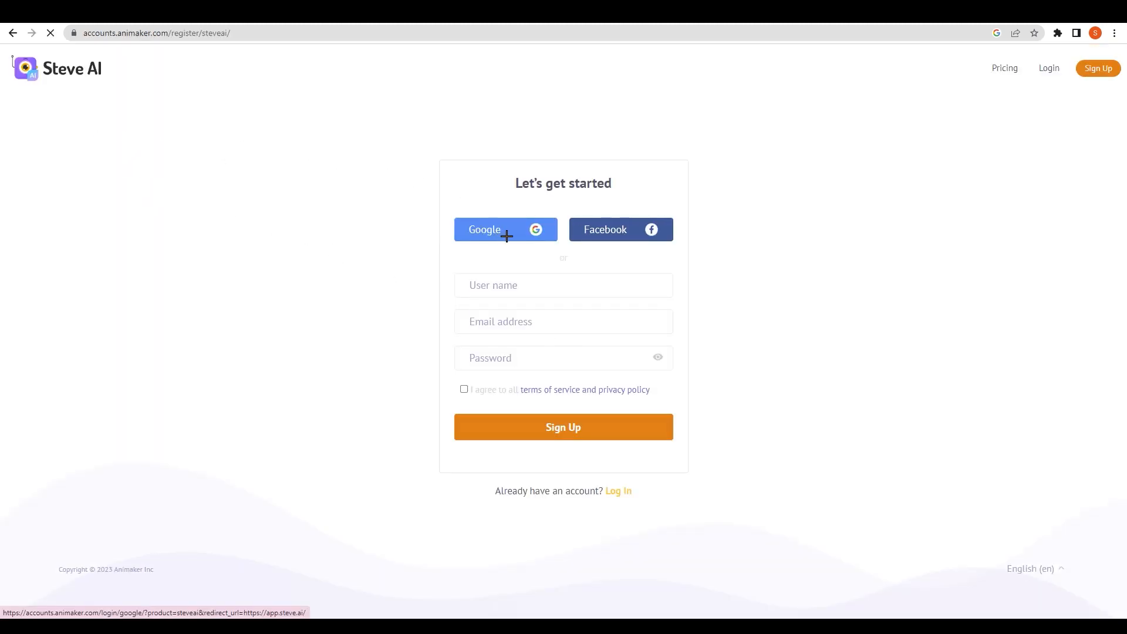
pyautogui.click(505, 229)
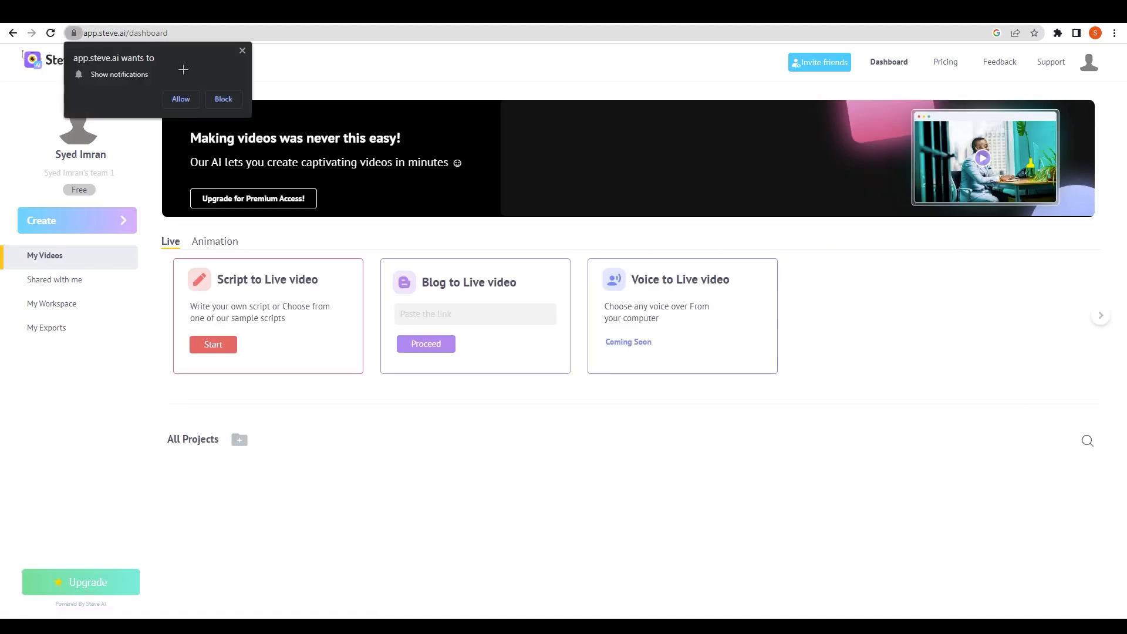
pyautogui.click(223, 99)
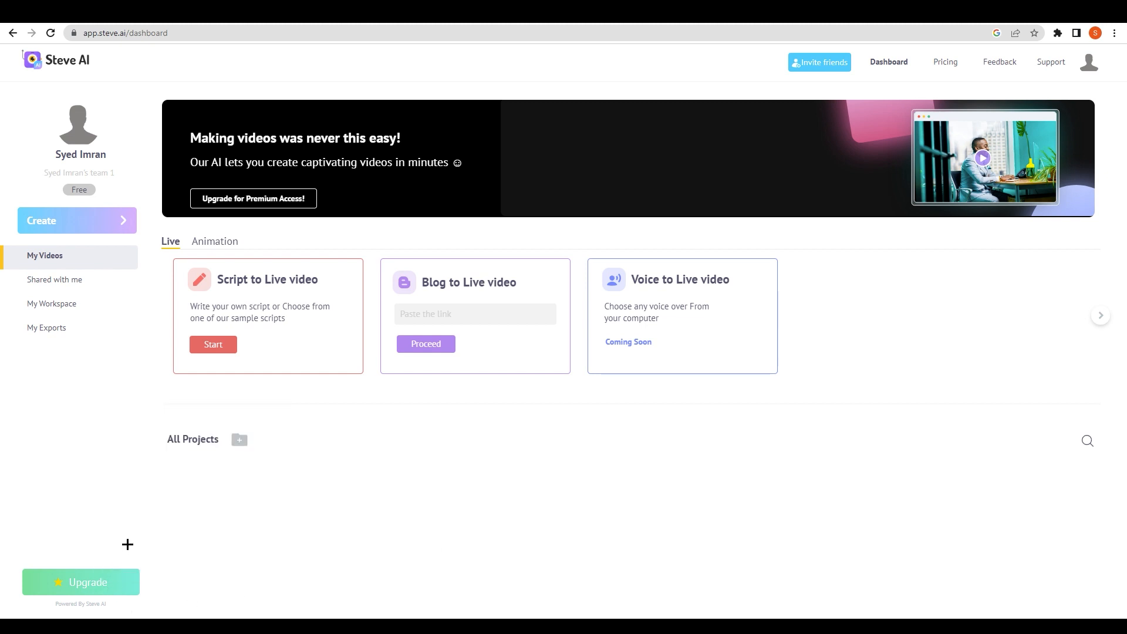
pyautogui.click(80, 582)
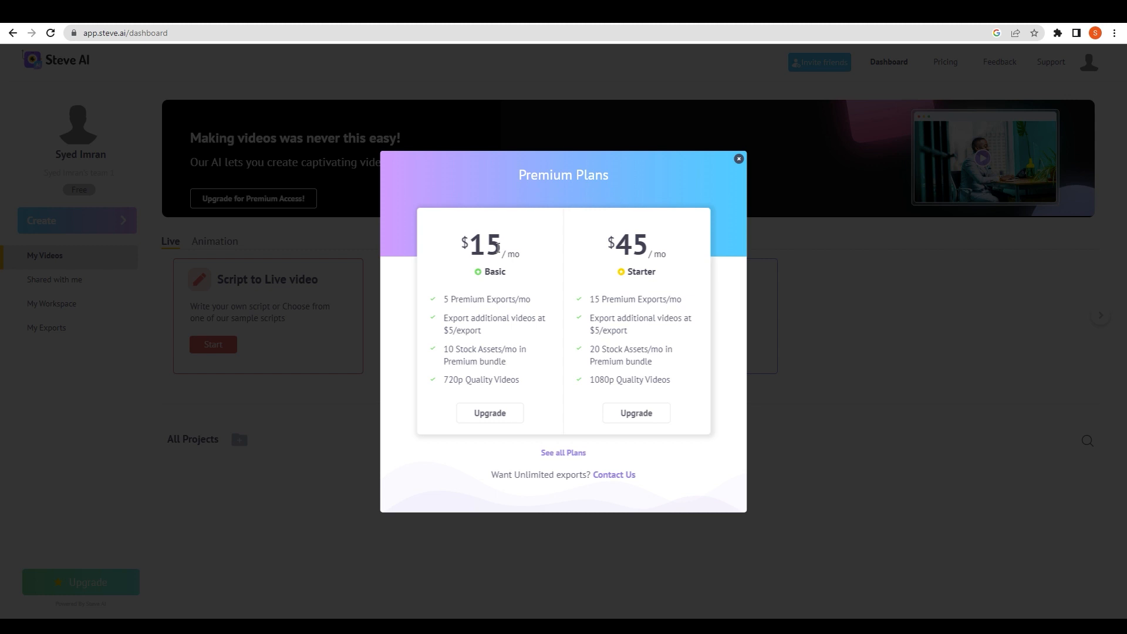
pyautogui.moveTo(463, 316)
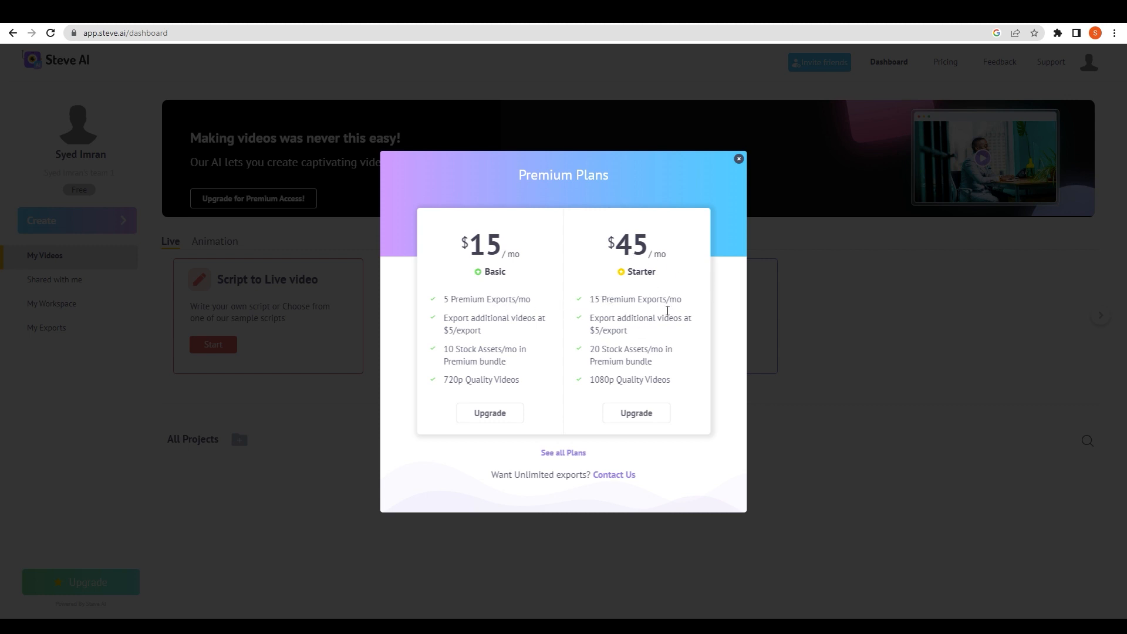
pyautogui.moveTo(544, 358)
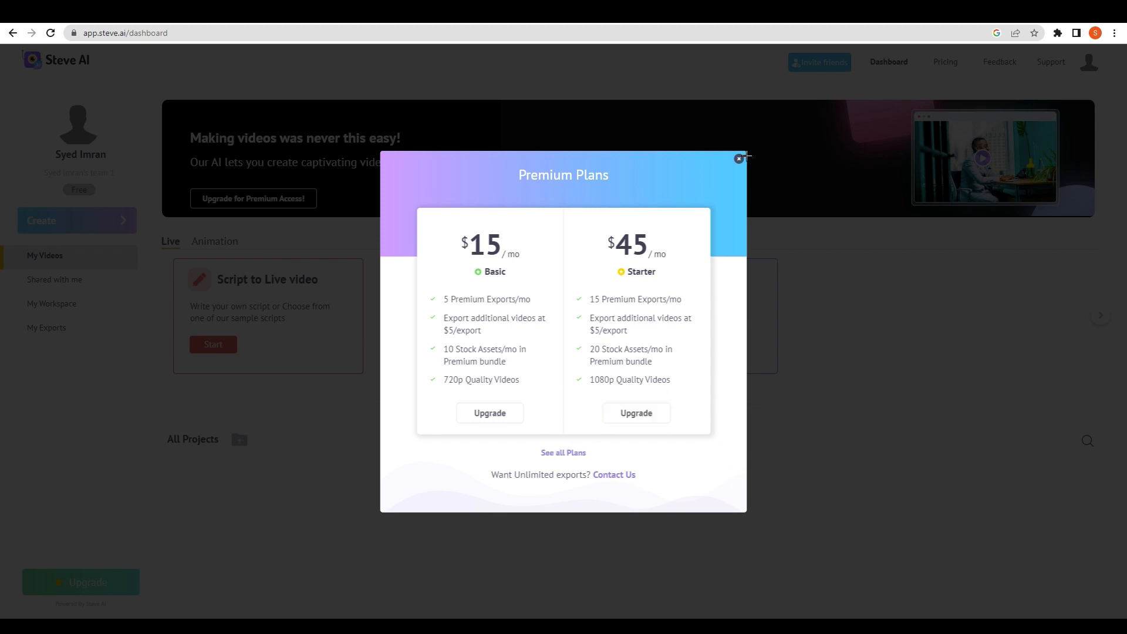
pyautogui.click(737, 158)
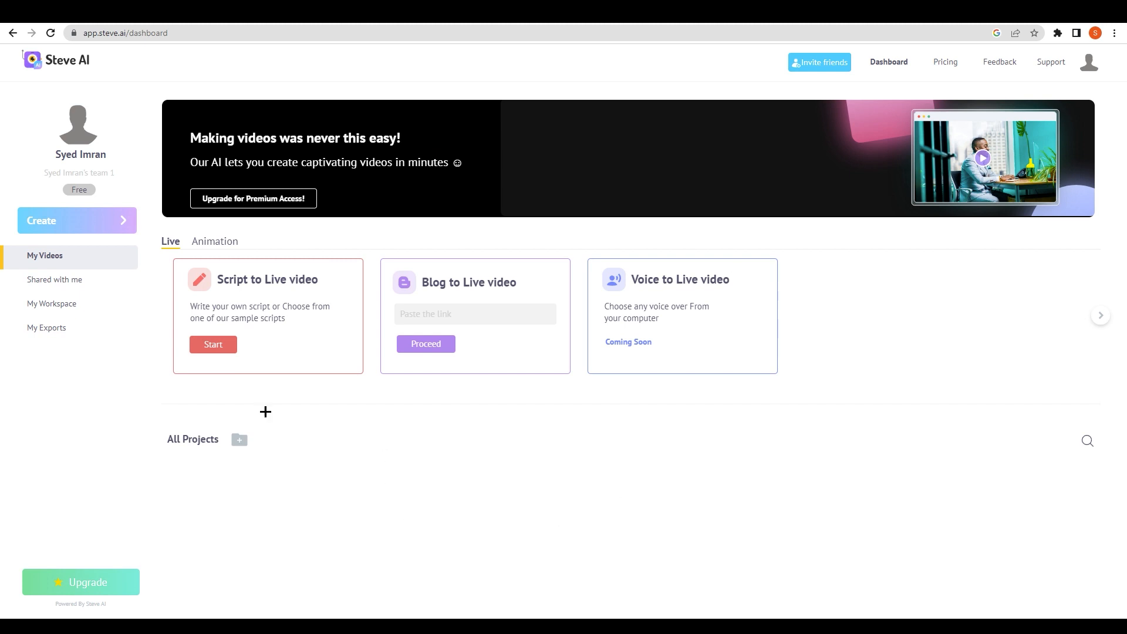
pyautogui.moveTo(230, 302)
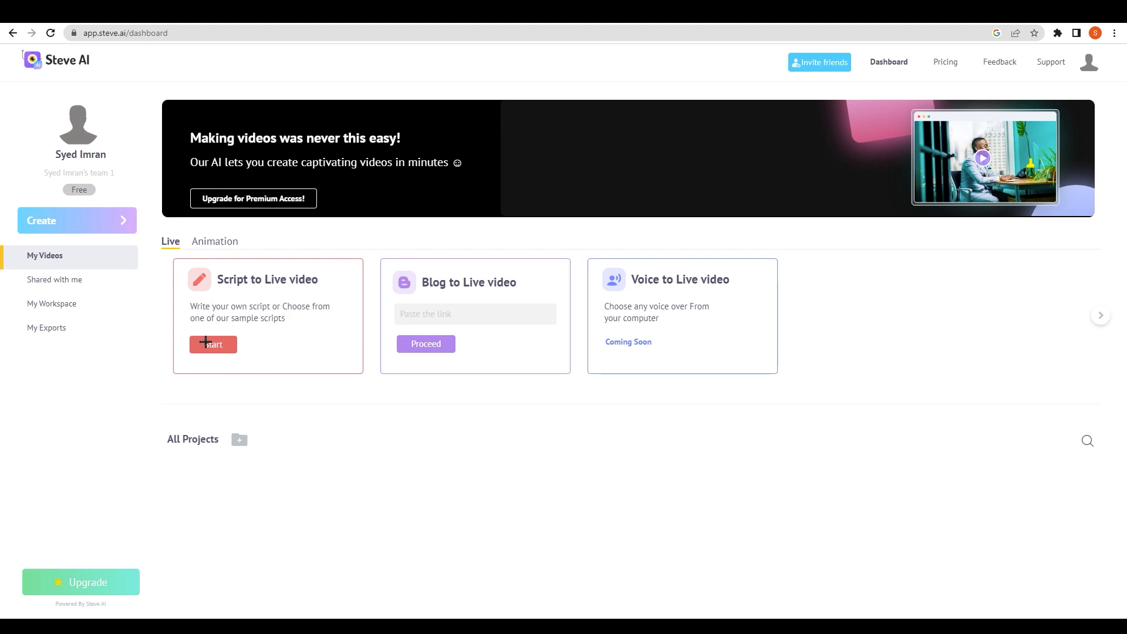
# - Generate an animation sample script, '5 Diet Tips for A Healthy Life', from a tips title
pyautogui.click(213, 345)
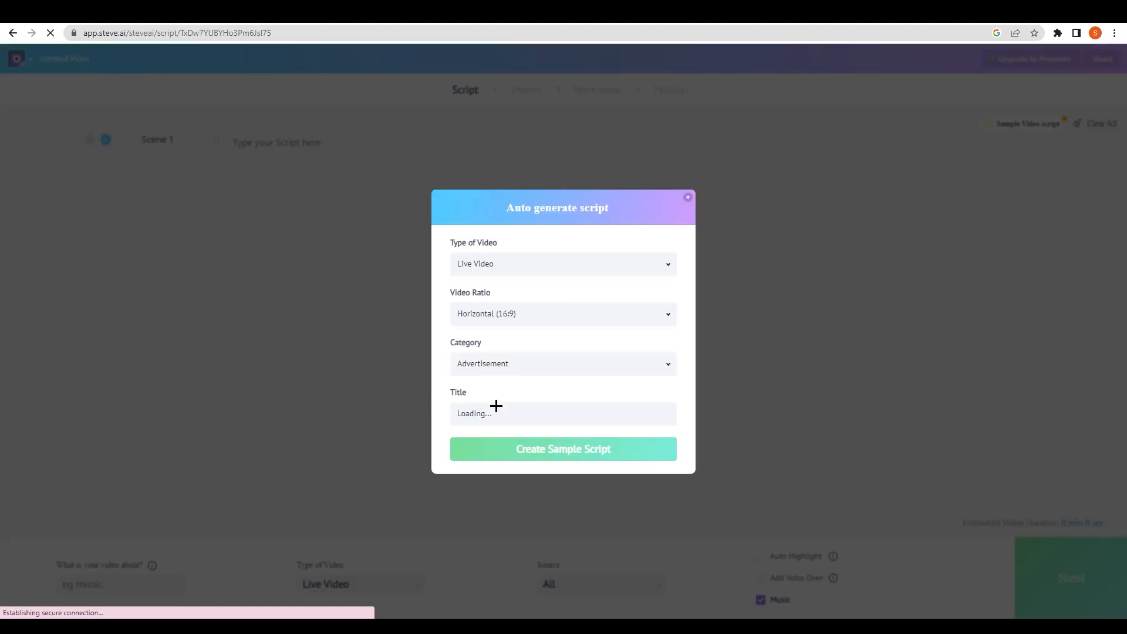
pyautogui.click(563, 264)
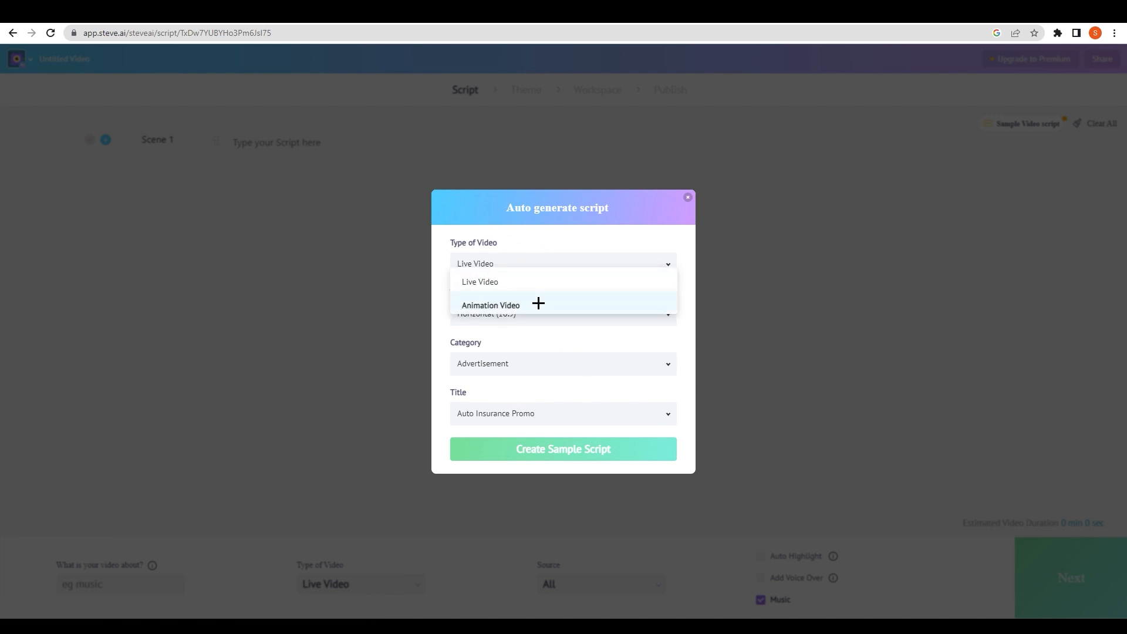
pyautogui.click(491, 305)
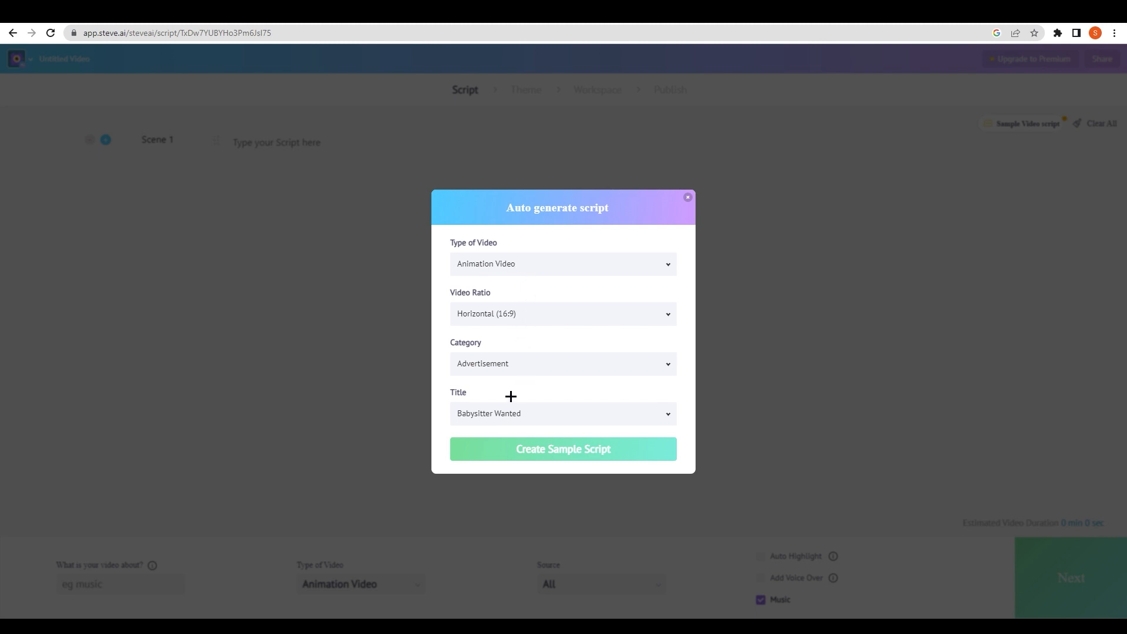
pyautogui.click(563, 363)
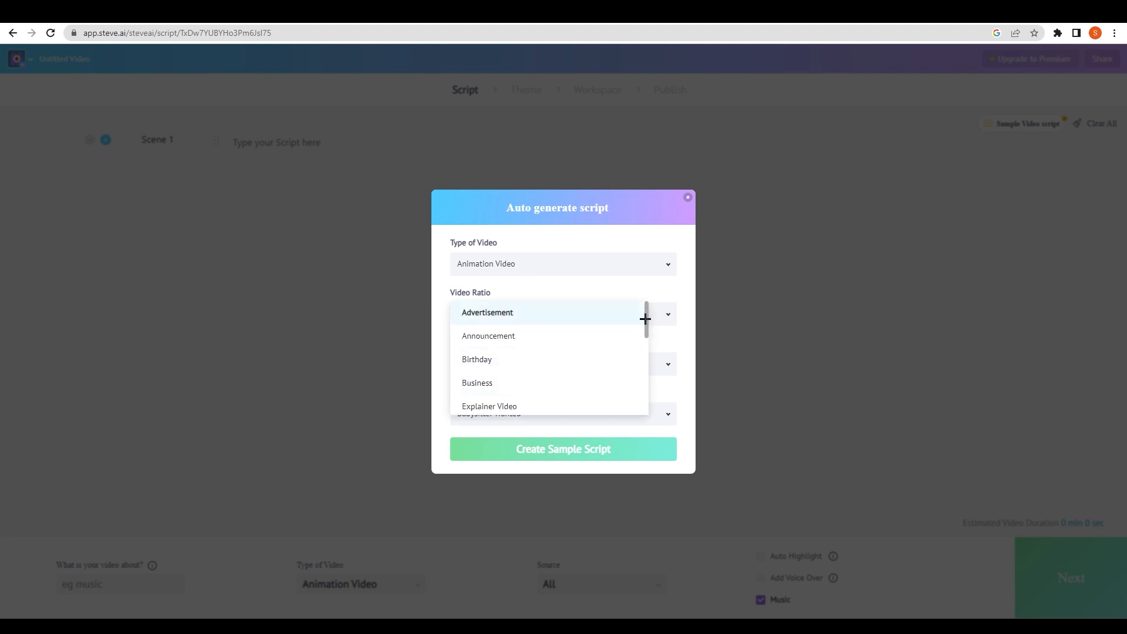
pyautogui.scroll(-3)
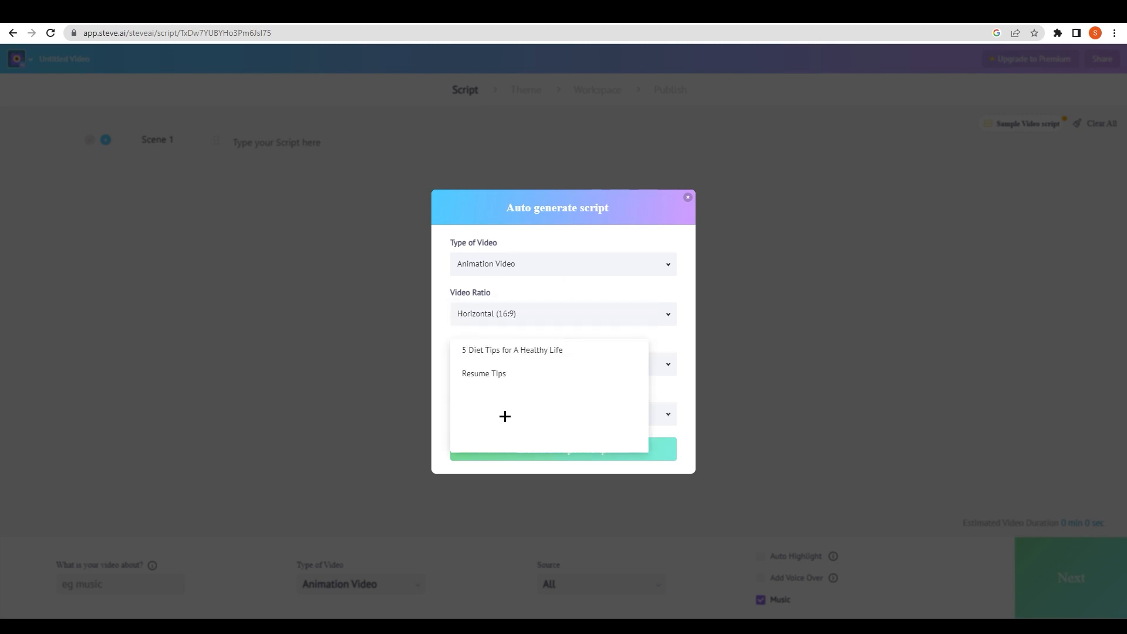
pyautogui.click(511, 350)
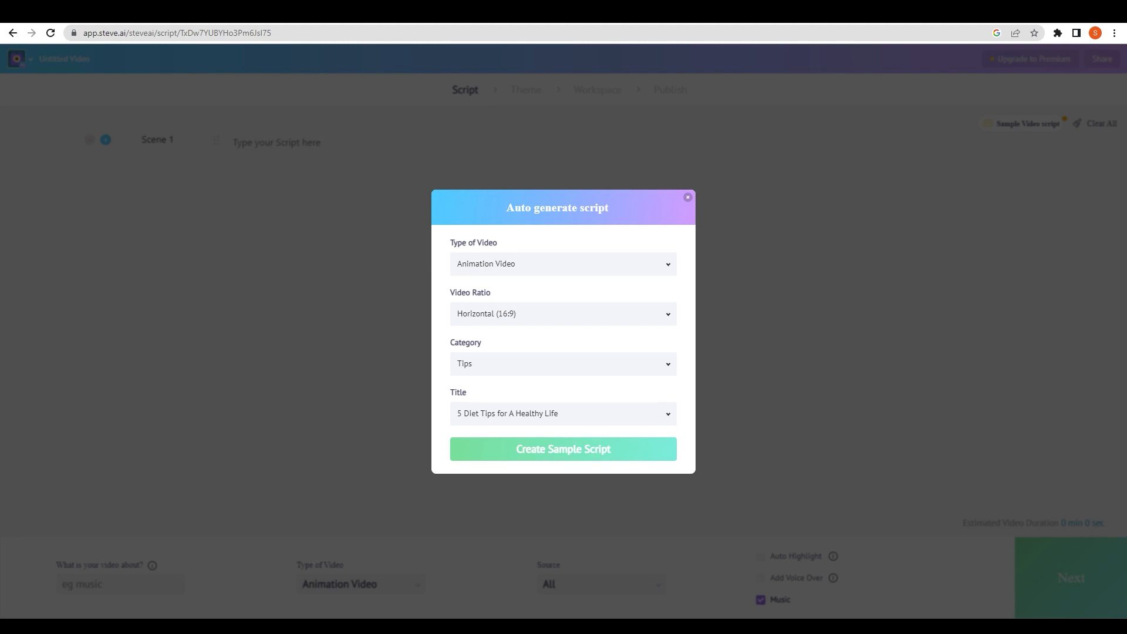
pyautogui.click(562, 414)
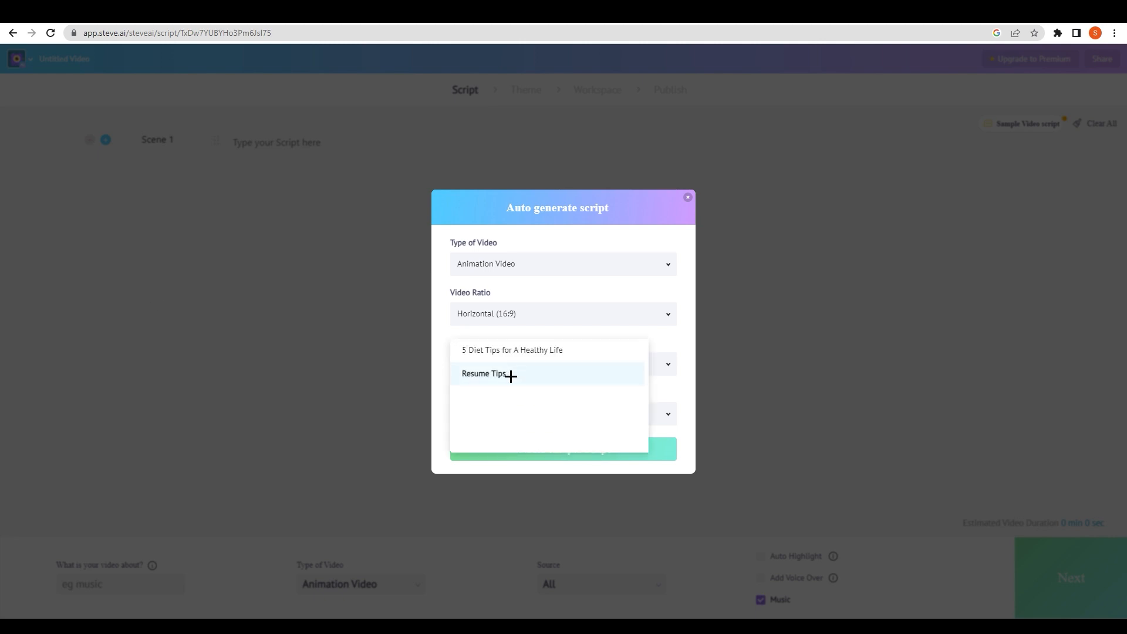
pyautogui.moveTo(503, 417)
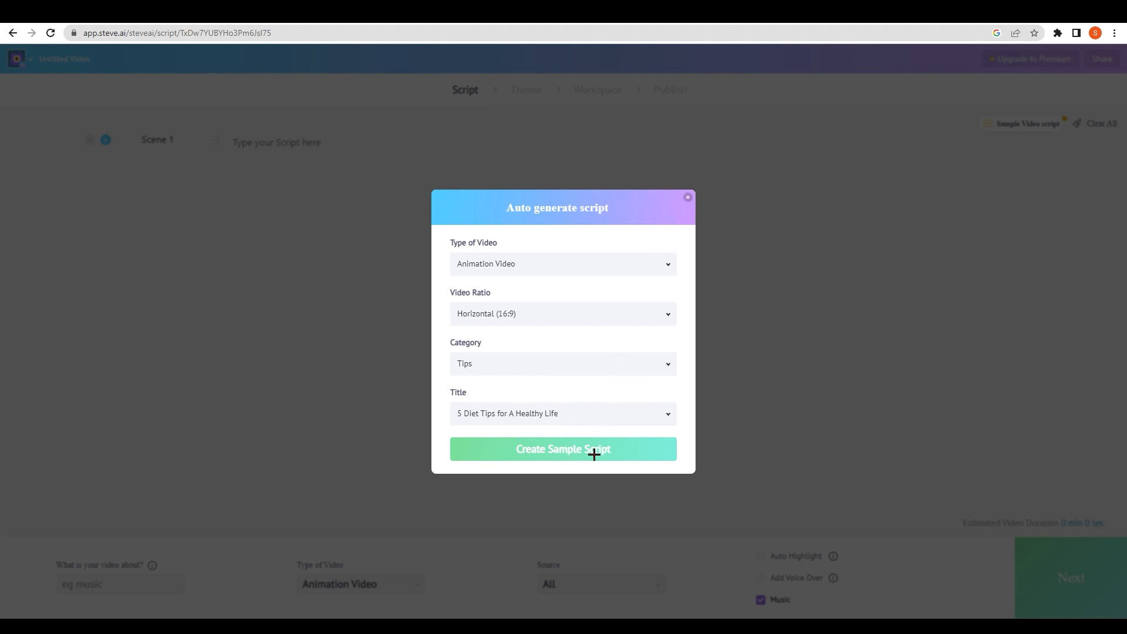
pyautogui.click(563, 448)
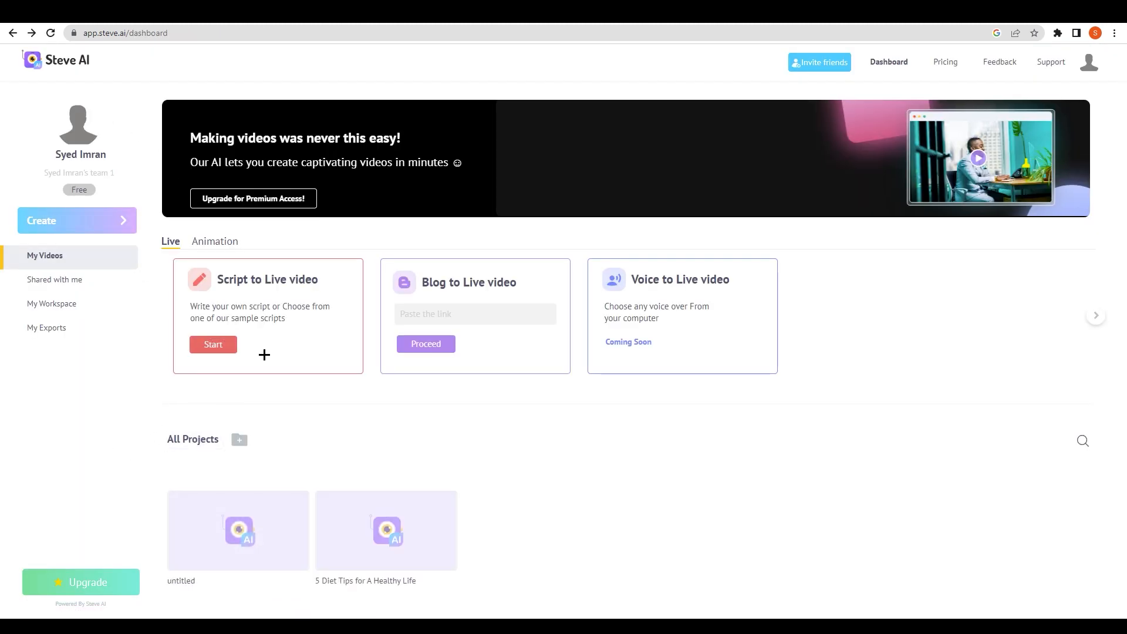
# - Start a new Script to Live video project and dismiss the Auto generate script popup
pyautogui.click(212, 344)
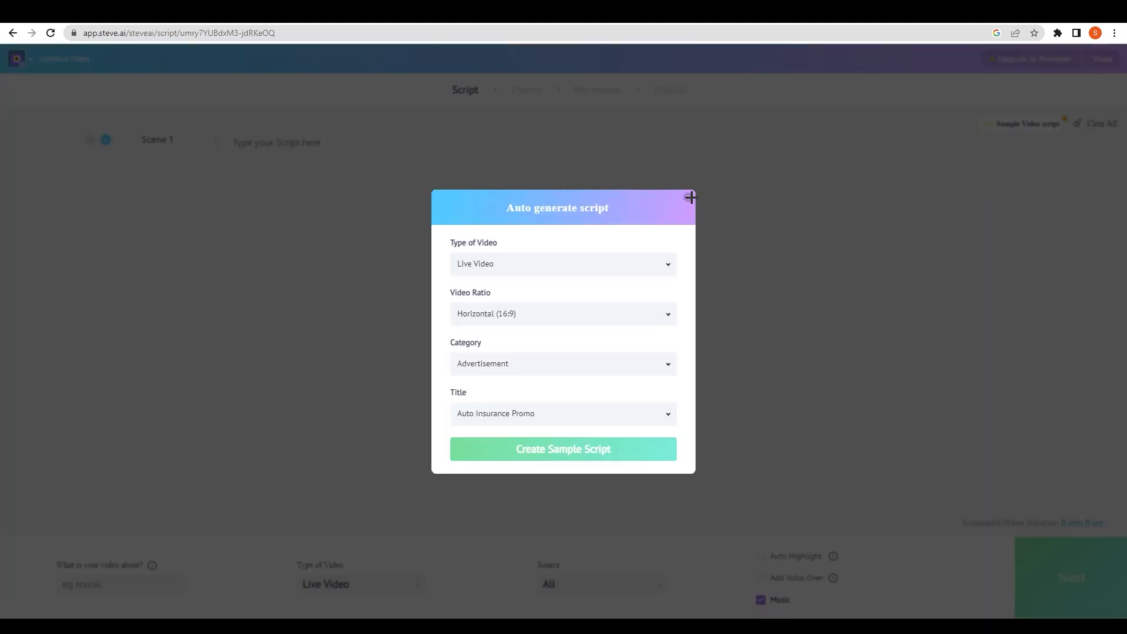
pyautogui.click(688, 198)
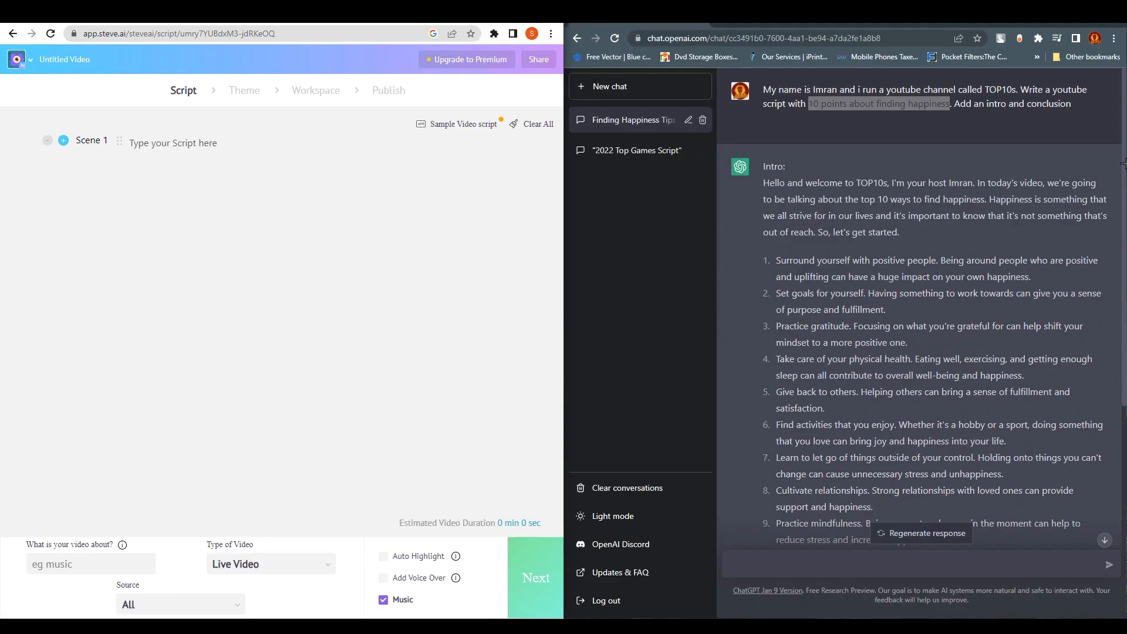
# - Paste the TOP10s welcome sentence from ChatGPT into the first scene
pyautogui.scroll(-3)
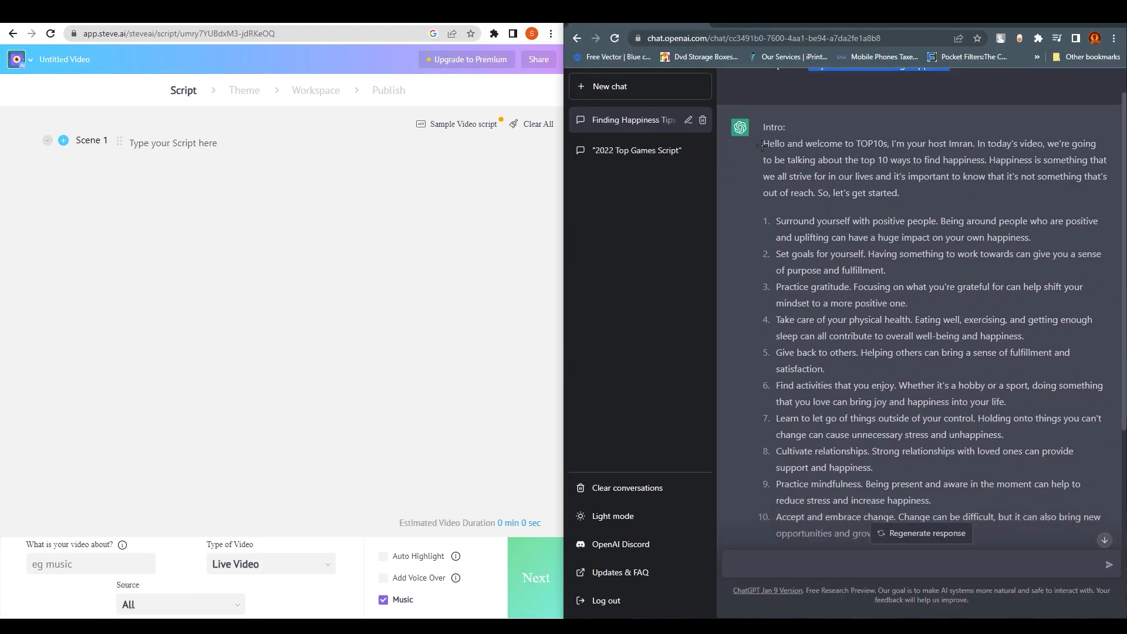
pyautogui.rightClick(862, 143)
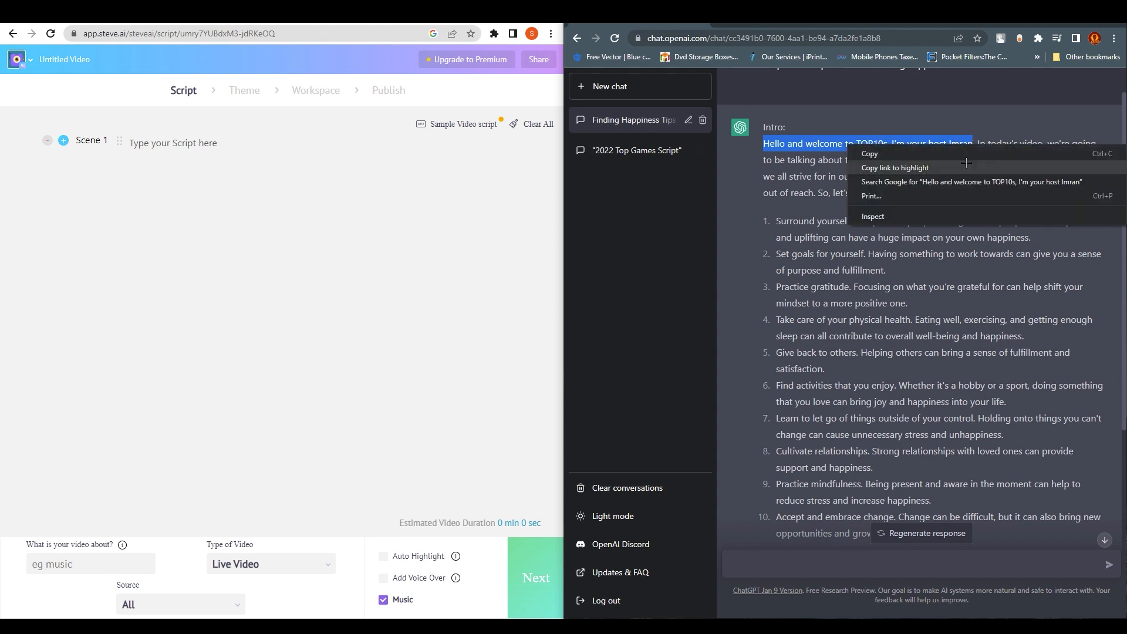
pyautogui.rightClick(173, 142)
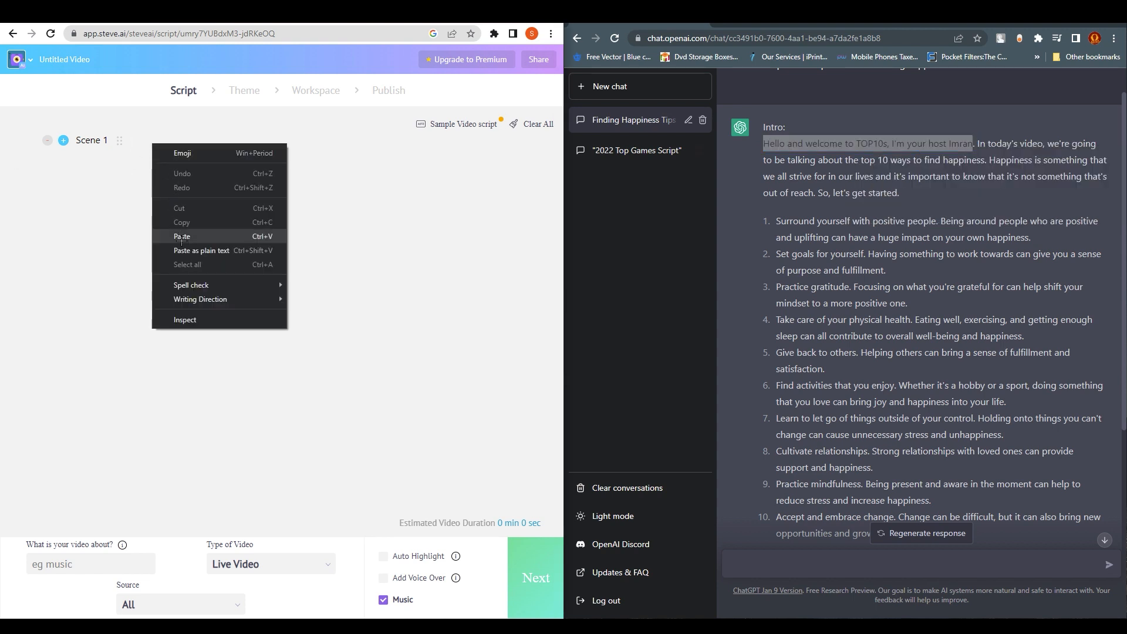
pyautogui.click(182, 236)
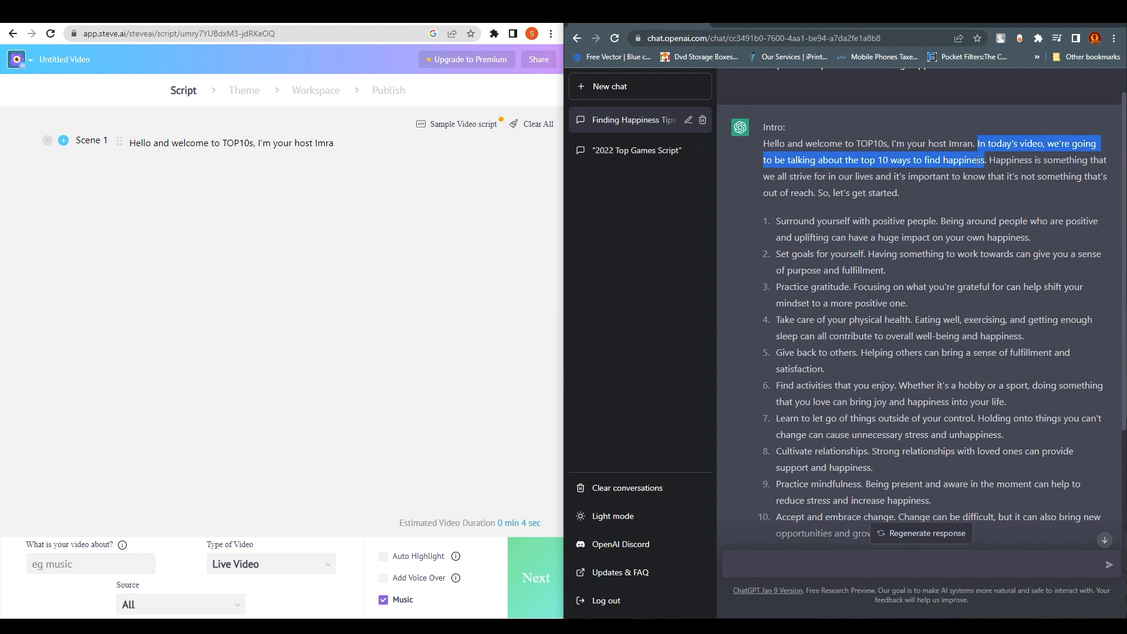
pyautogui.moveTo(63, 140)
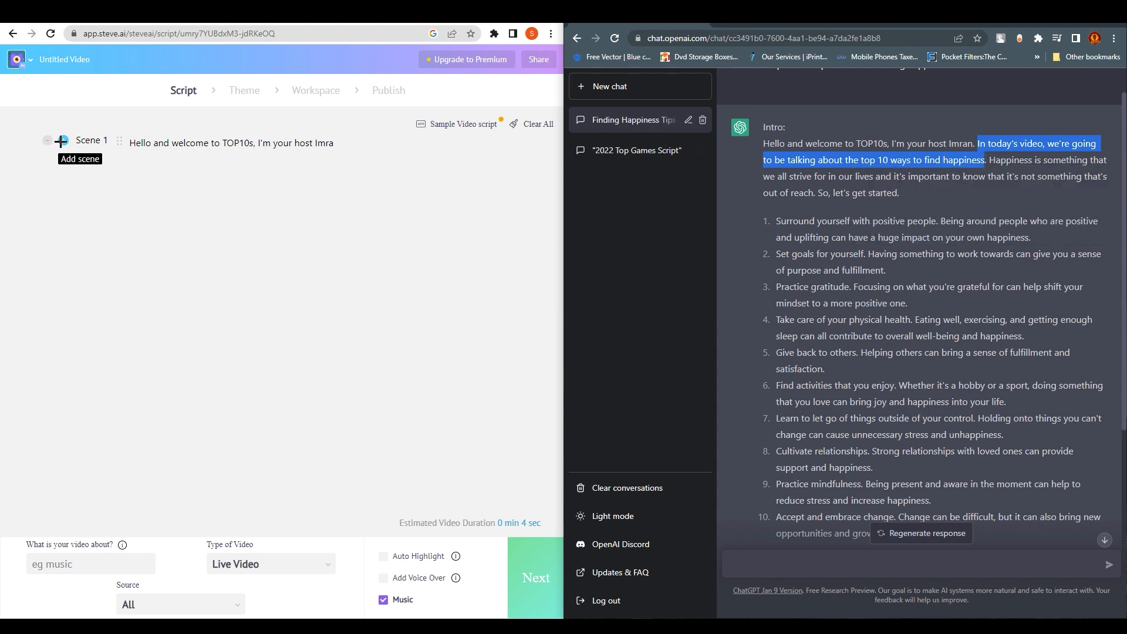
# - Add scenes for the rest of the intro, starting 'In today's video... top 10 ways to find happiness'
pyautogui.click(61, 141)
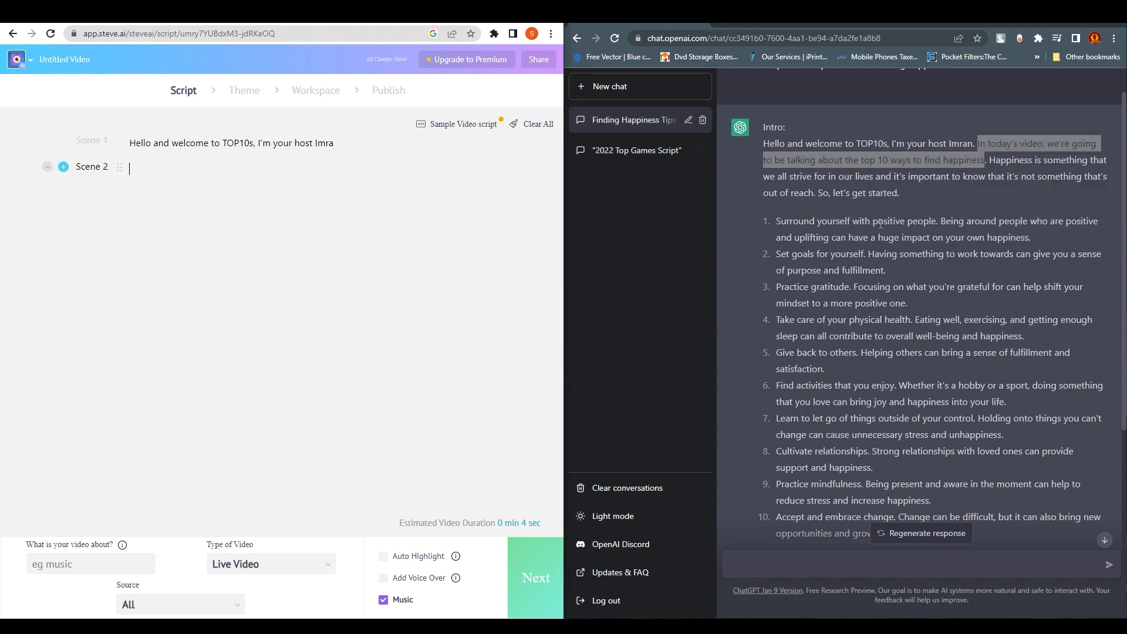
pyautogui.write("In today's video, we're going to be talking about the top 10 ways to find happiness")
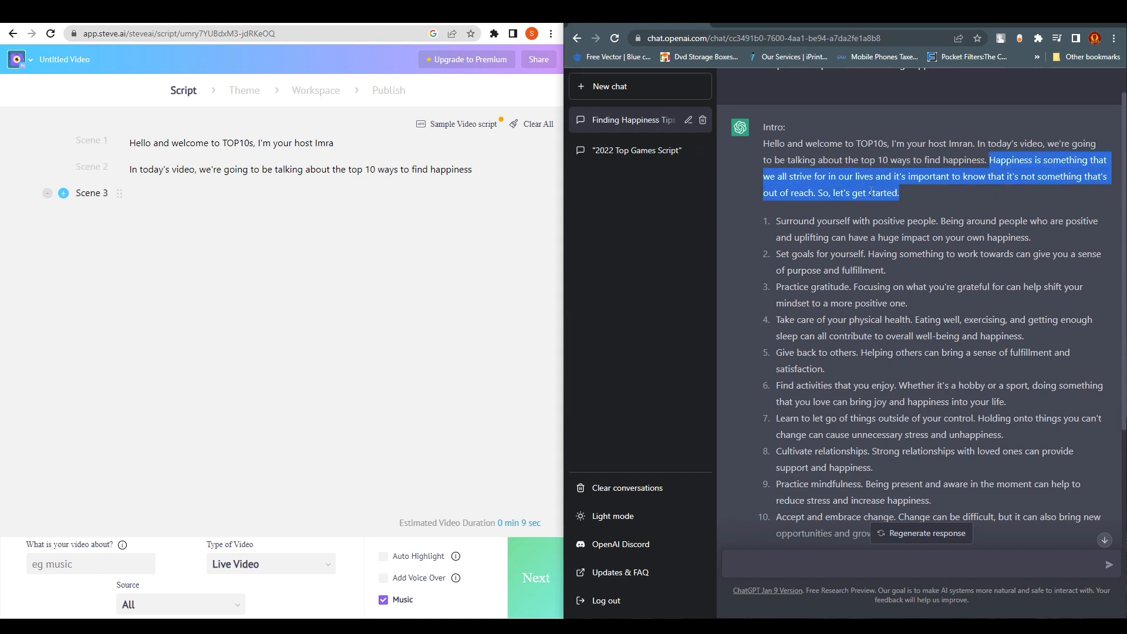
pyautogui.rightClick(182, 251)
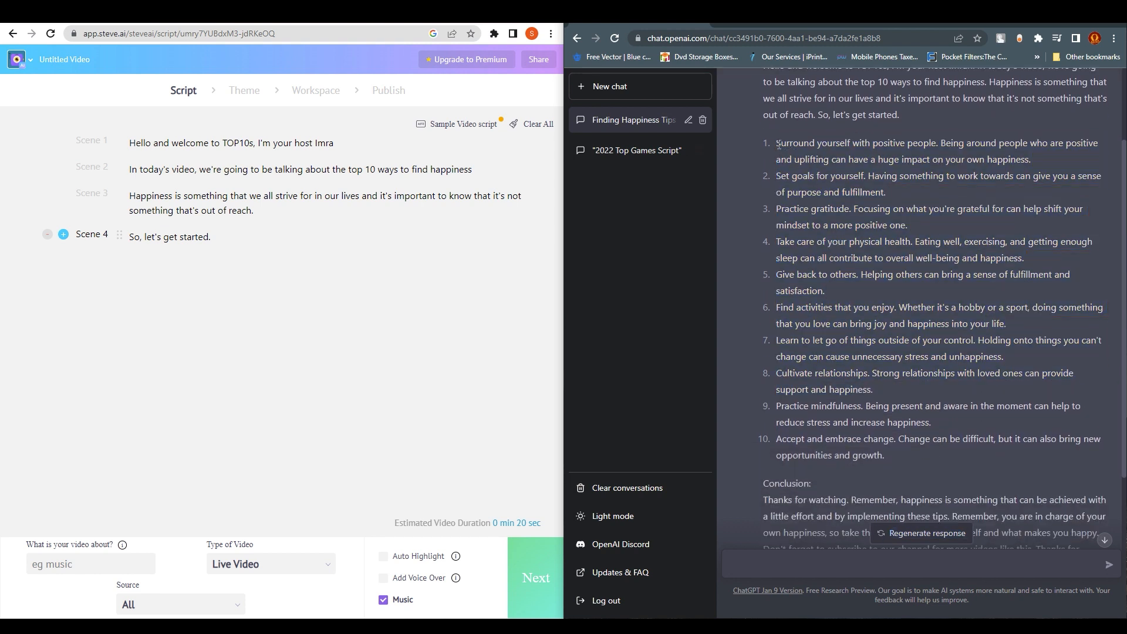
pyautogui.moveTo(776, 142); pyautogui.dragTo(900, 460)
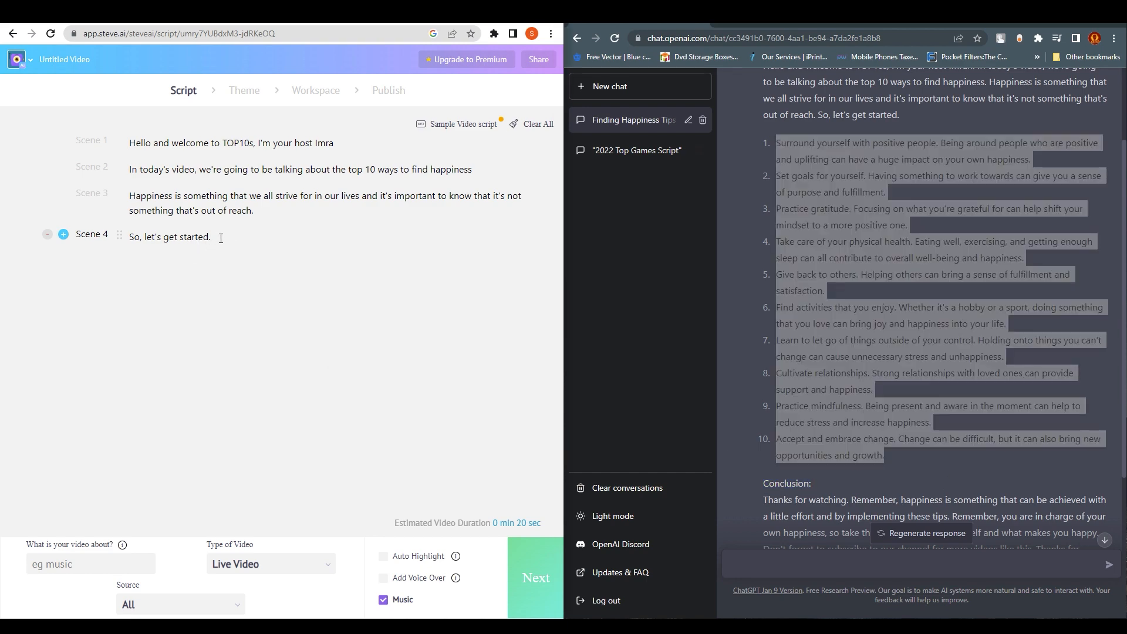
# - Paste the ten happiness tips into the script, one sentence per scene
pyautogui.click(63, 234)
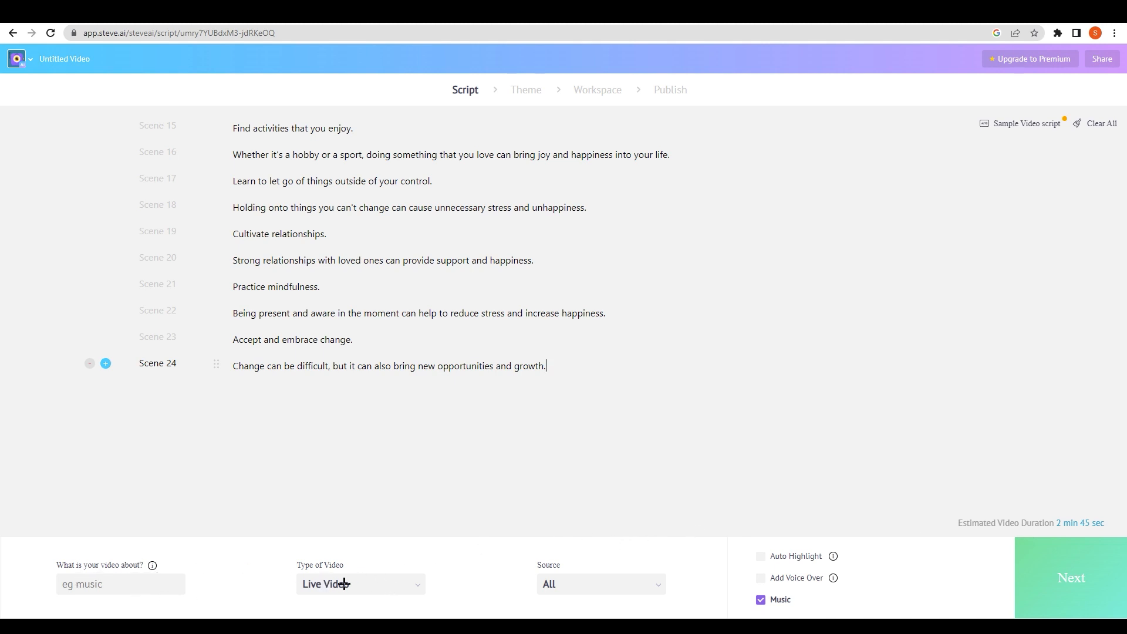
# - Choose Animation Video as the video type, keep Source on All, and enable voice-over
pyautogui.click(359, 584)
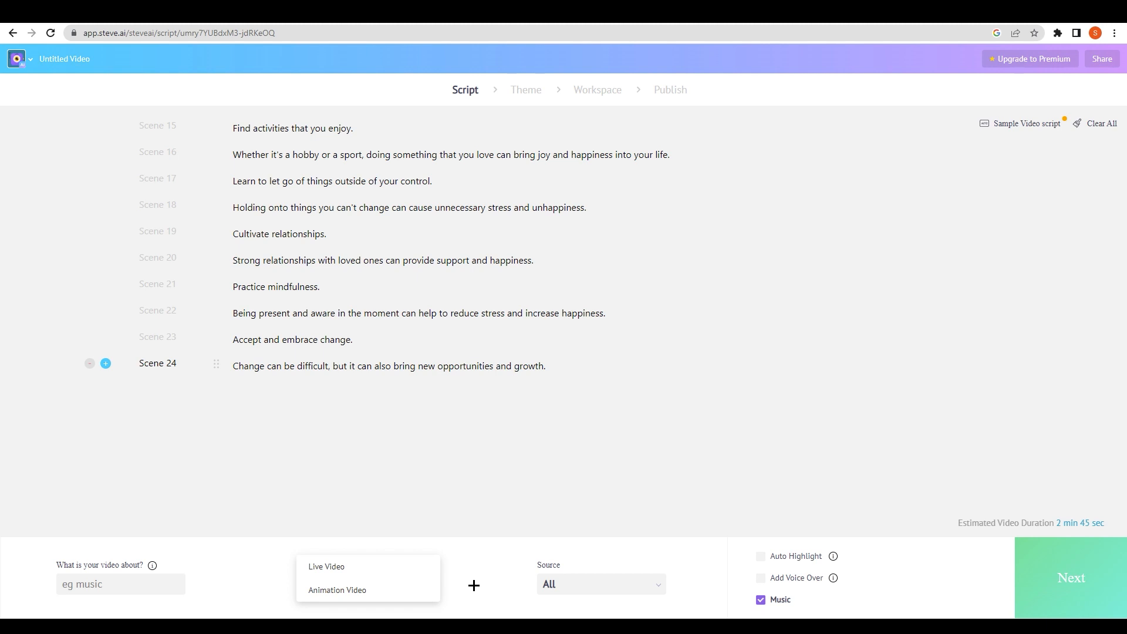
pyautogui.moveTo(346, 595)
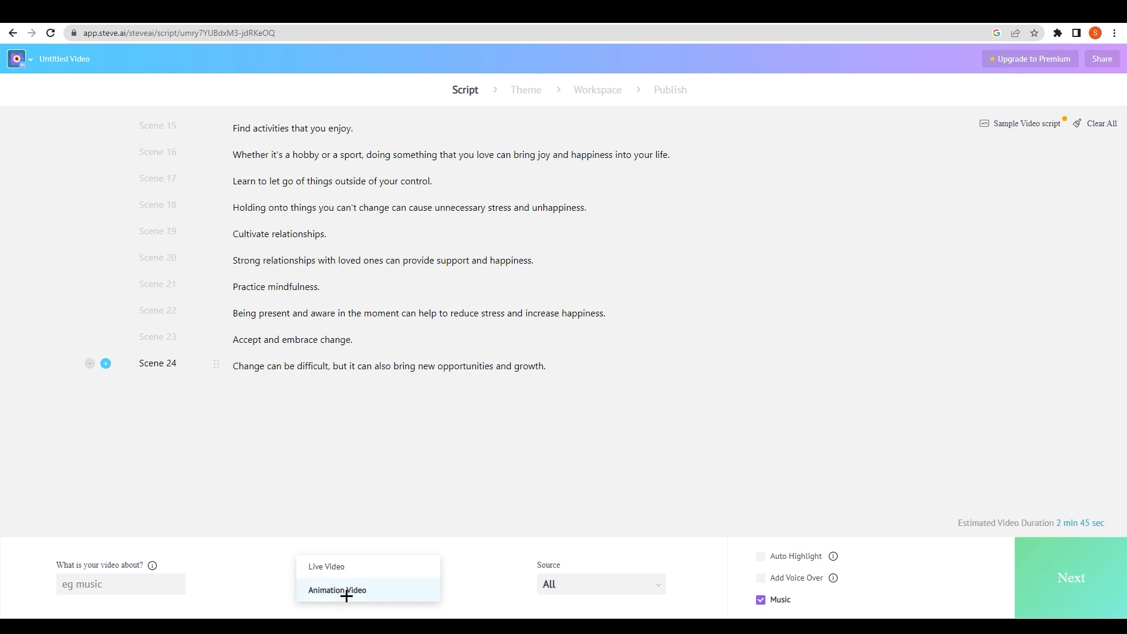
pyautogui.click(336, 590)
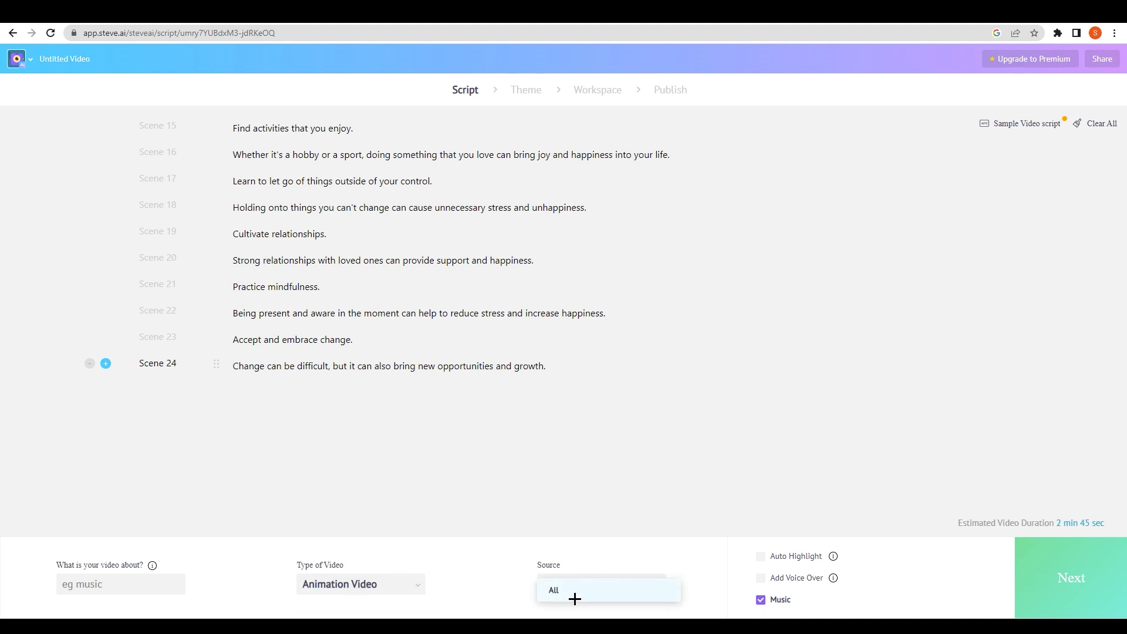
pyautogui.click(761, 577)
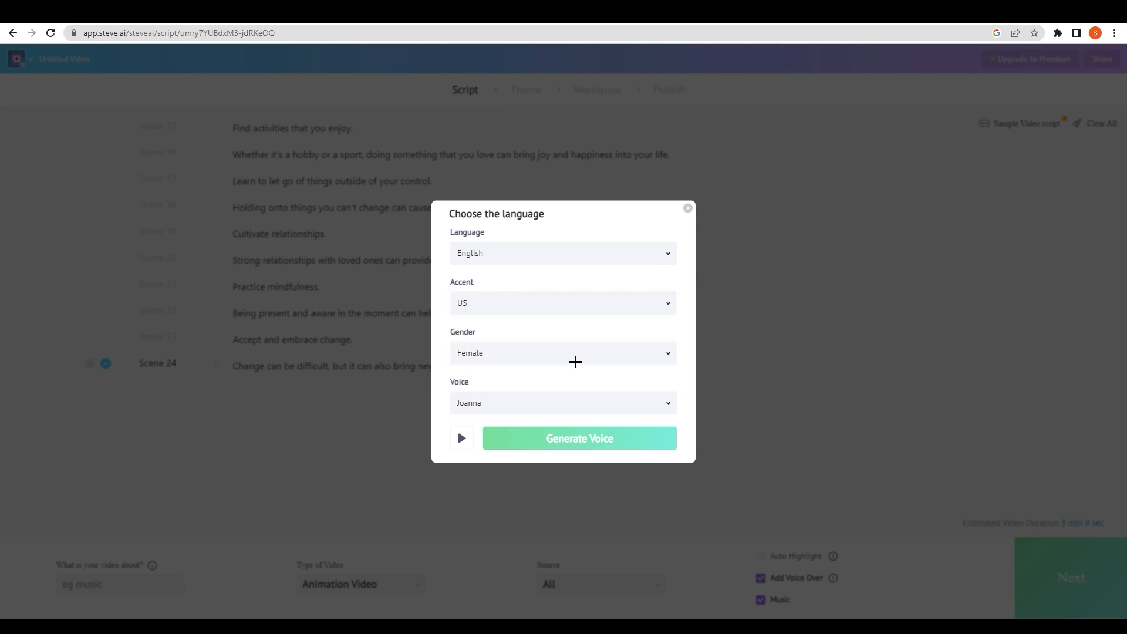
# - Keep the English US female voice Joanna and generate the voice-over for the script
pyautogui.click(563, 352)
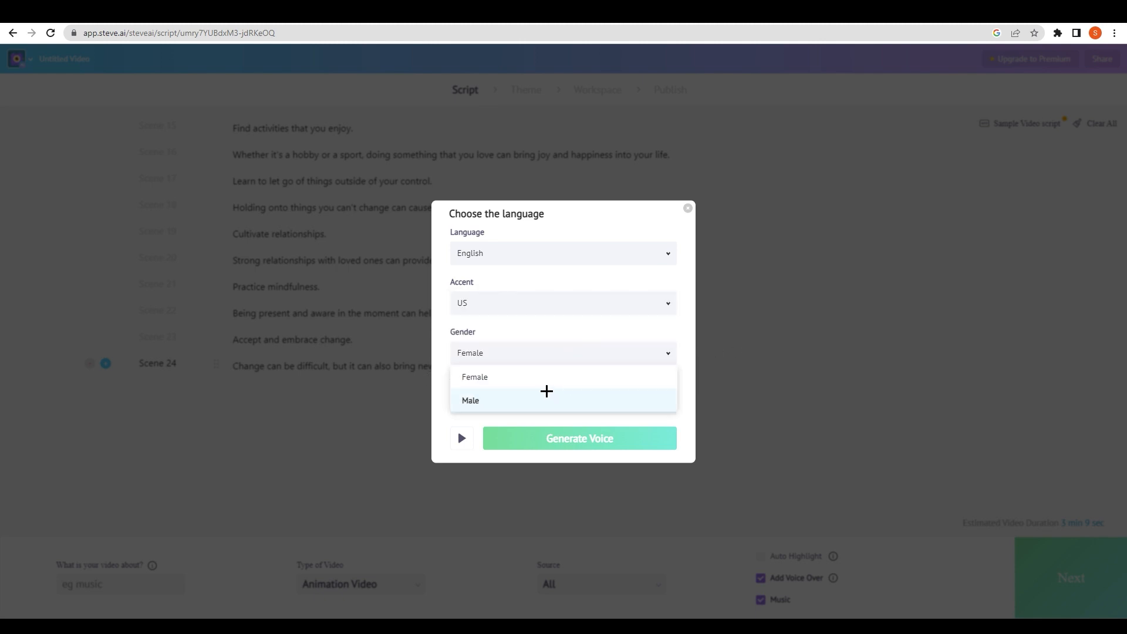
pyautogui.moveTo(494, 397)
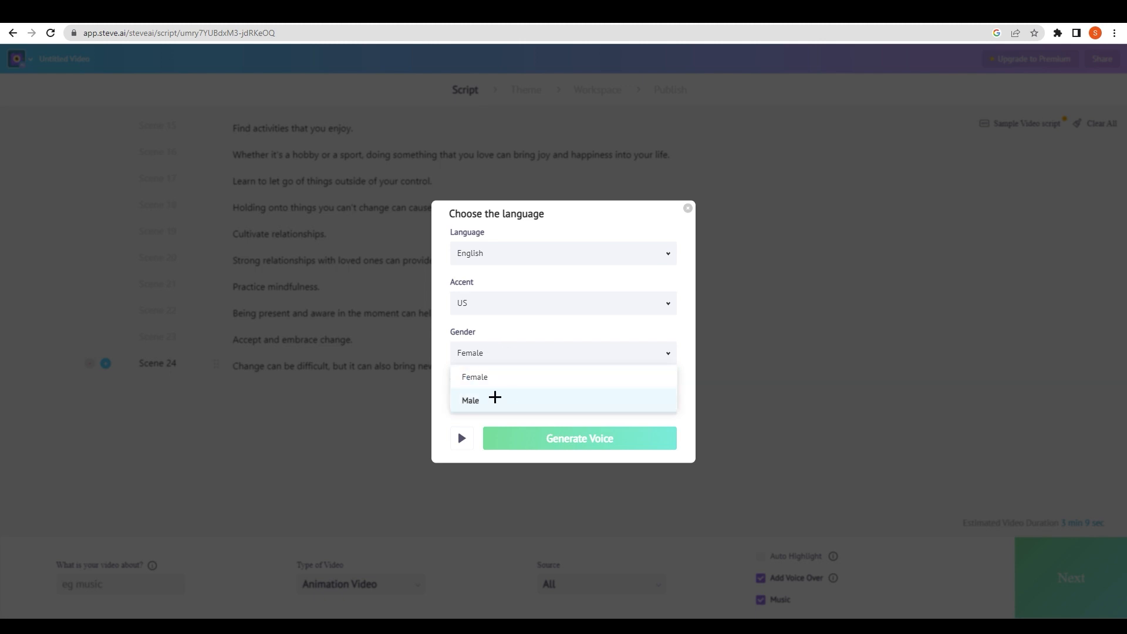
pyautogui.click(474, 376)
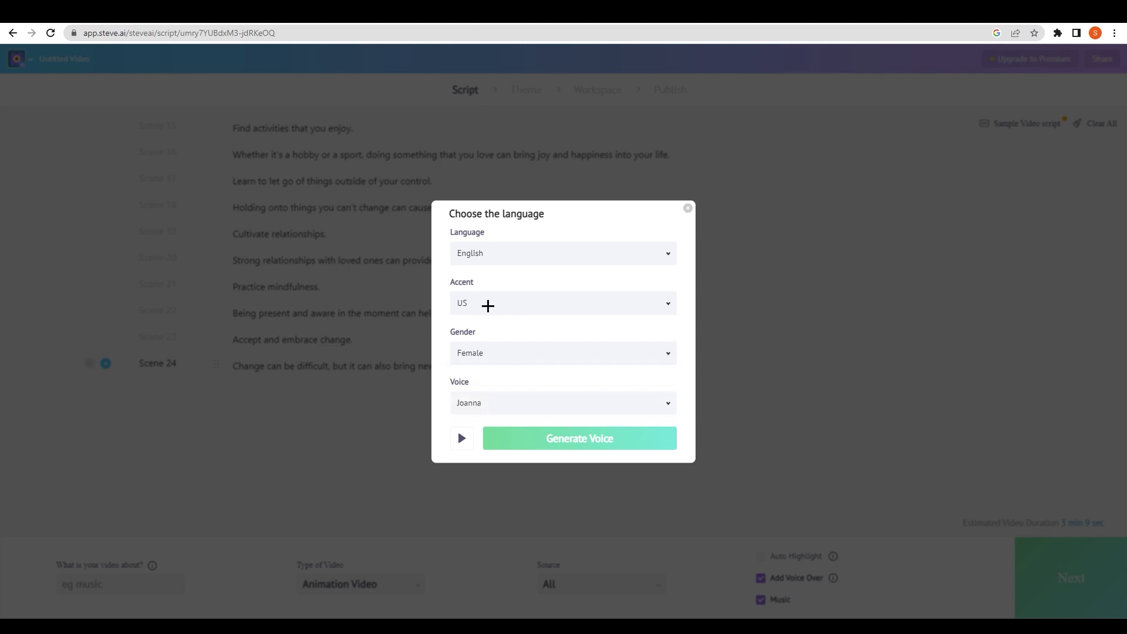
pyautogui.click(561, 303)
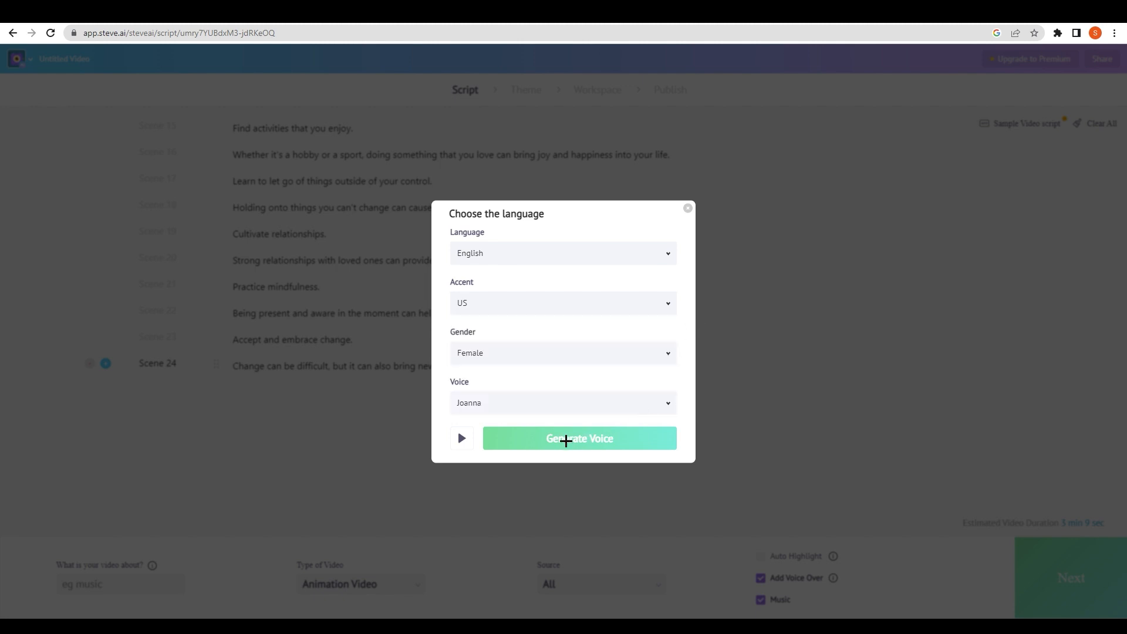
pyautogui.click(579, 438)
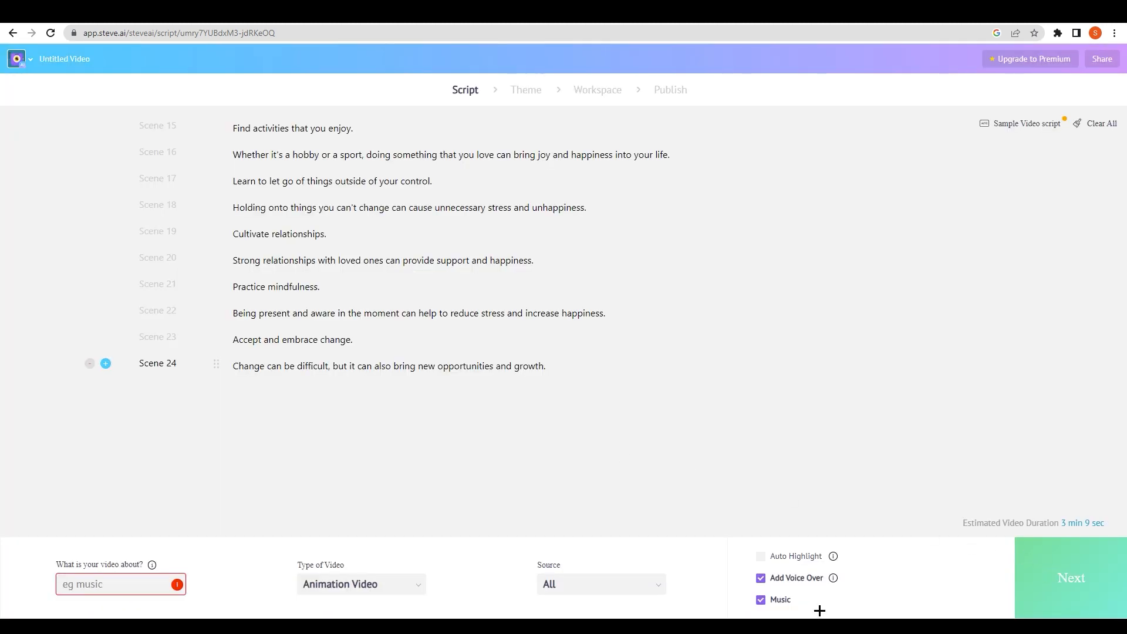
# - Enter 'tips' as the video topic and continue to the Theme step
pyautogui.click(120, 583)
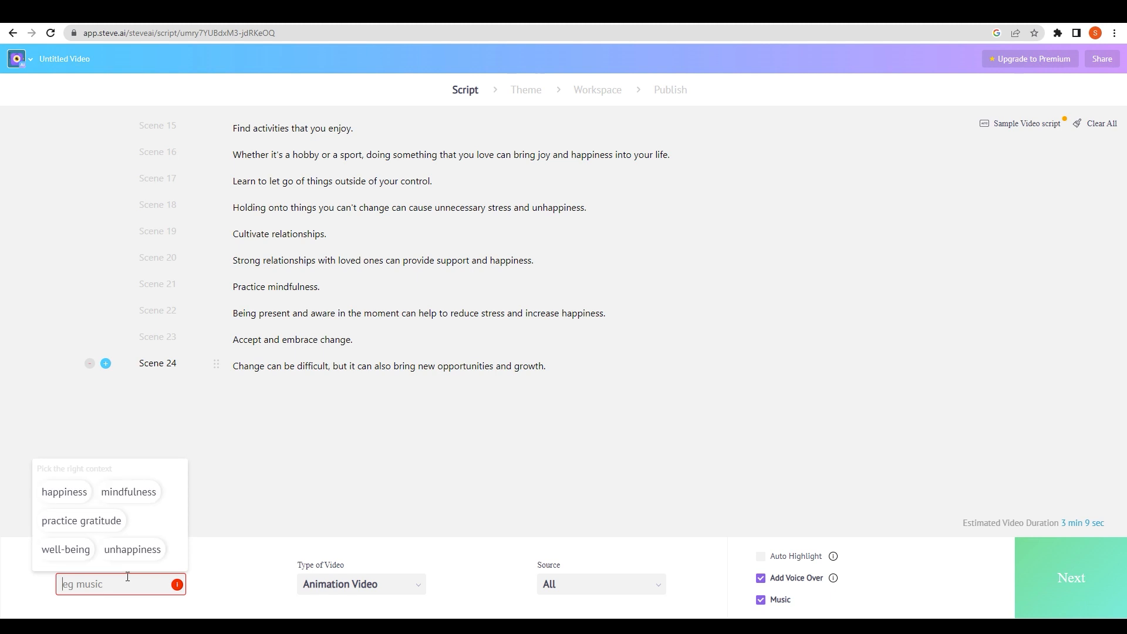
pyautogui.write('tips')
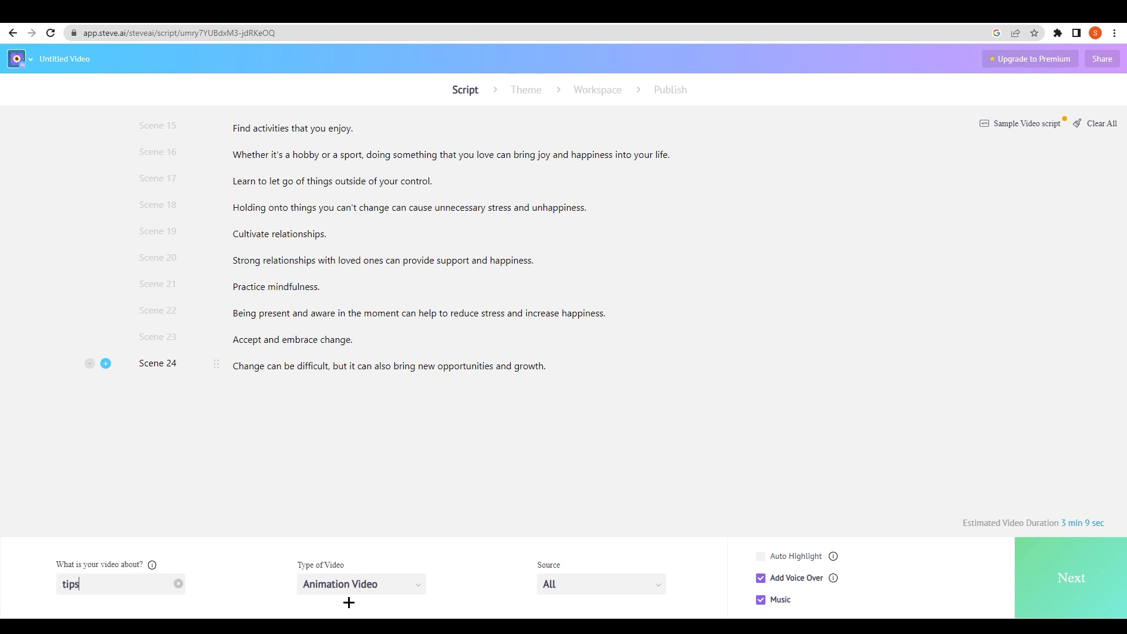
pyautogui.click(1070, 577)
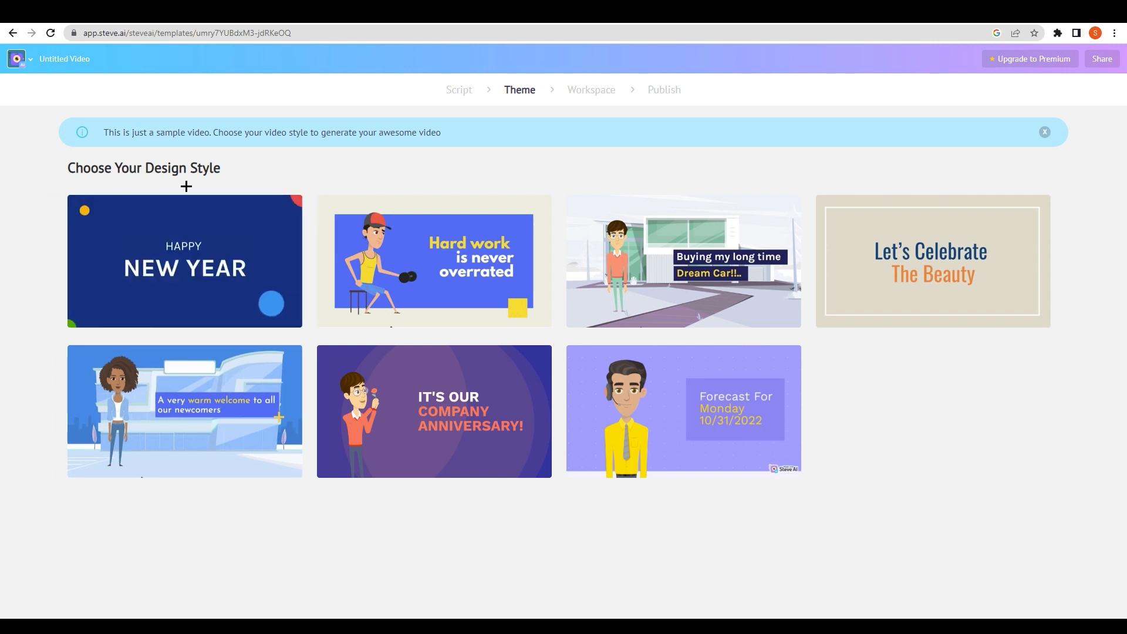
# - Pick a design style template to generate the animated video in the Workspace
pyautogui.click(433, 411)
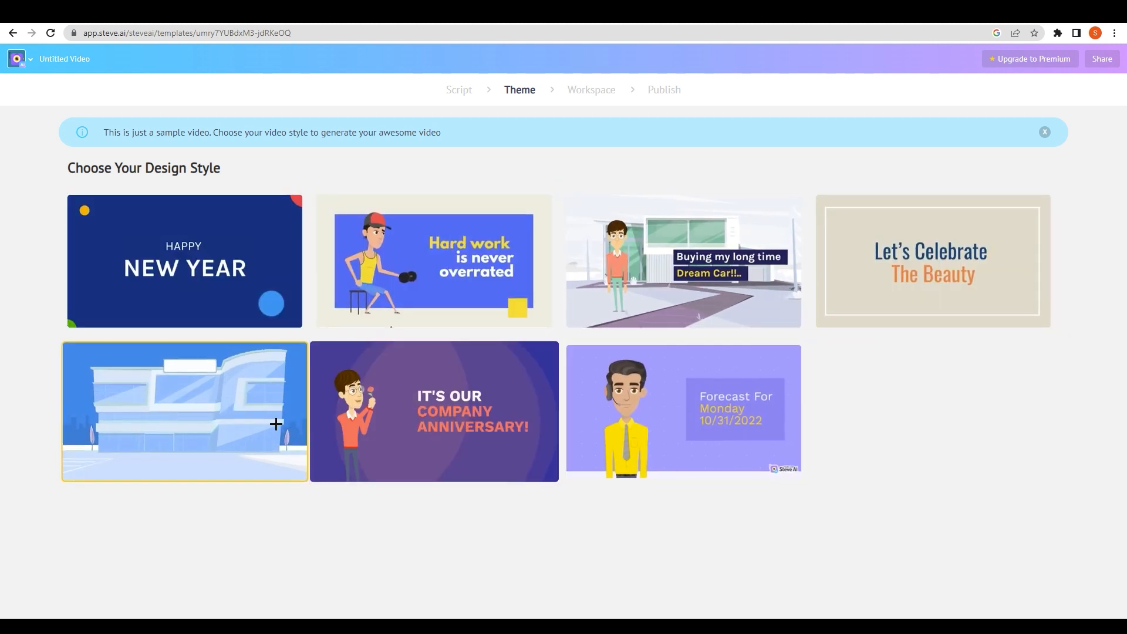
pyautogui.click(433, 412)
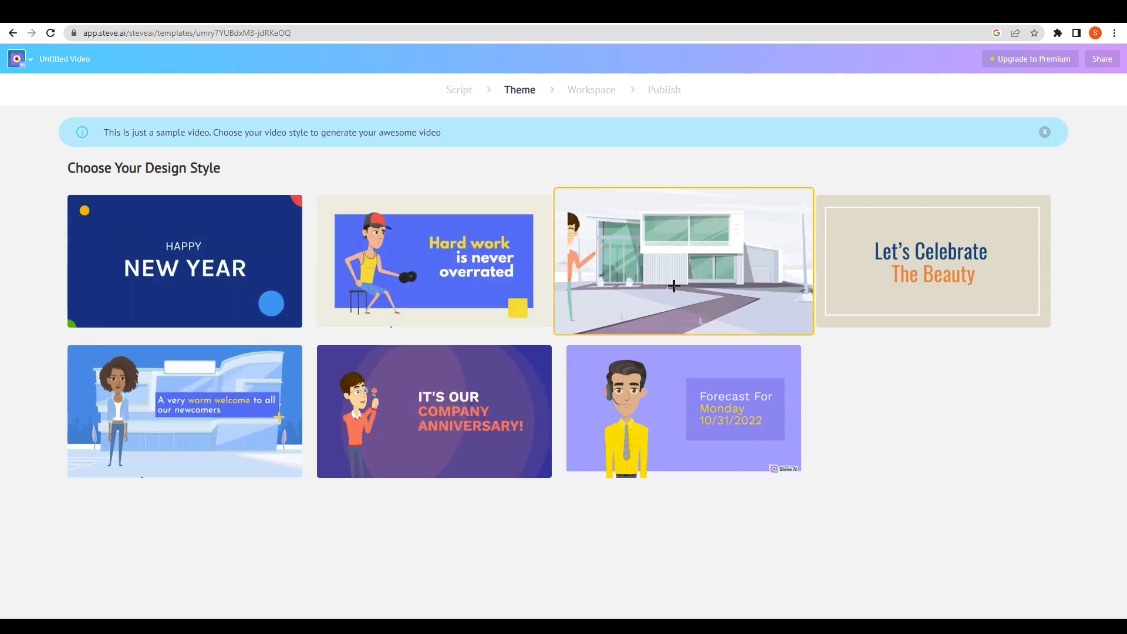
pyautogui.click(682, 259)
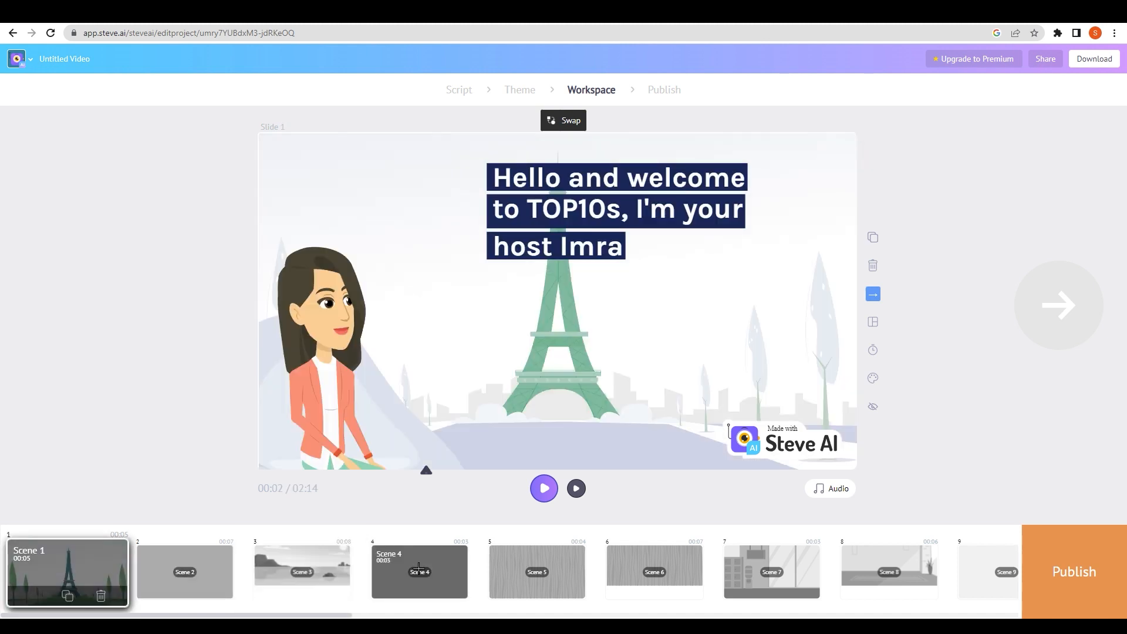
# - Play the video preview from the first scene and stop on Scene 2
pyautogui.click(185, 571)
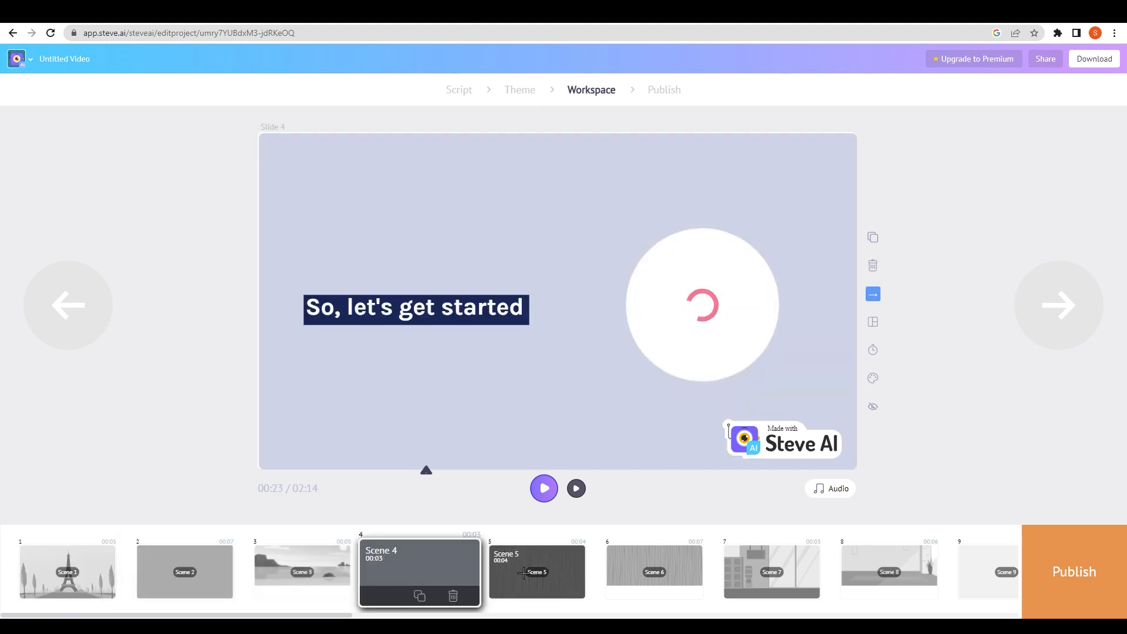
pyautogui.click(67, 570)
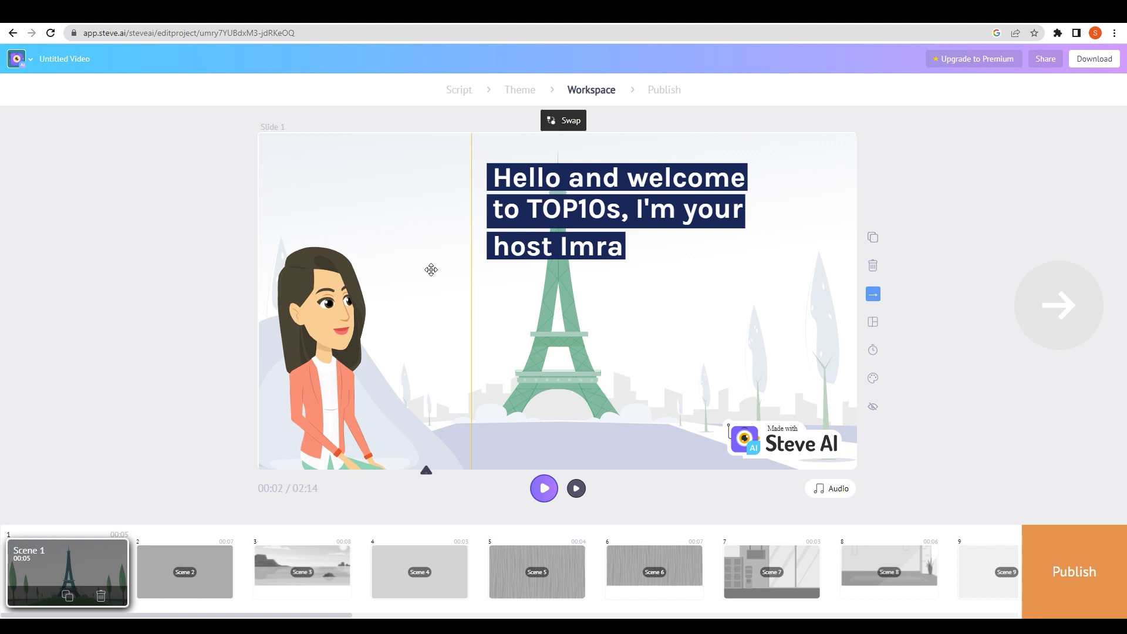
pyautogui.click(543, 487)
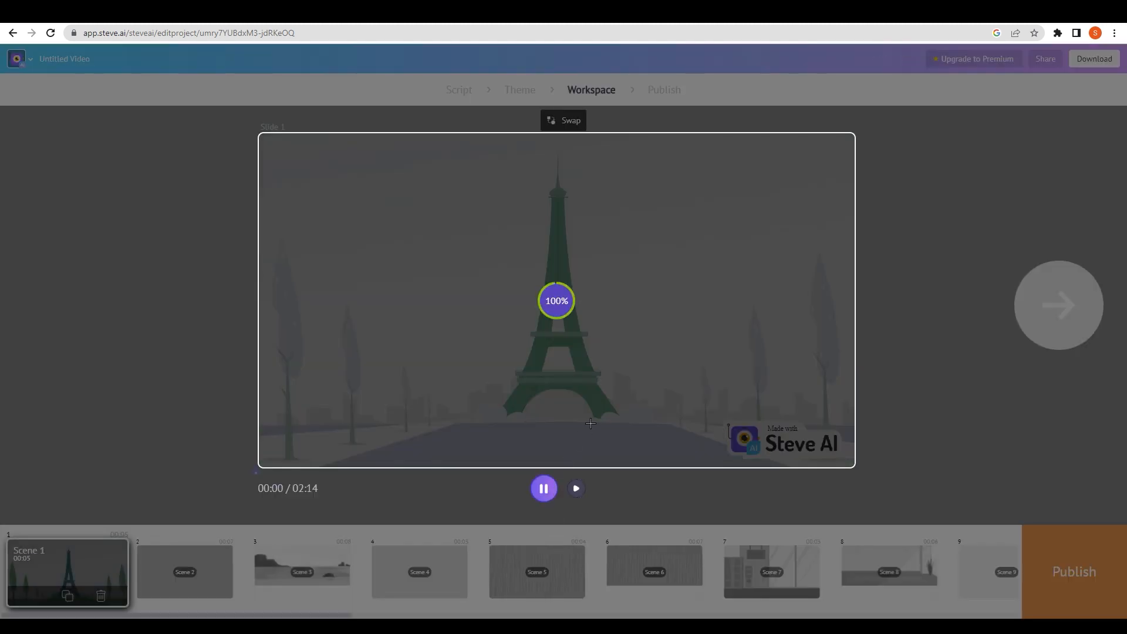
pyautogui.click(543, 488)
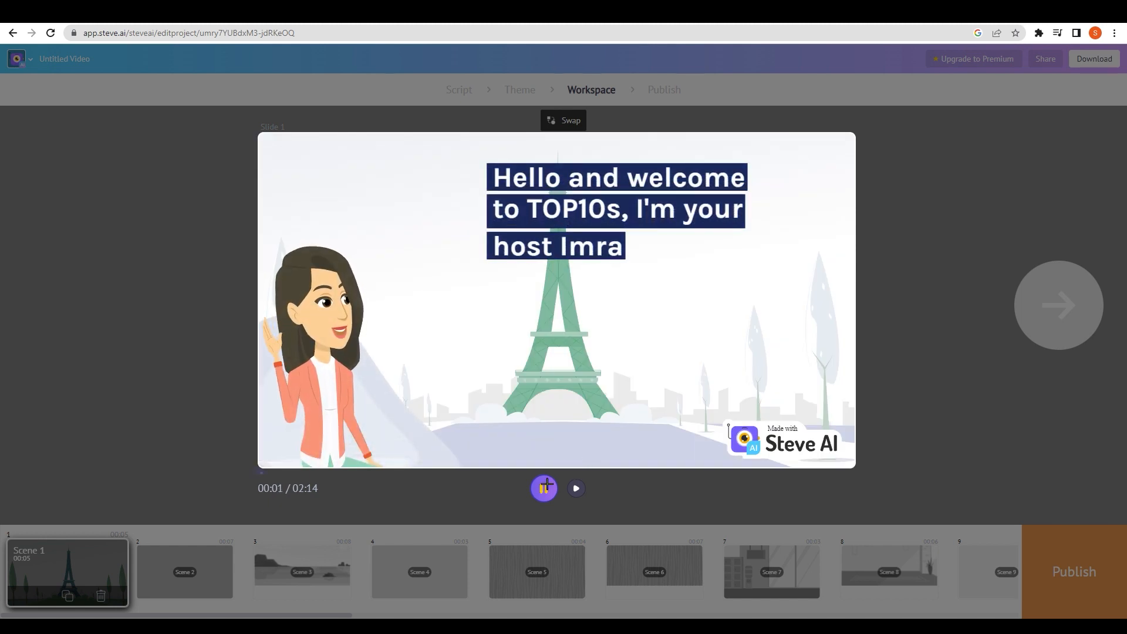
pyautogui.click(544, 487)
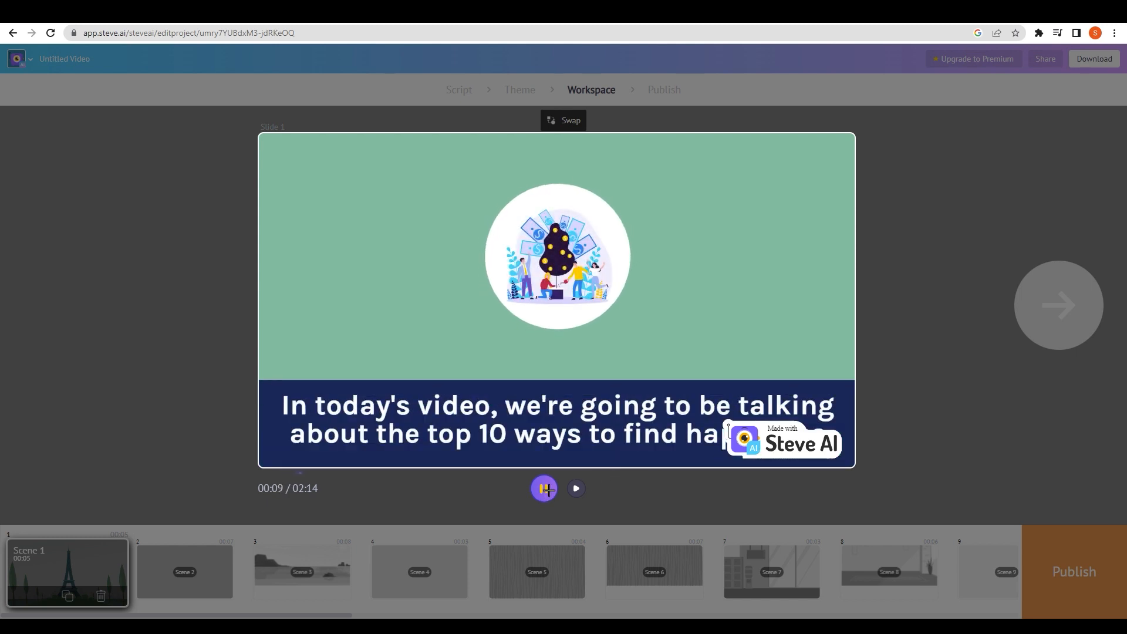
pyautogui.click(183, 571)
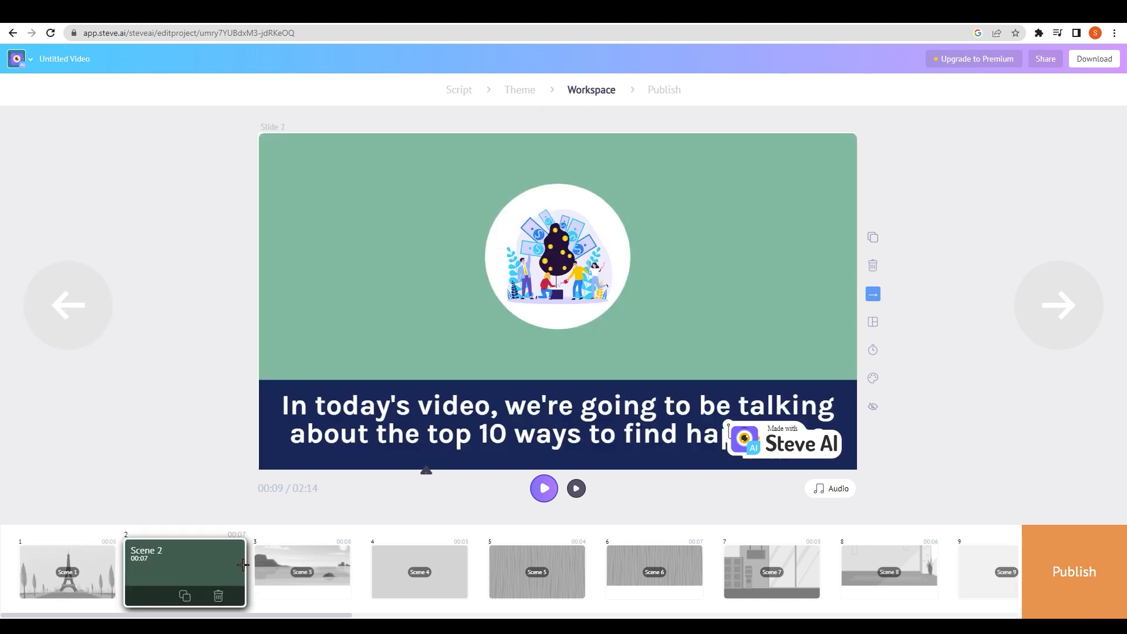
# - Step through Scenes 4 and 5 to reach Scene 6 in the editor
pyautogui.click(419, 571)
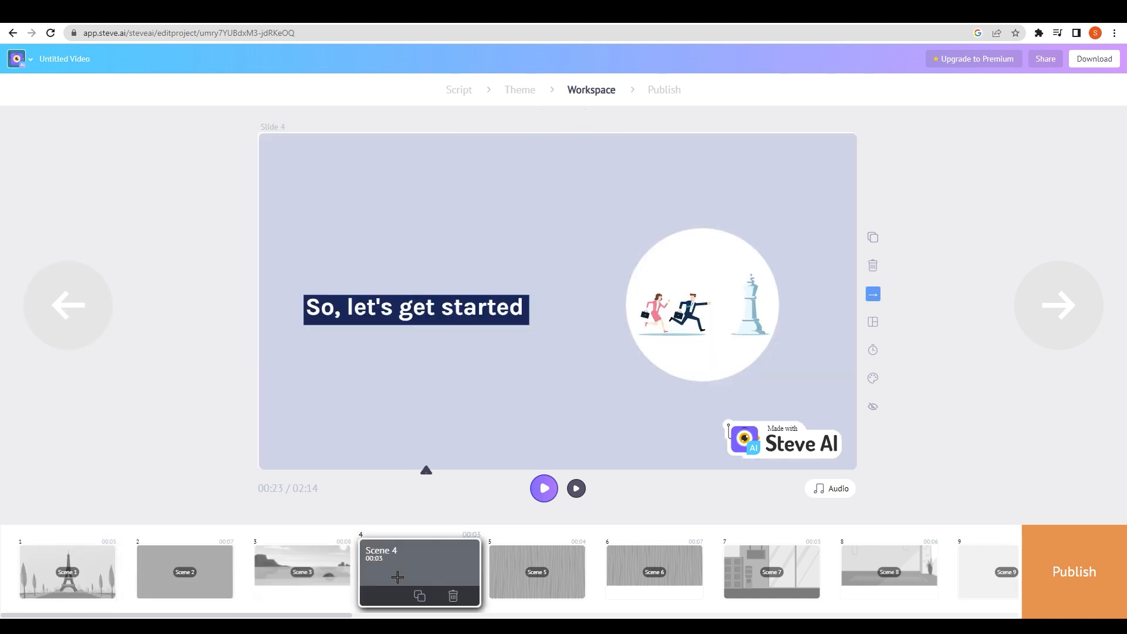
pyautogui.click(537, 571)
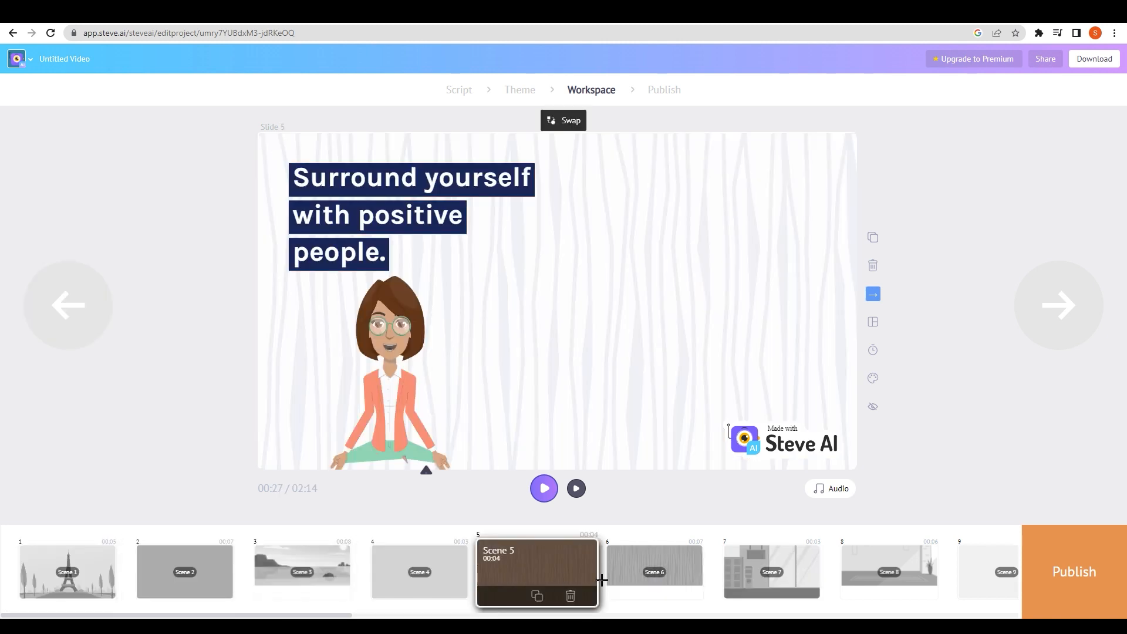
pyautogui.click(653, 571)
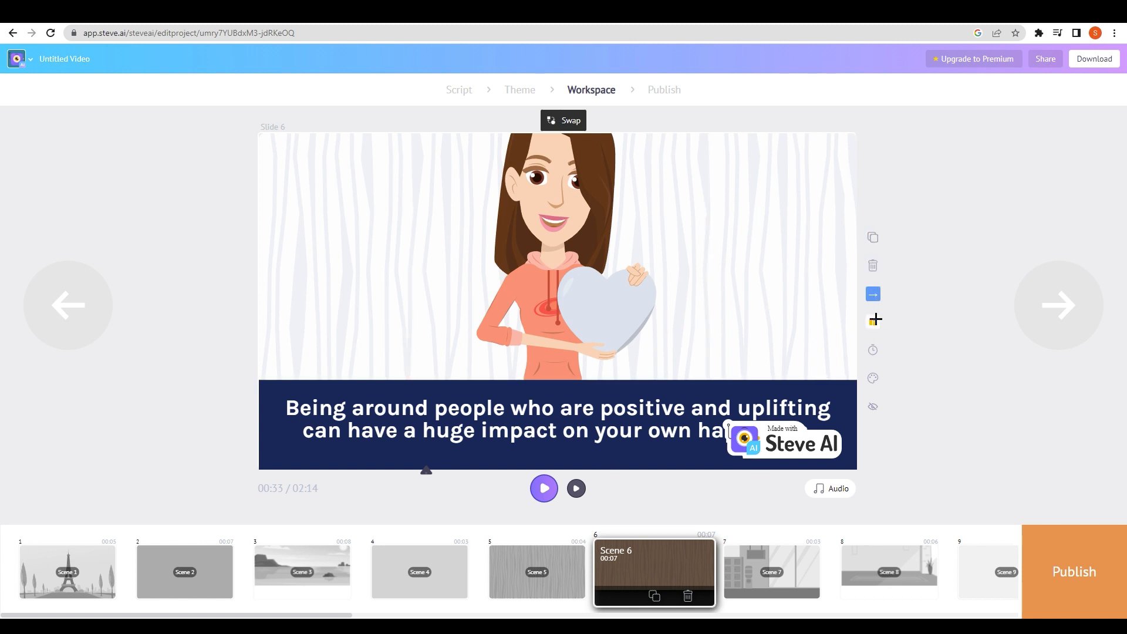
pyautogui.moveTo(874, 320)
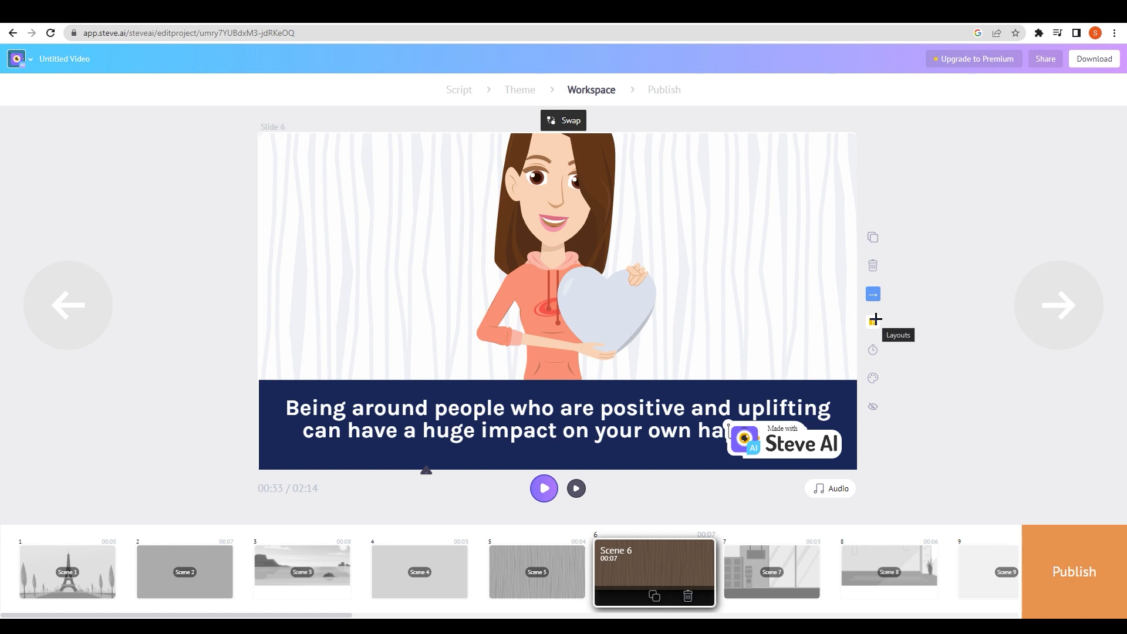
# - Give Scene 6 a split layout: character left, full text on a navy right panel
pyautogui.click(873, 319)
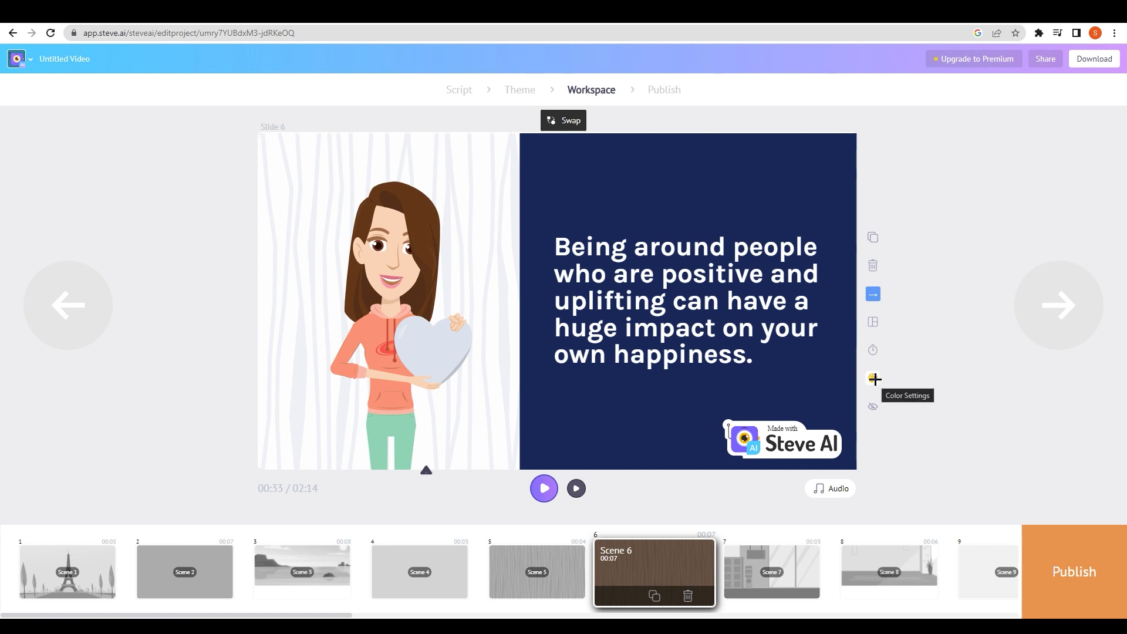
pyautogui.click(873, 378)
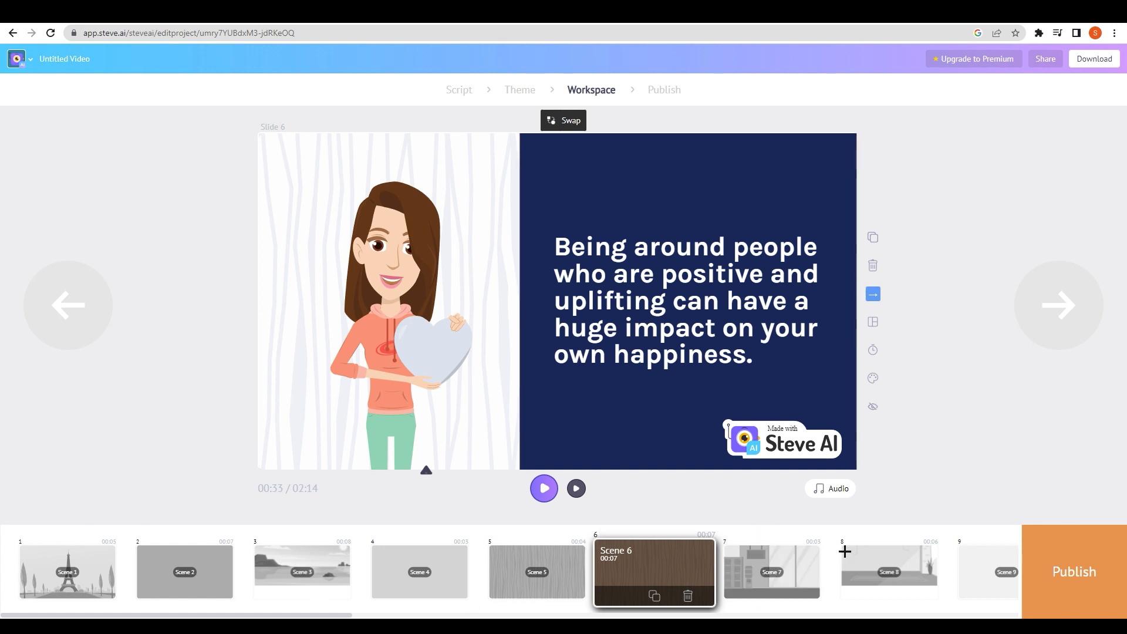
pyautogui.click(829, 488)
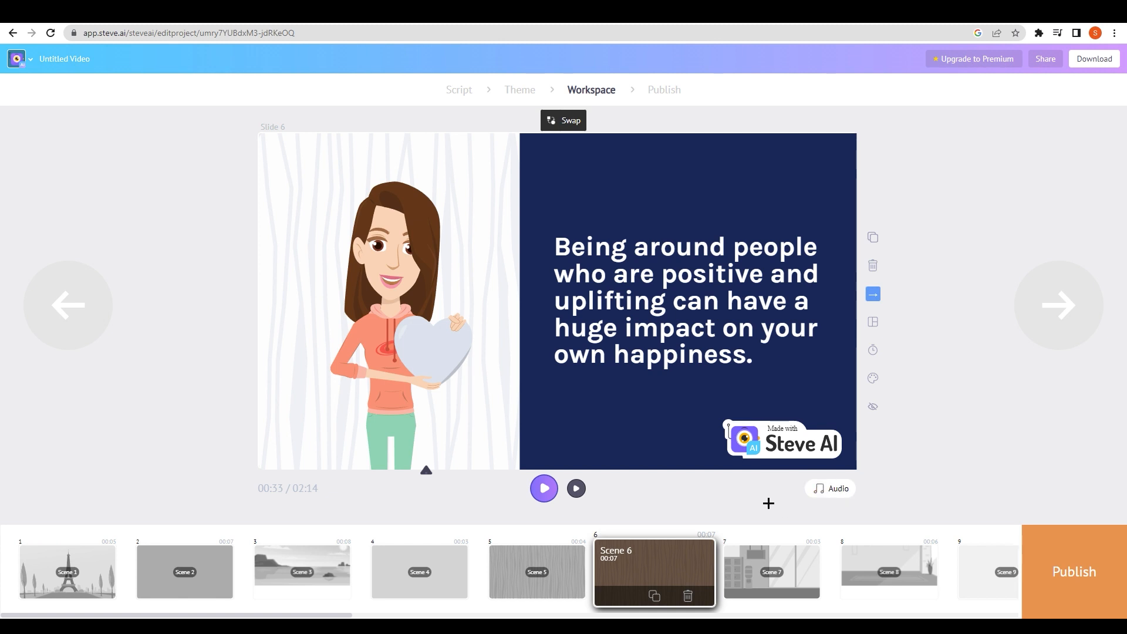
# - Move to Publish, check the Size options, and open the full premium plans page
pyautogui.click(1071, 571)
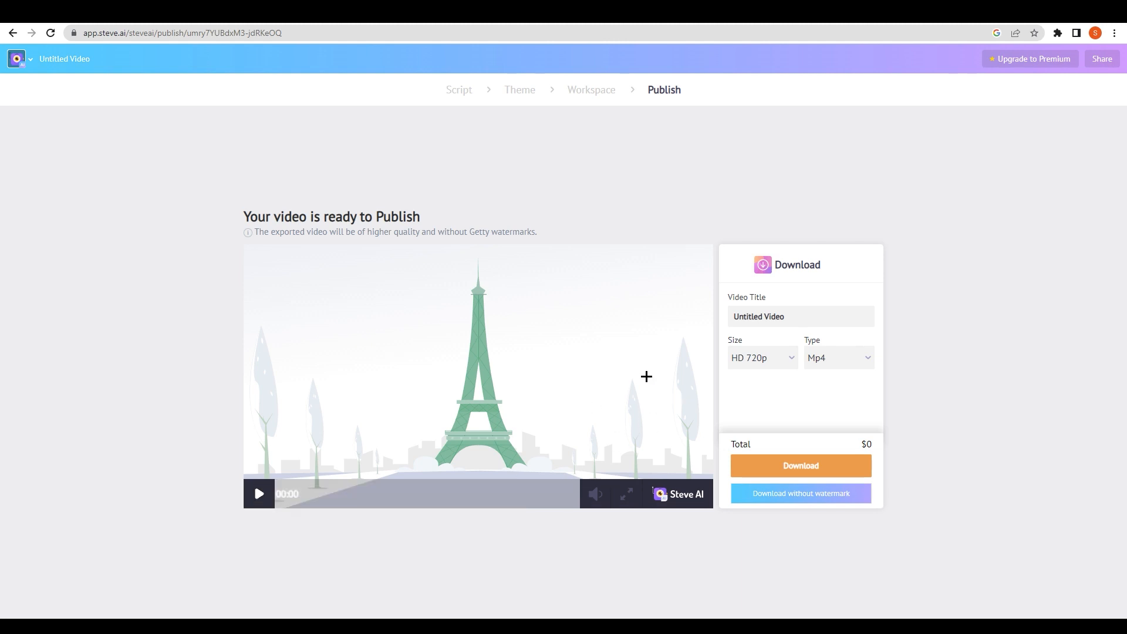
pyautogui.moveTo(707, 414)
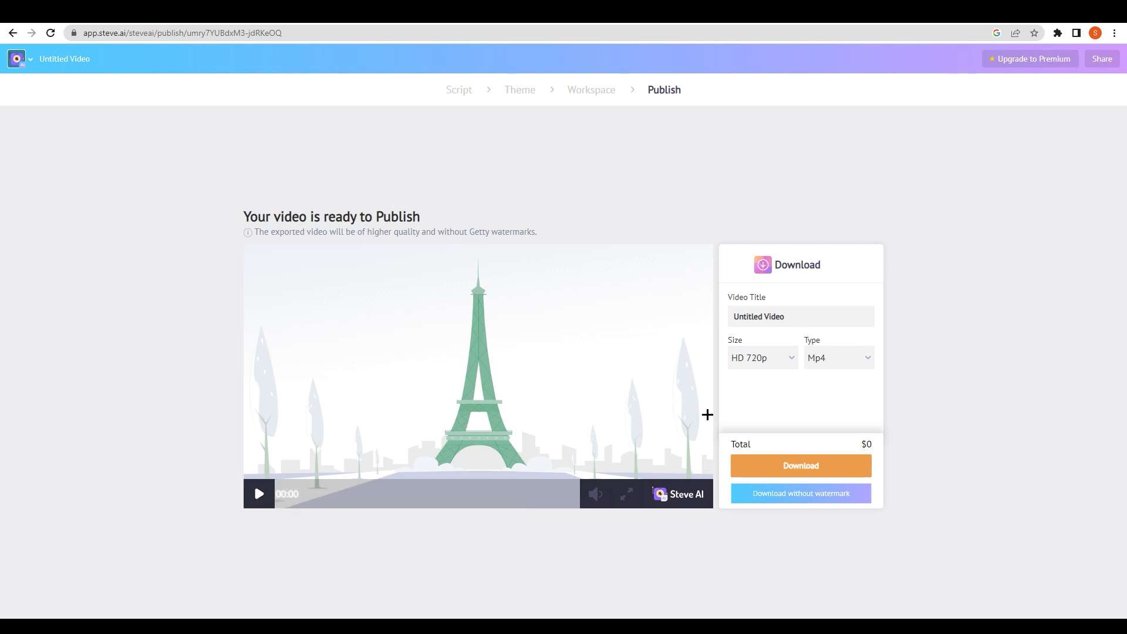
pyautogui.click(761, 357)
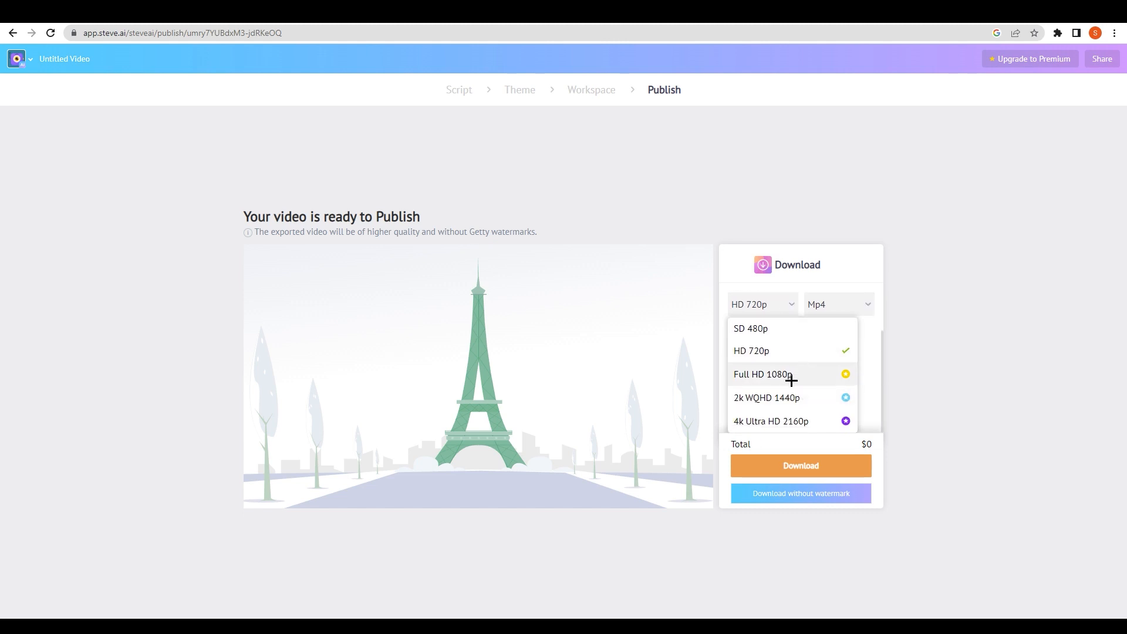
pyautogui.moveTo(772, 376)
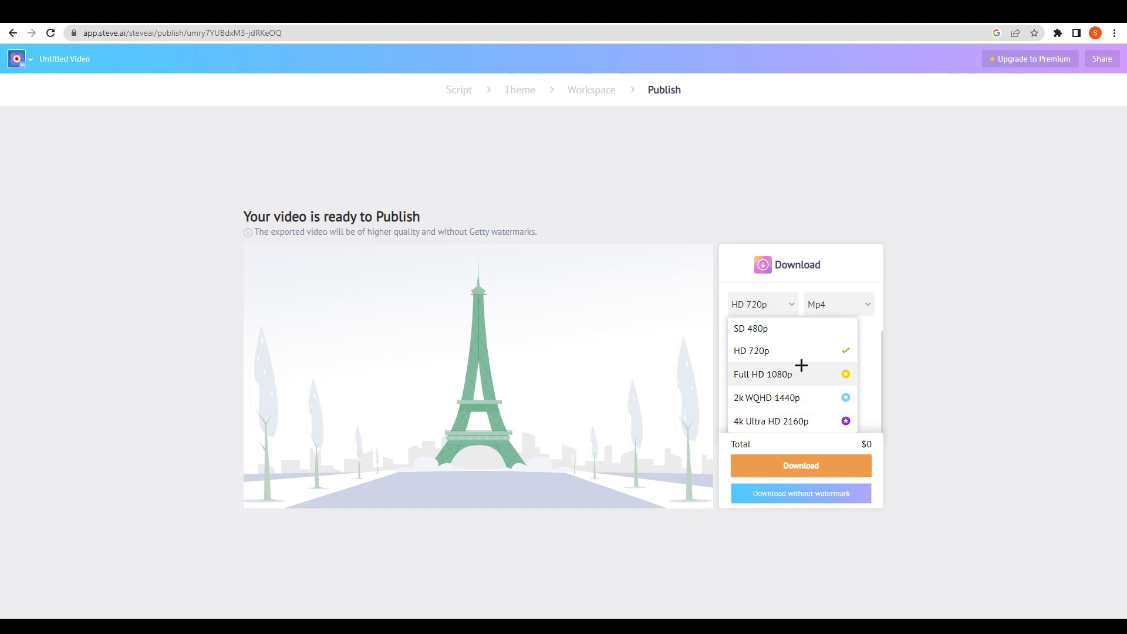
pyautogui.moveTo(965, 132)
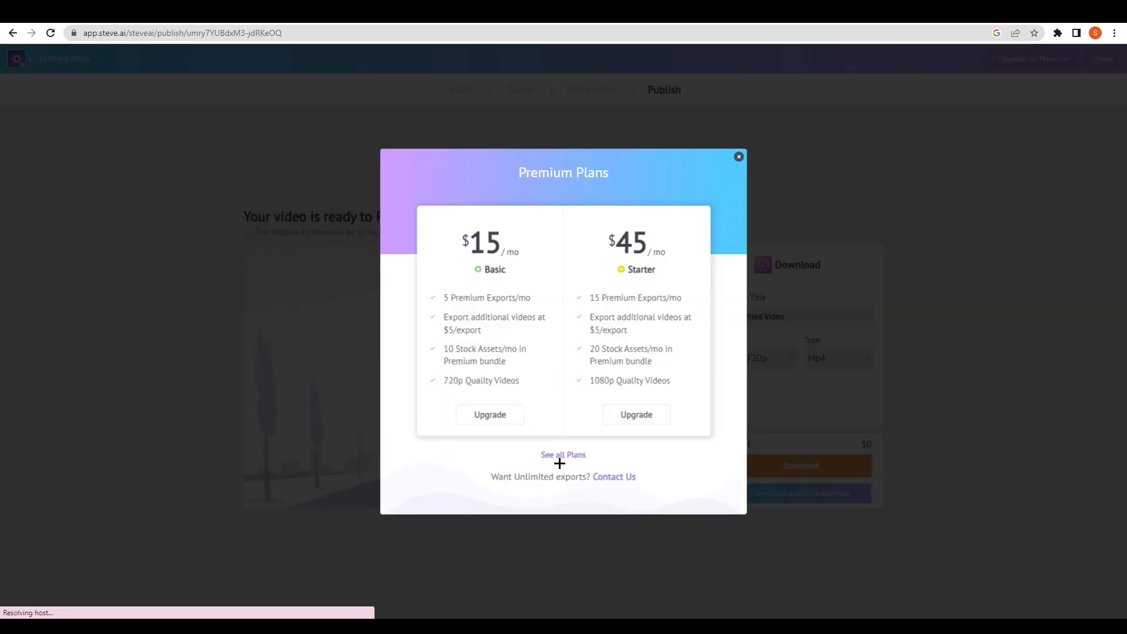
pyautogui.click(563, 454)
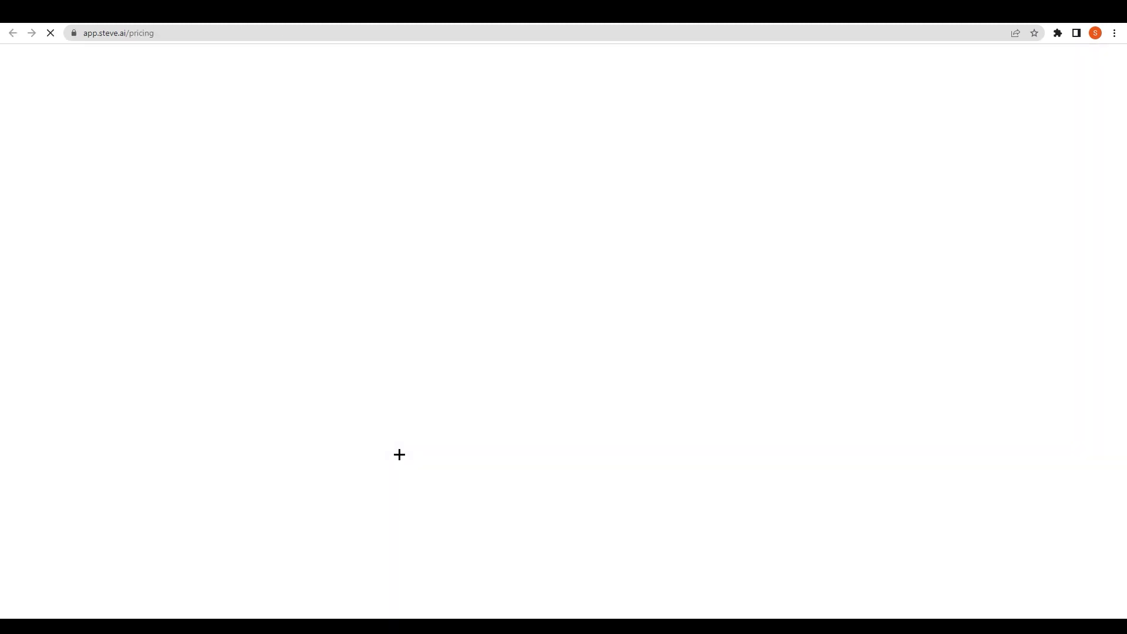